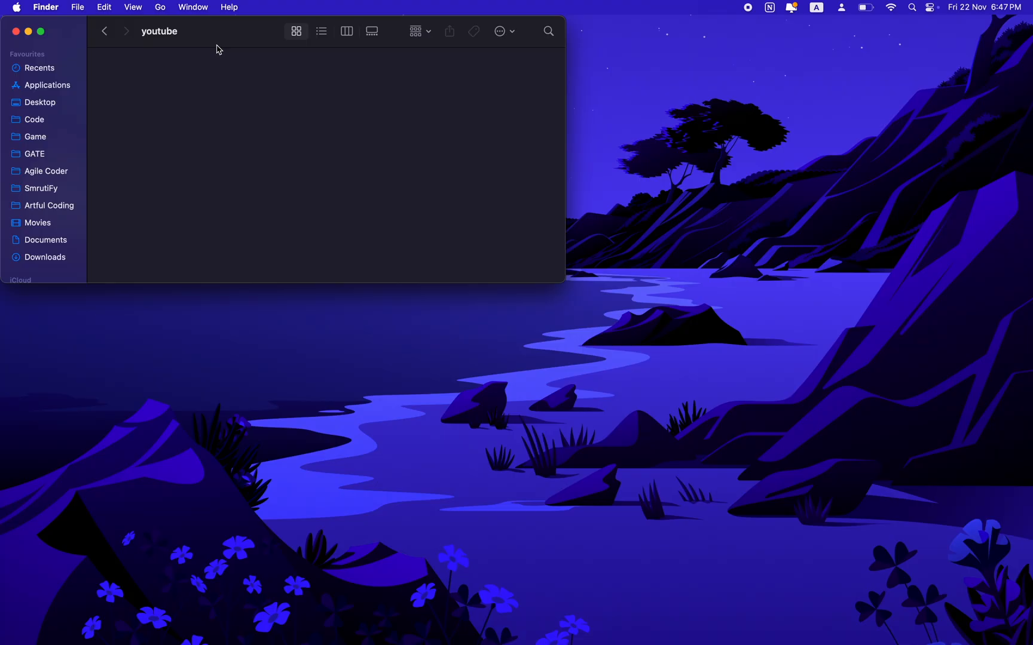
Create an nx-demo folder in youtube and open a Warp tab there
{"action": "right_click", "coordinate": [226, 135]}
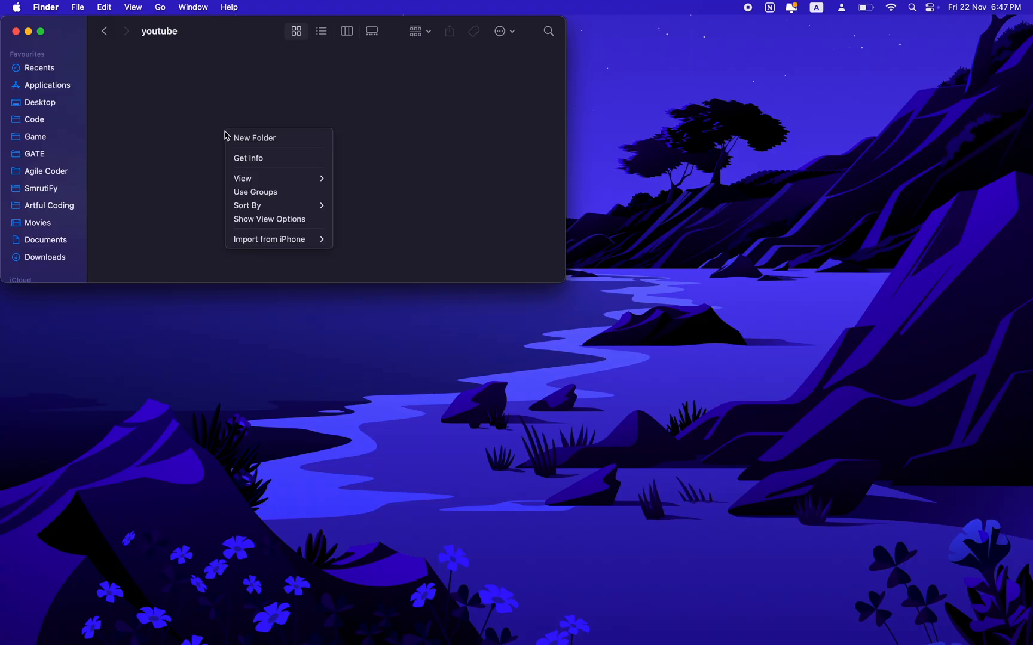
{"action": "left_click", "coordinate": [286, 147]}
{"action": "type", "text": "nx-"}
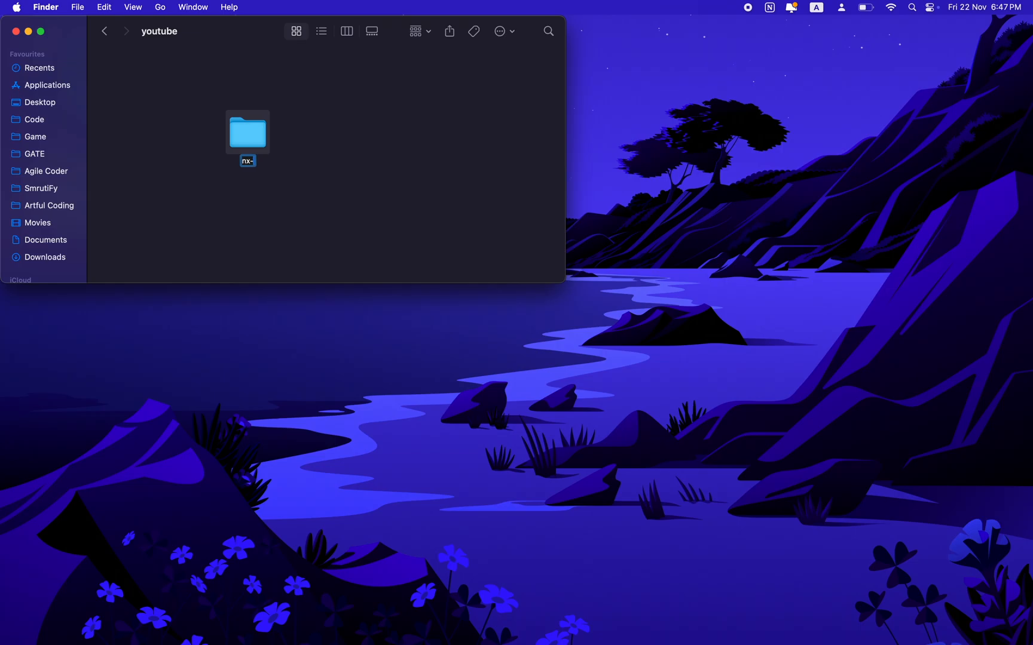
{"action": "right_click", "coordinate": [247, 132]}
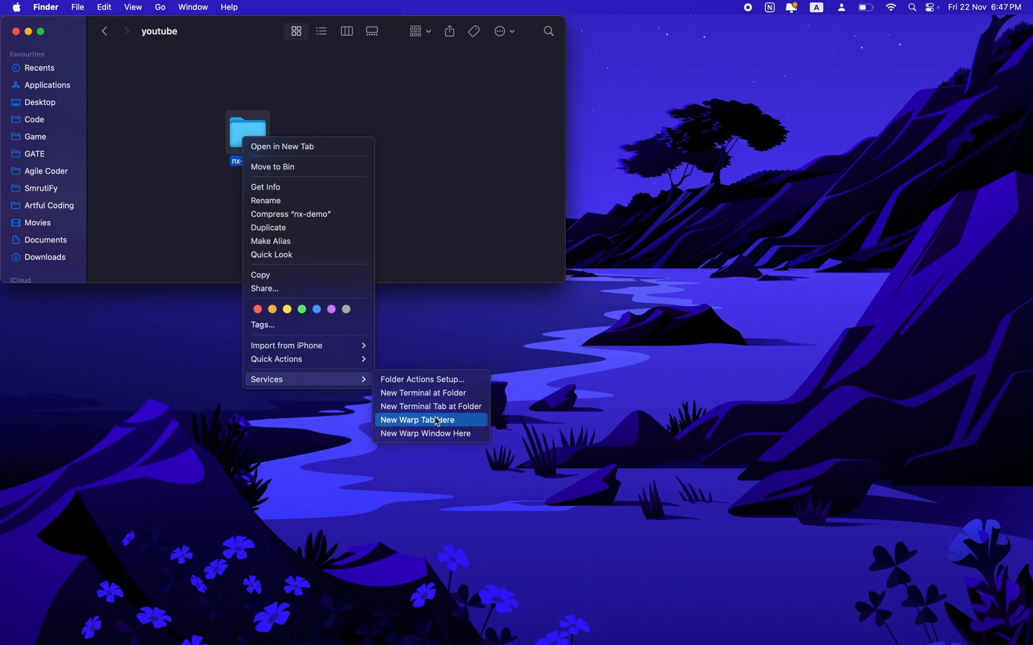
{"action": "left_click", "coordinate": [418, 420]}
{"action": "type", "text": "npx create-nx-workspace@latest ."}
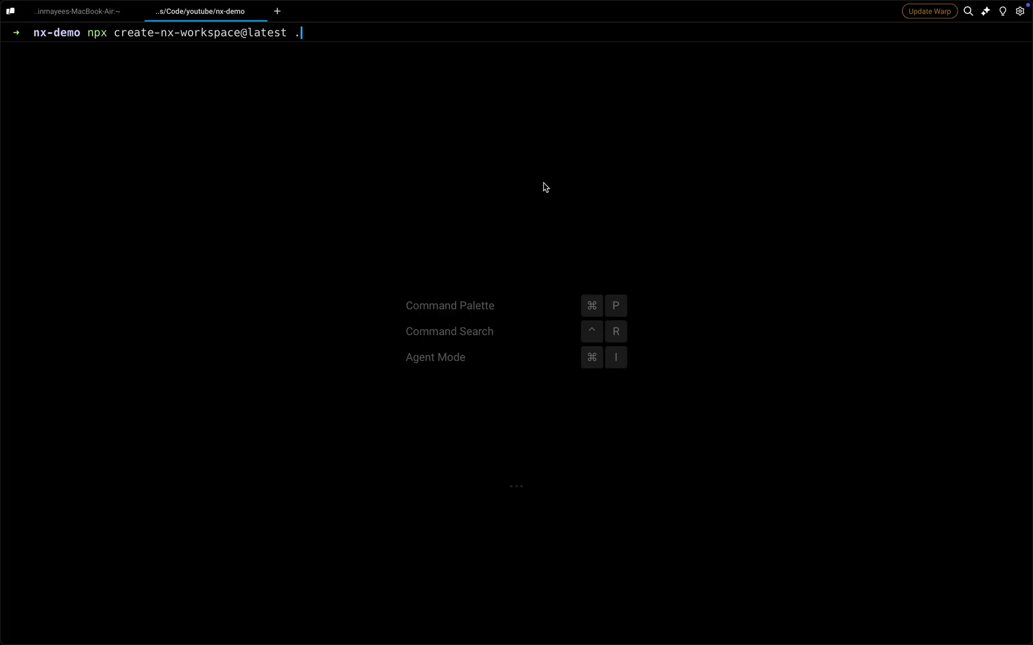
Run create-nx-workspace in nx-demo with the React stack, no framework, and integrated monorepo
{"action": "key", "text": "Return"}
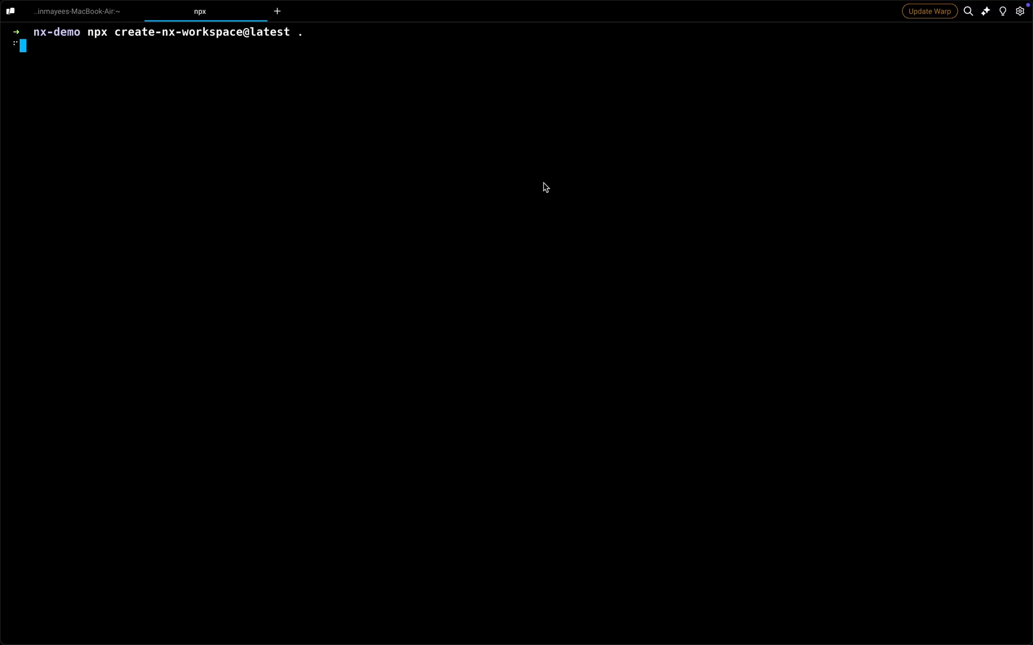
{"action": "key", "text": "Return"}
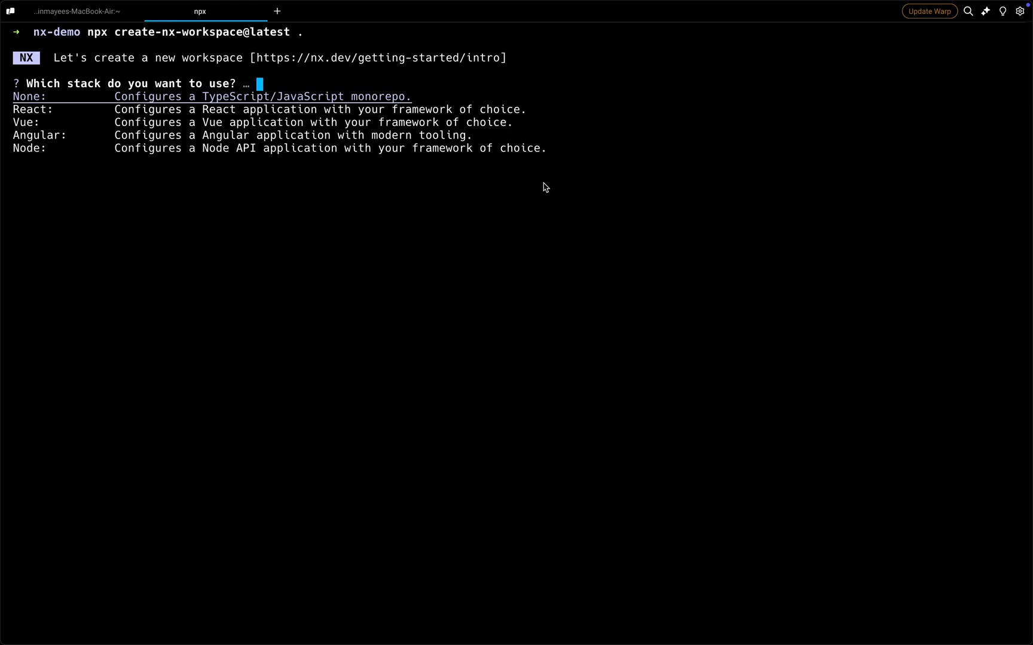
{"action": "key", "text": "Down"}
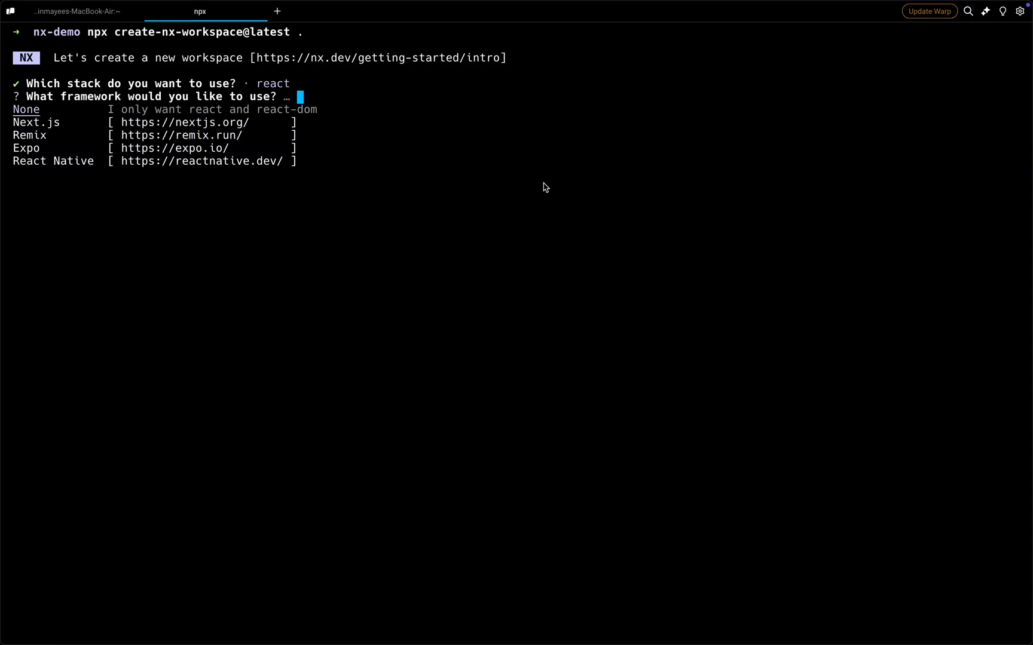
{"action": "key", "text": "Return"}
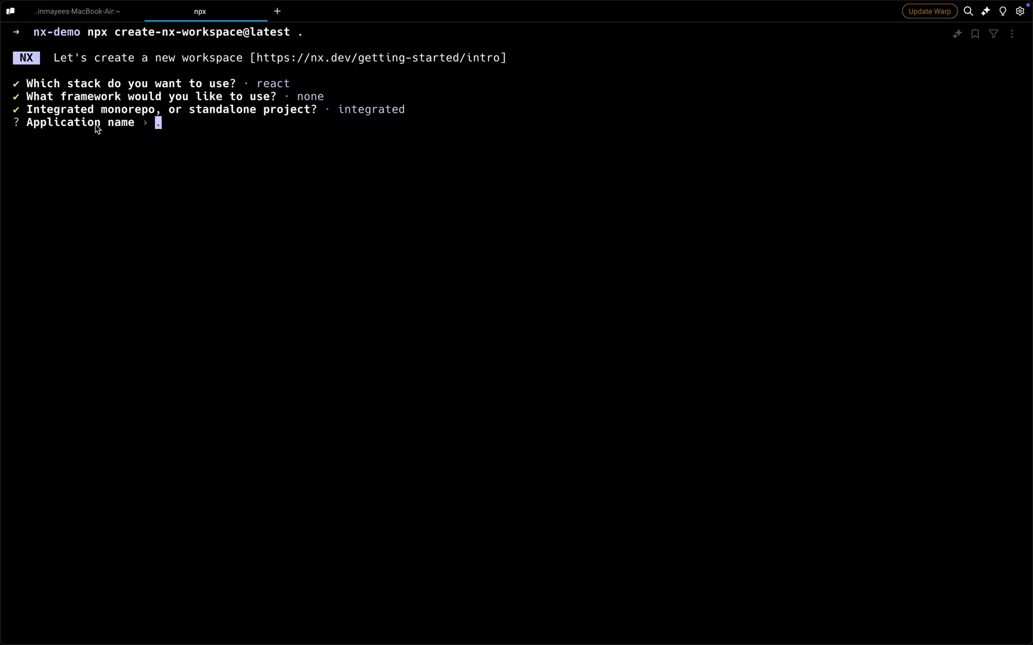
Name the application app1, choose Vite bundling and no E2E test runner
{"action": "type", "text": "a"}
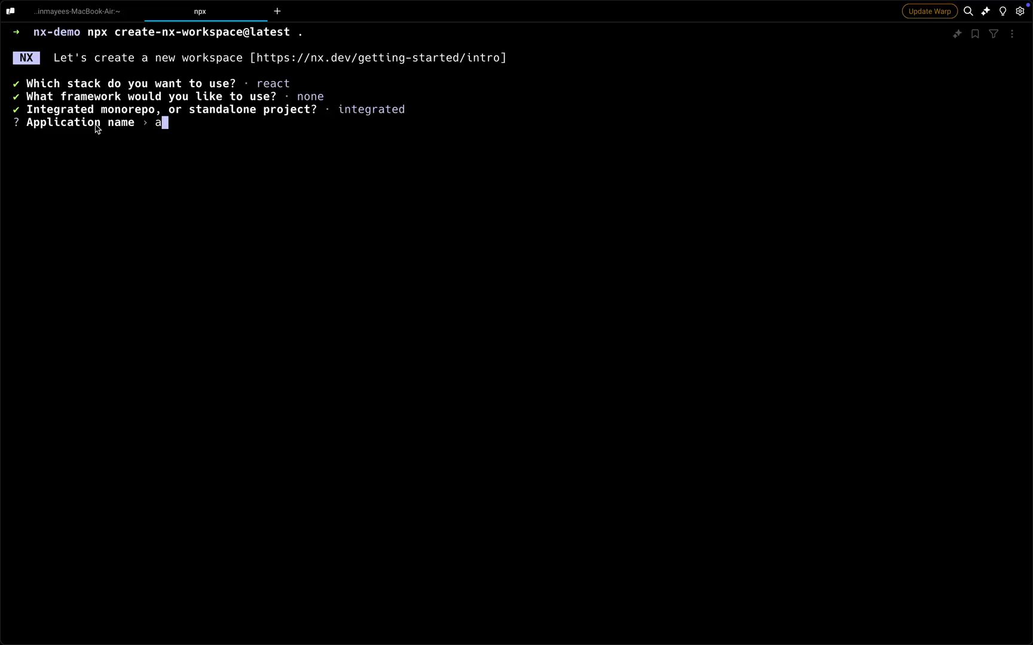
{"action": "type", "text": "pp1"}
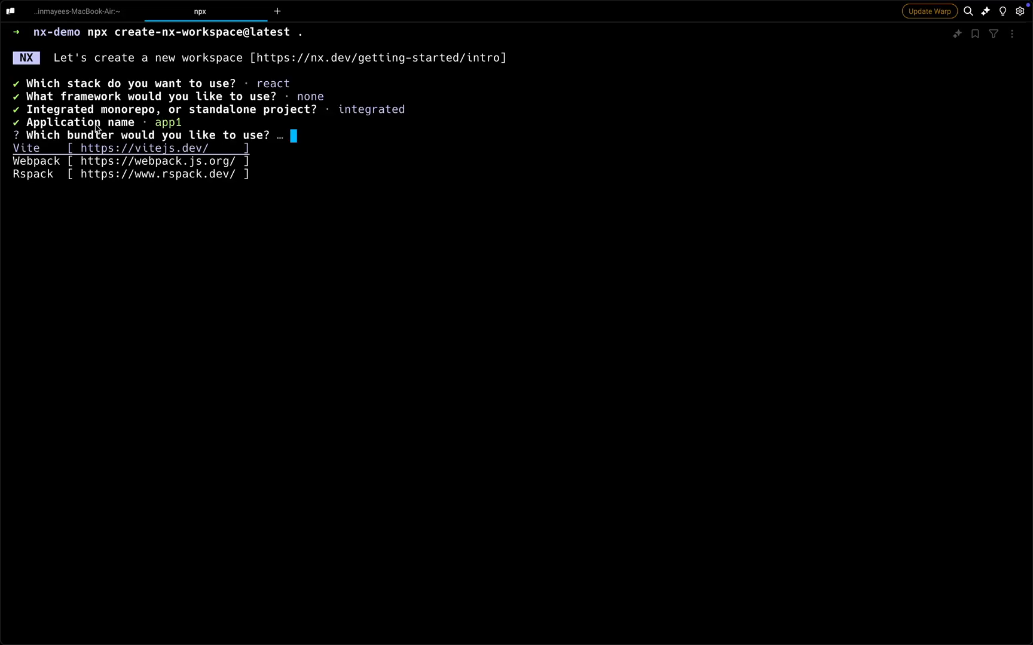
{"action": "key", "text": "Down"}
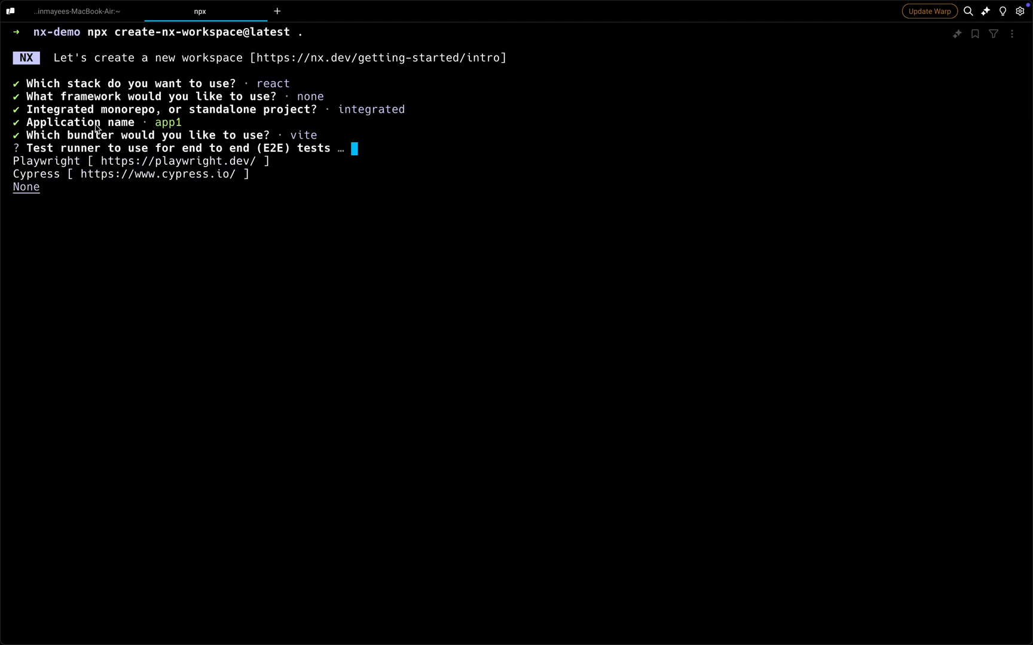
{"action": "key", "text": "Return"}
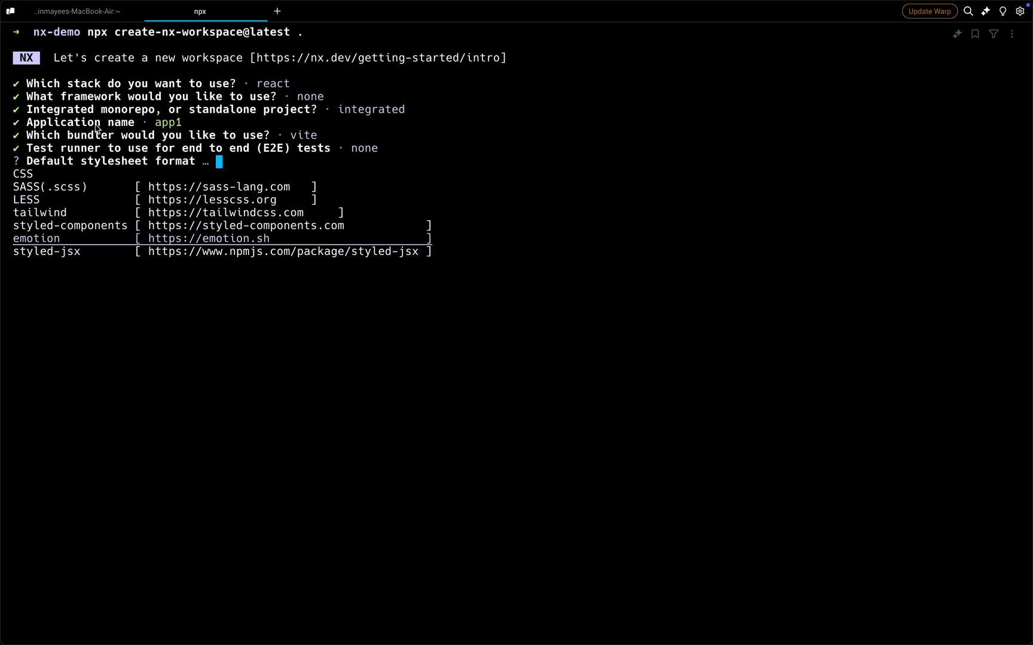
Choose Tailwind styling, skip the CI provider, and decline remote caching
{"action": "key", "text": "up"}
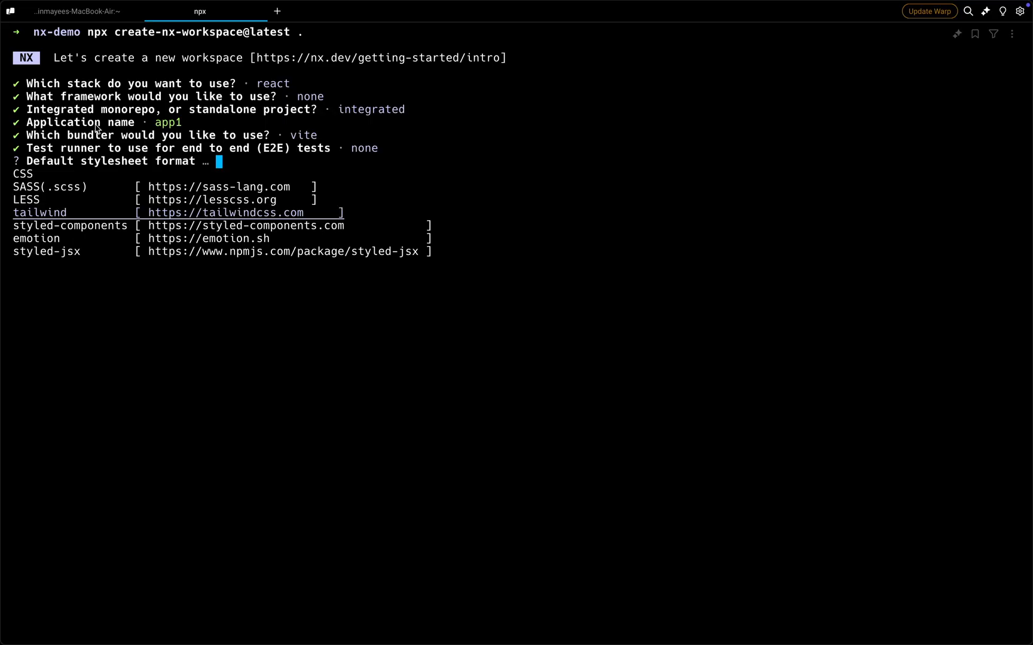
{"action": "key", "text": "Return"}
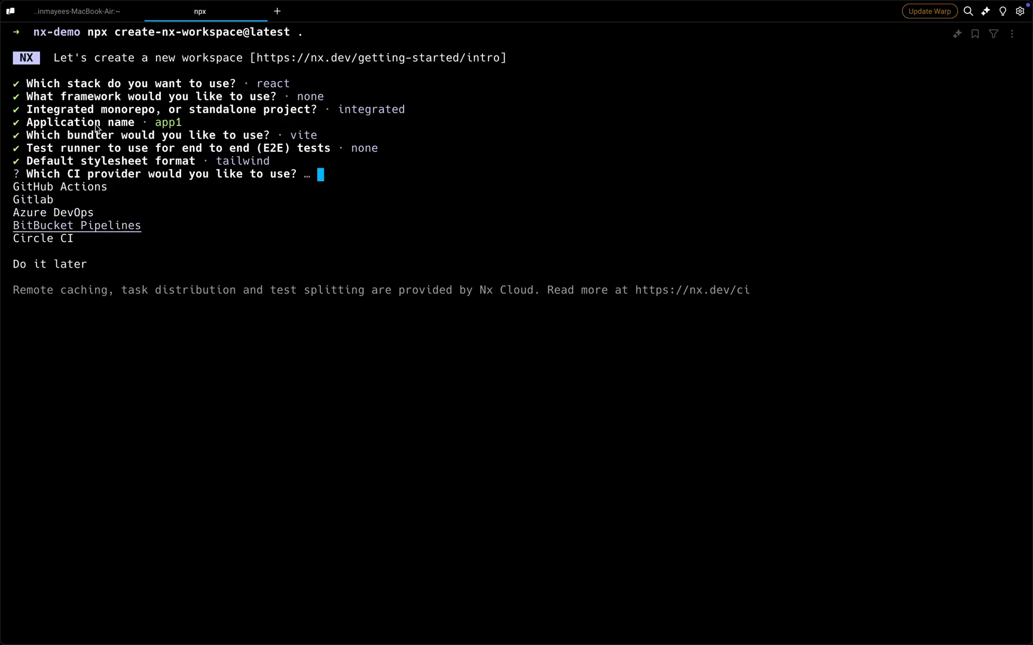
{"action": "key", "text": "Down"}
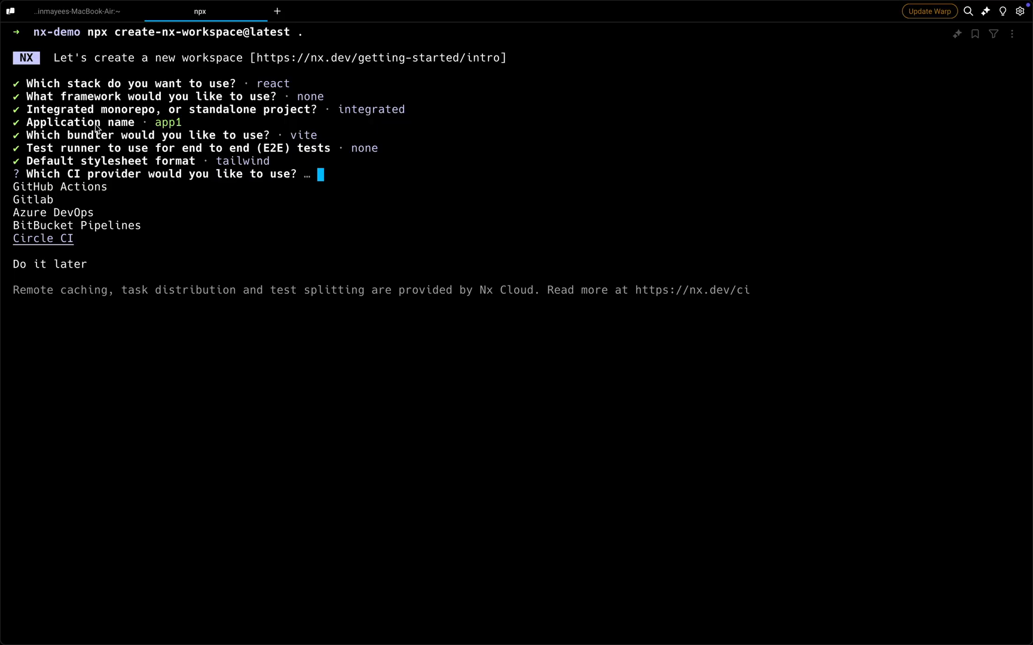
{"action": "key", "text": "Return"}
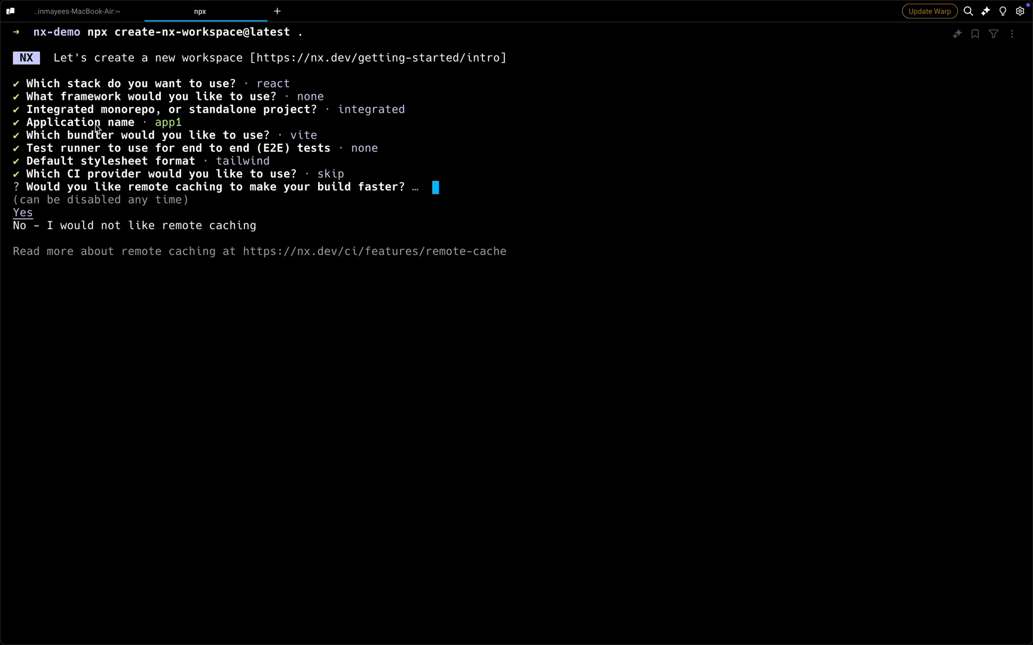
{"action": "key", "text": "down"}
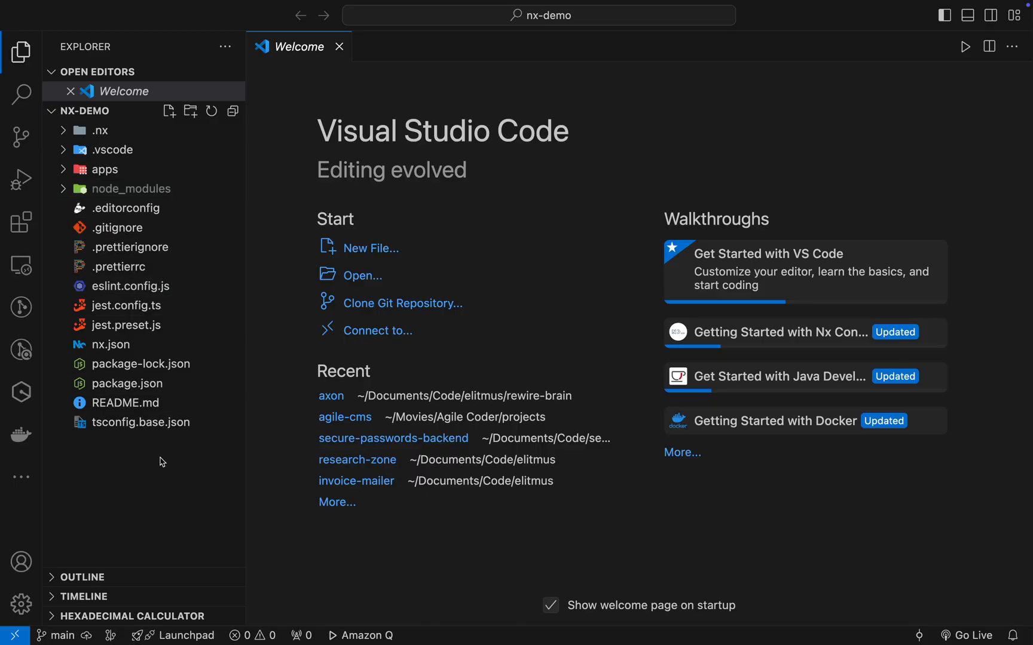
Expand apps/app1 and its src folder in the Explorer
{"action": "left_click", "coordinate": [103, 169]}
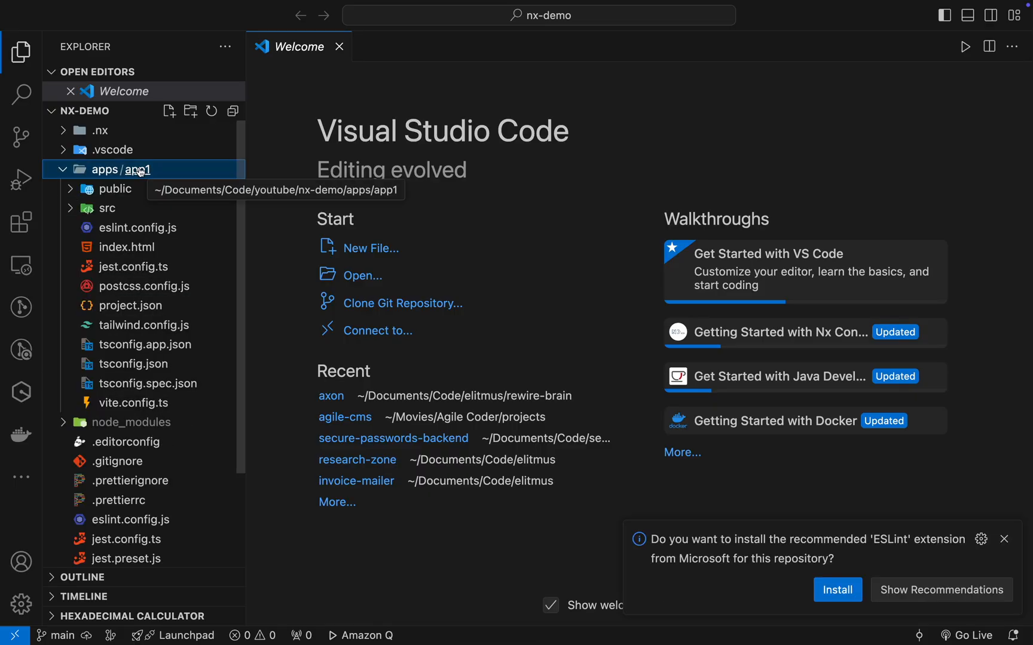
{"action": "mouse_move", "coordinate": [144, 286]}
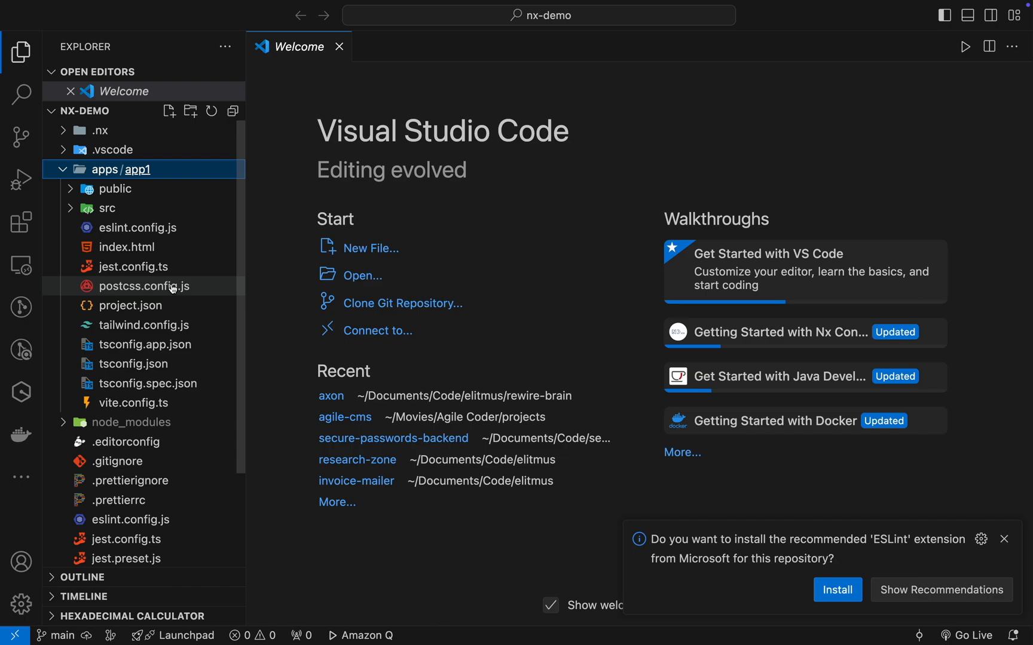
{"action": "left_click", "coordinate": [106, 208]}
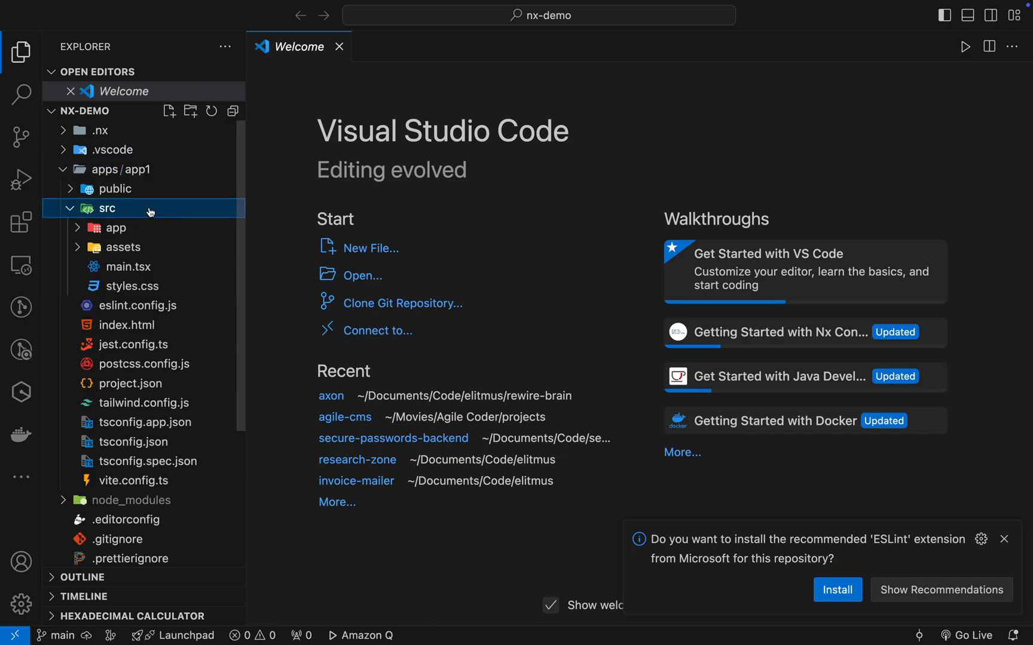
{"action": "mouse_move", "coordinate": [121, 247]}
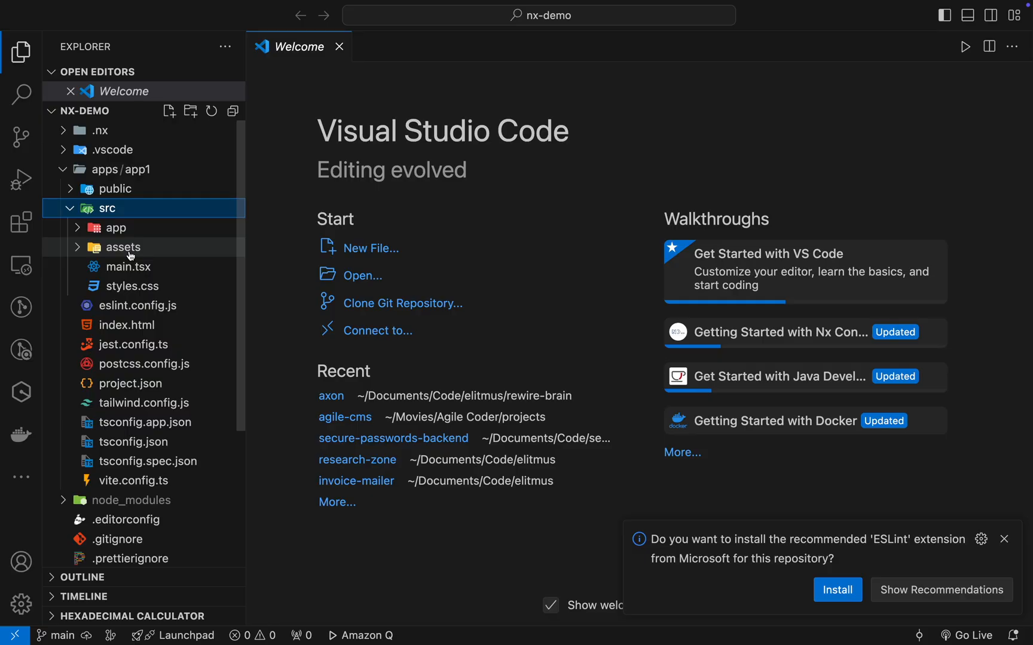
{"action": "mouse_move", "coordinate": [124, 267]}
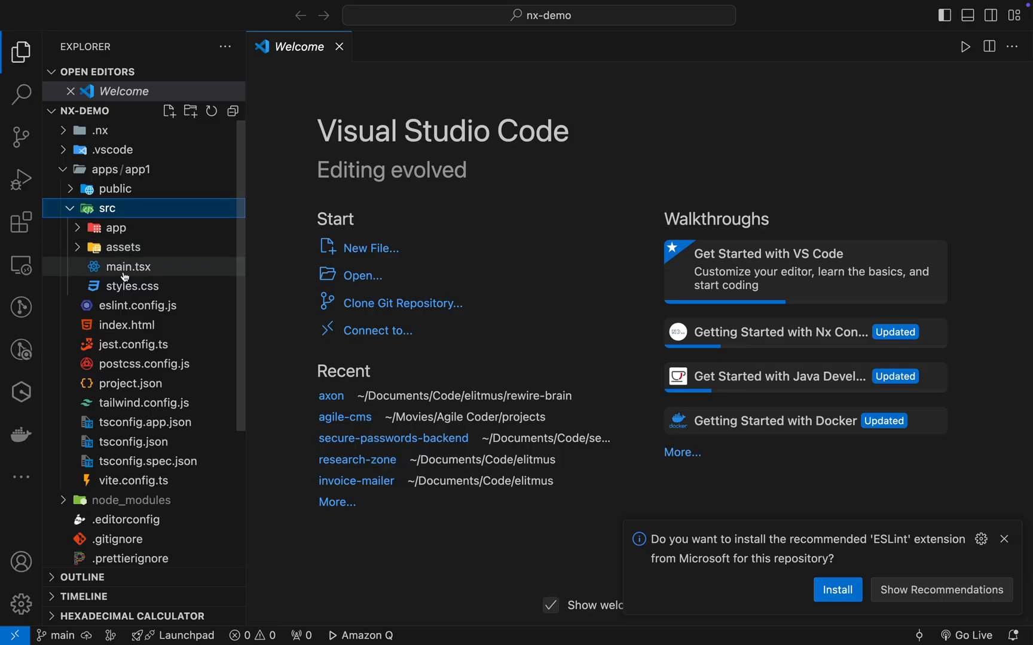
{"action": "mouse_move", "coordinate": [109, 227]}
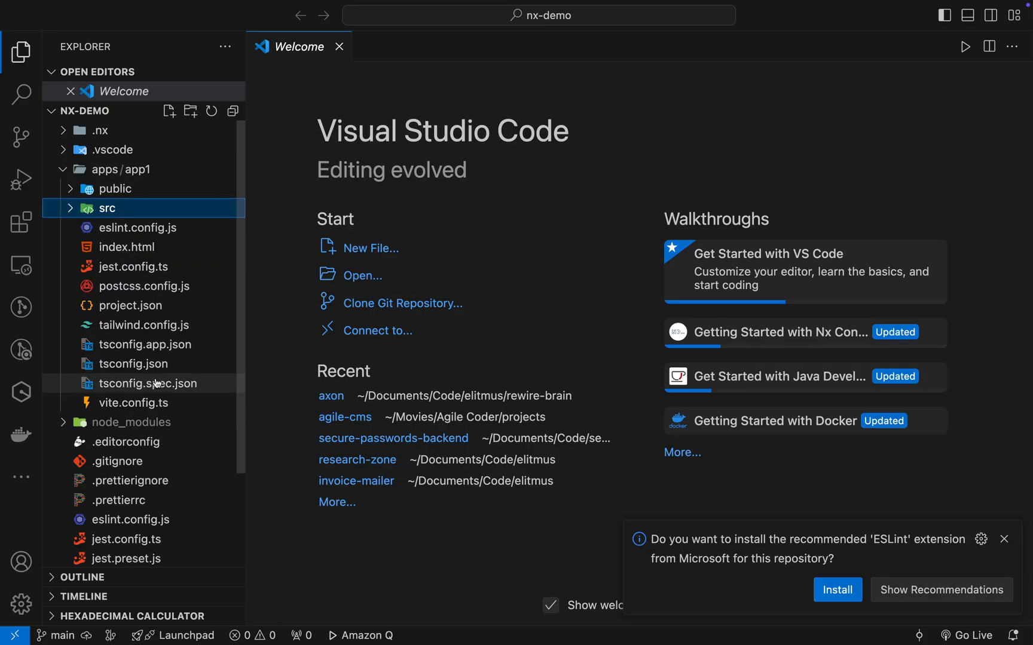
{"action": "mouse_move", "coordinate": [134, 266]}
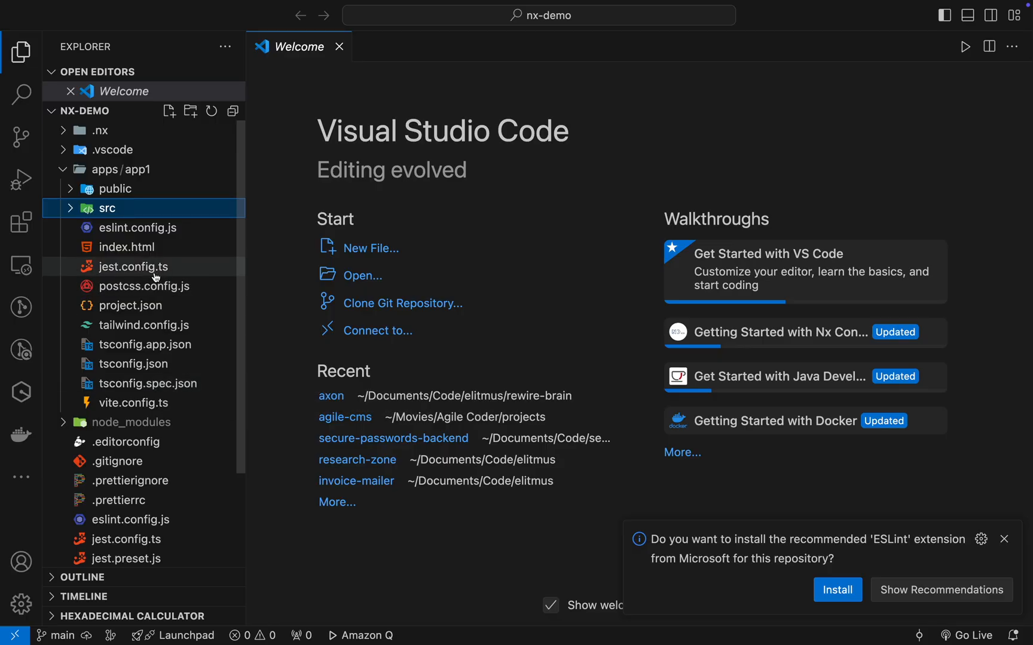
{"action": "mouse_move", "coordinate": [138, 227]}
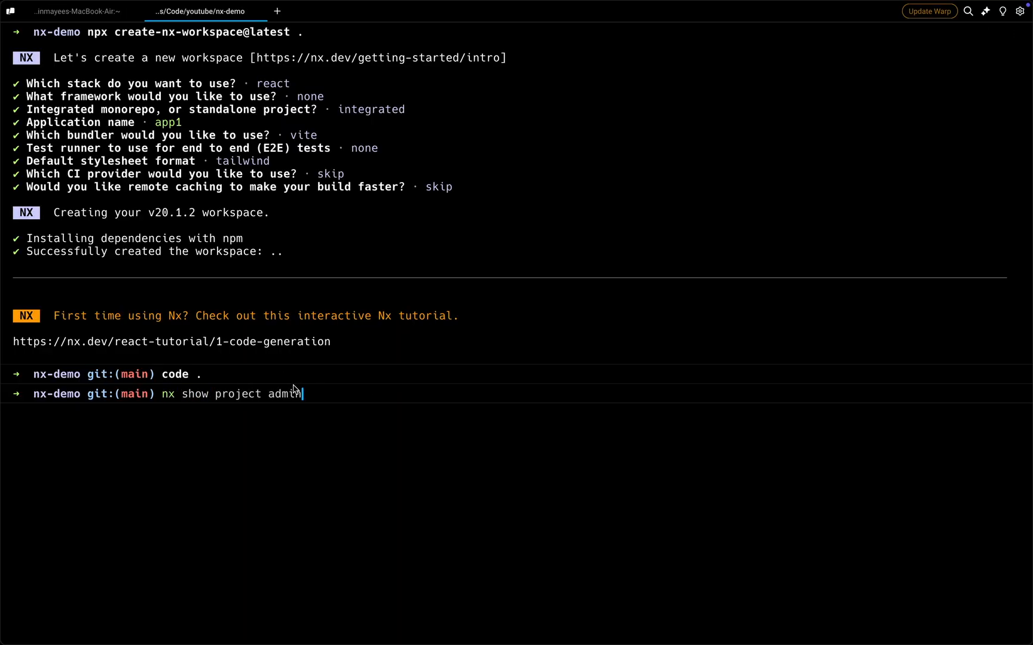
Run nx show project app1 to open its project details page
{"action": "type", "text": "app1"}
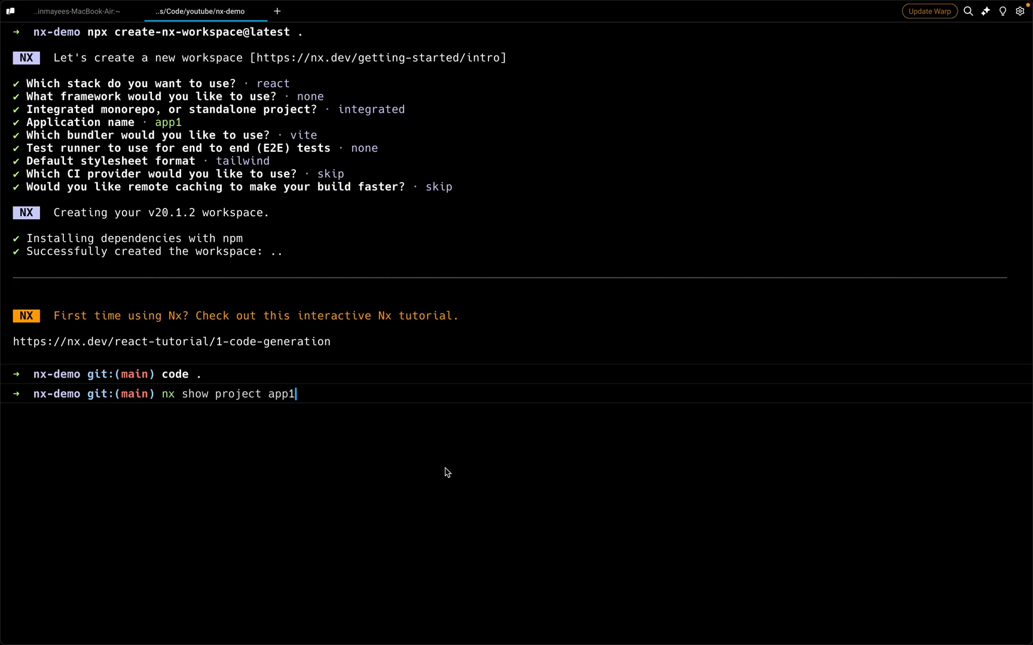
{"action": "key", "text": "Return"}
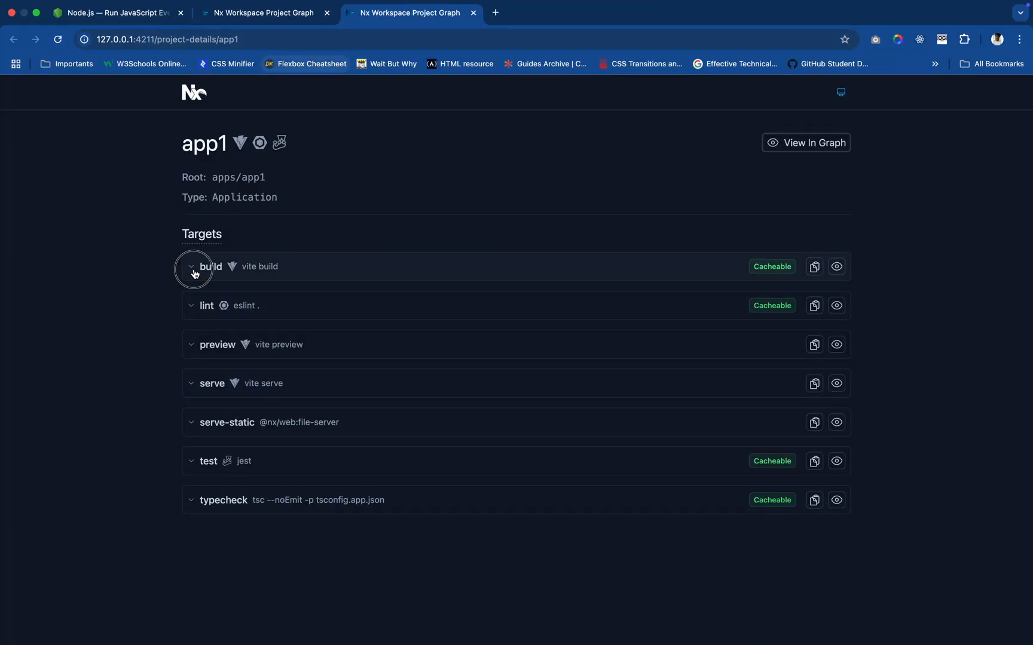
Expand app1's build target to view its Vite command, cwd option and inputs
{"action": "left_click", "coordinate": [192, 266]}
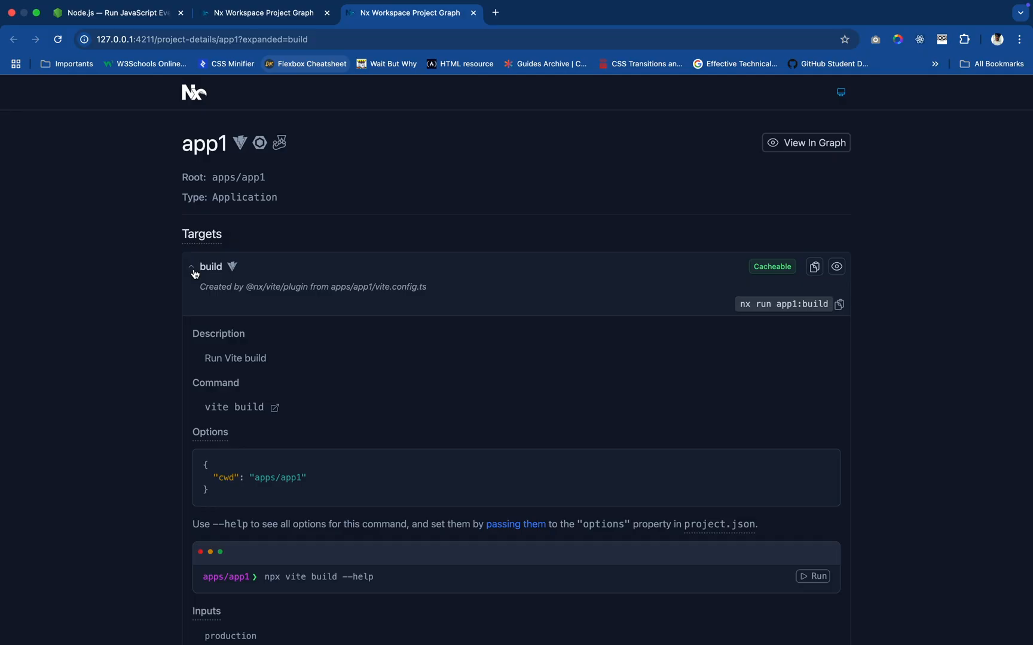
{"action": "scroll", "scroll_direction": "down", "scroll_amount": 3}
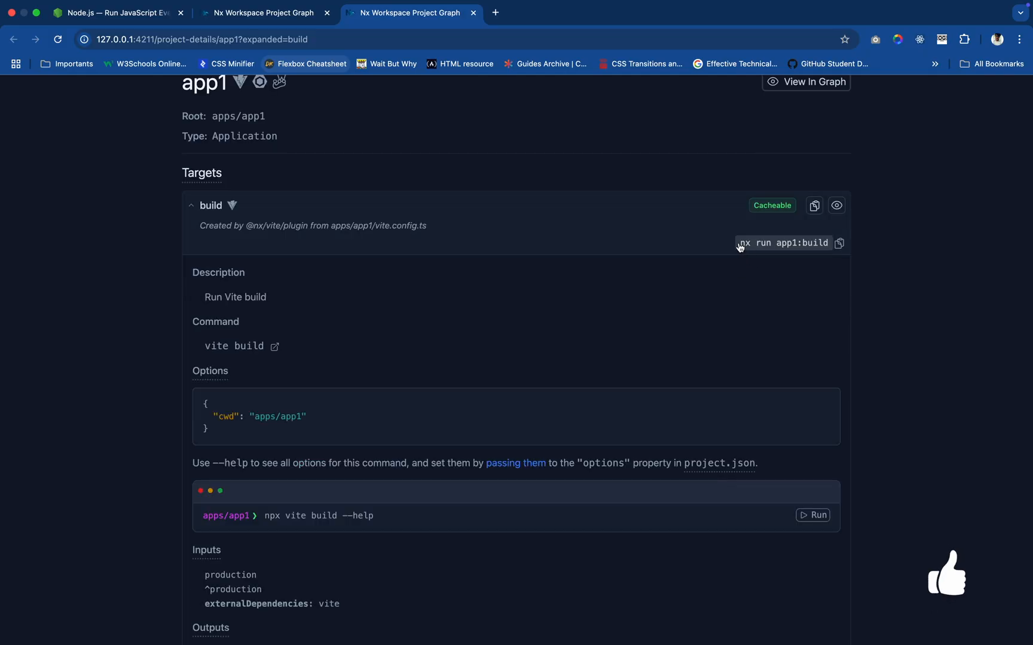
{"action": "left_click", "coordinate": [192, 205]}
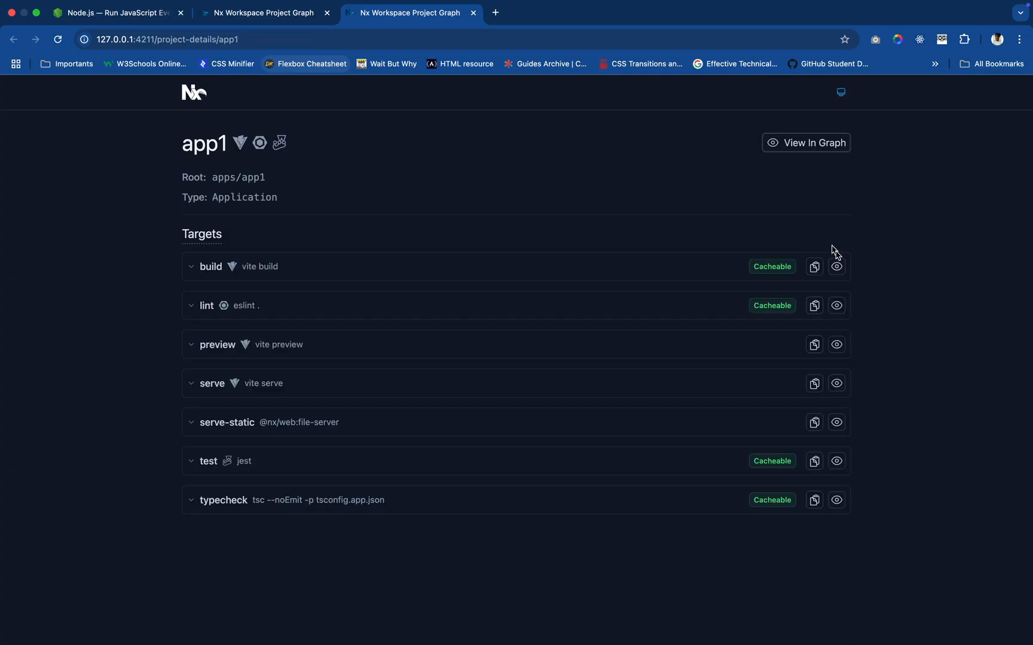
{"action": "left_click", "coordinate": [210, 266]}
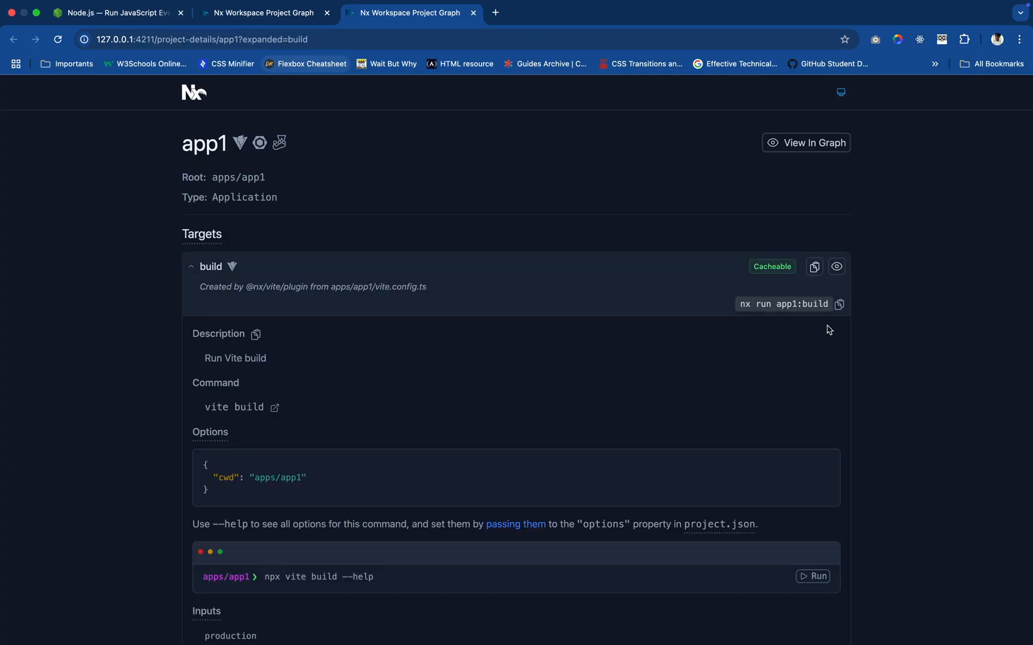
{"action": "mouse_move", "coordinate": [839, 304]}
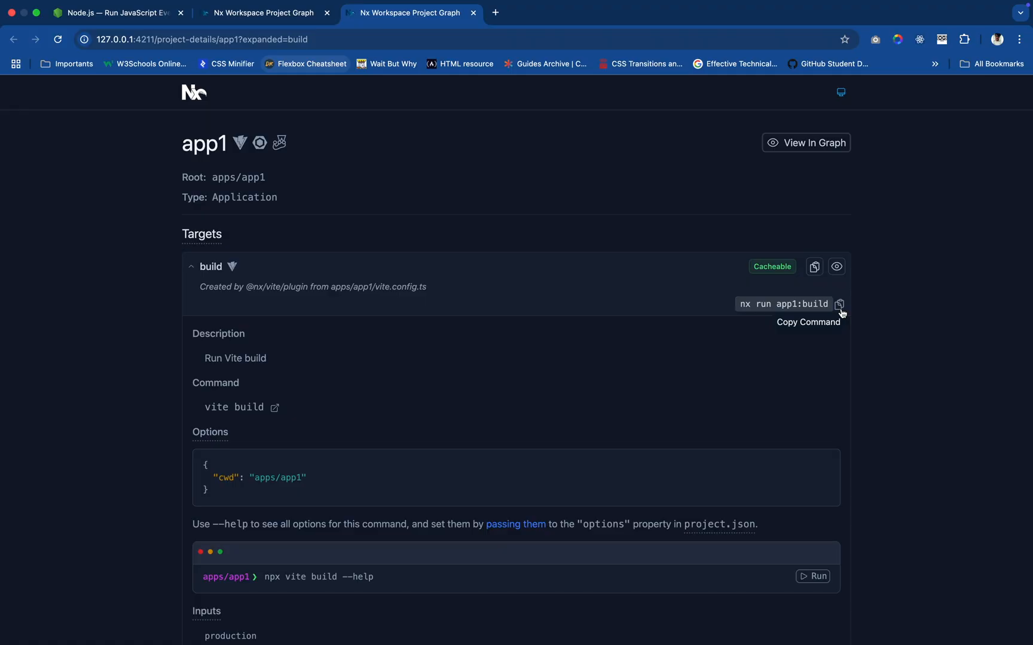
{"action": "mouse_move", "coordinate": [781, 314]}
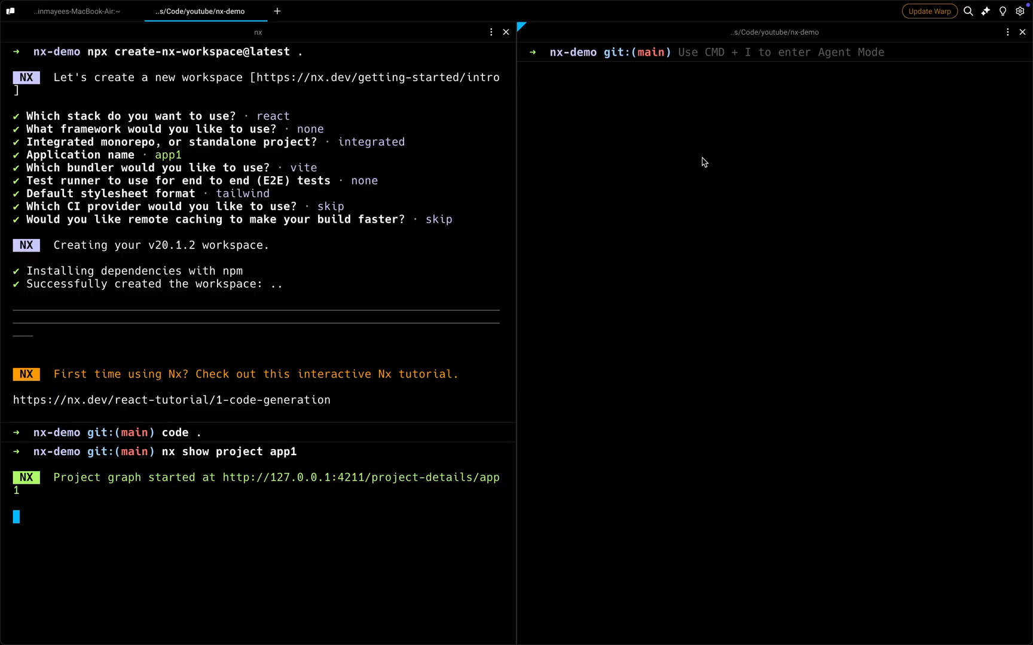
Collapse the build target and run nx run app1:lint successfully
{"action": "type", "text": "nx show project app1"}
{"action": "type", "text": "nx run"}
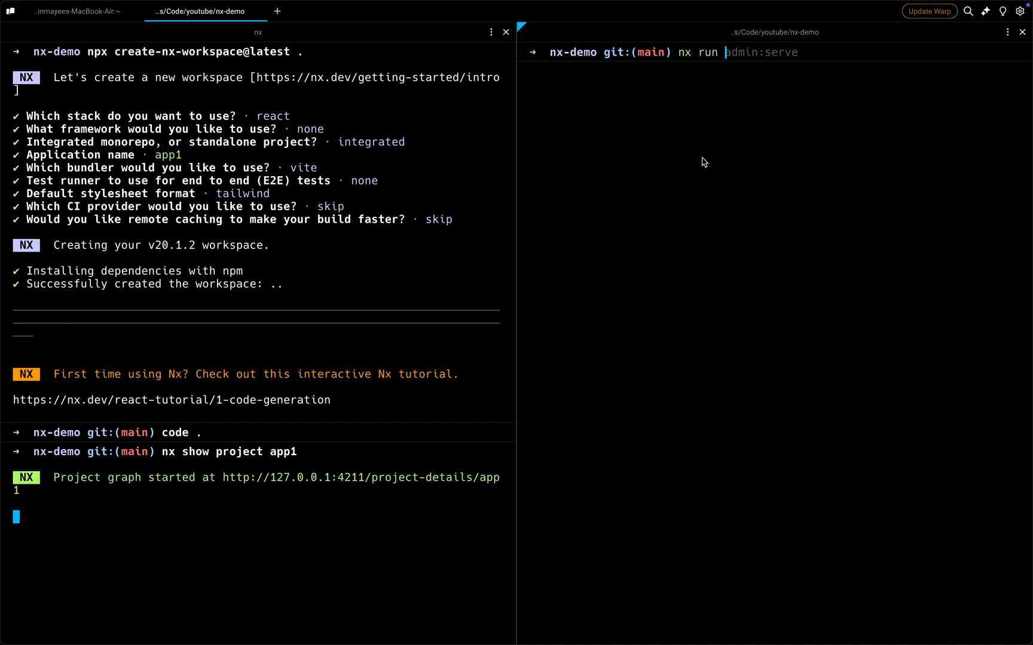
{"action": "type", "text": "app1:build"}
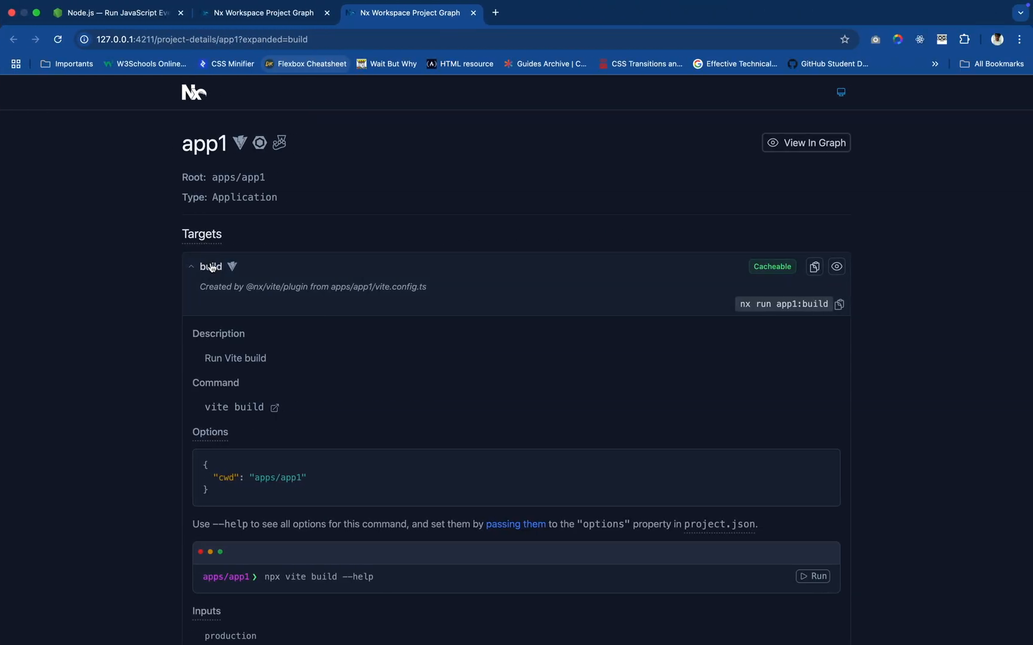
{"action": "left_click", "coordinate": [211, 266]}
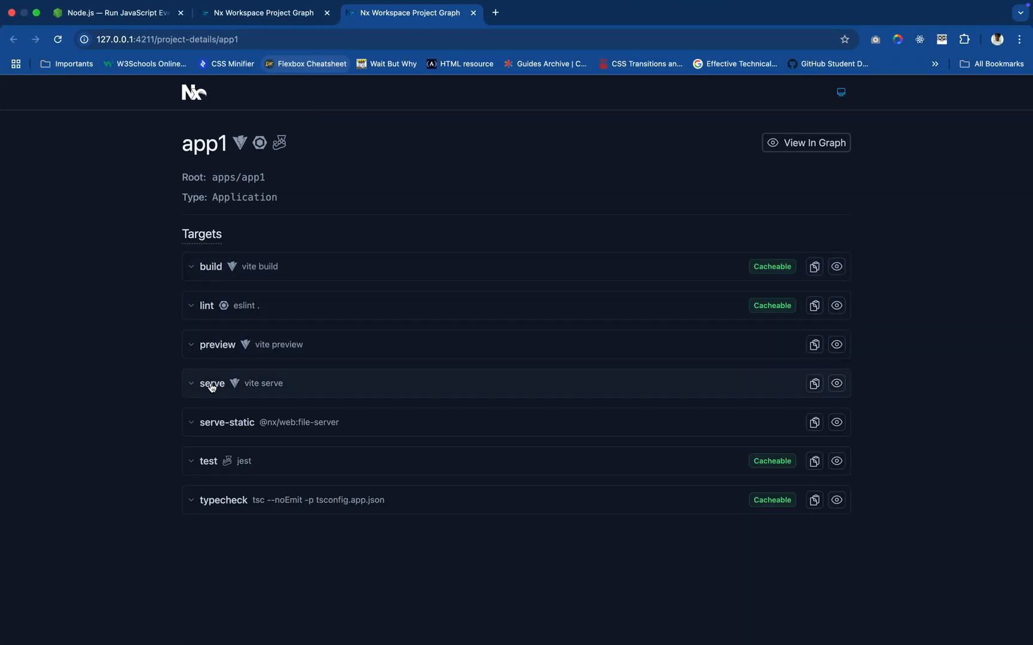
{"action": "mouse_move", "coordinate": [208, 460]}
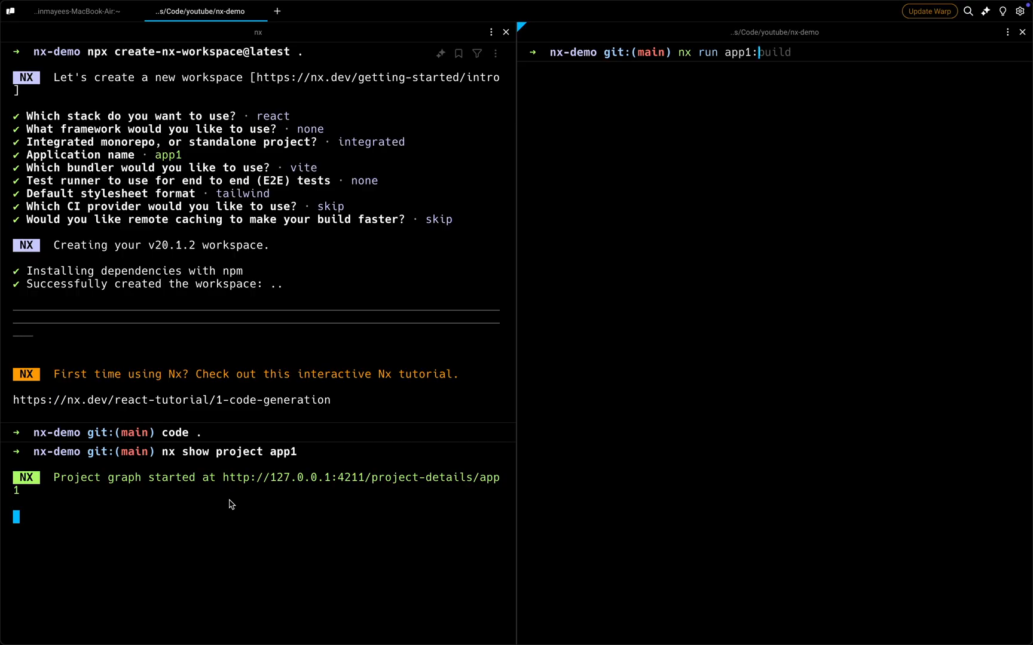
{"action": "type", "text": "lint"}
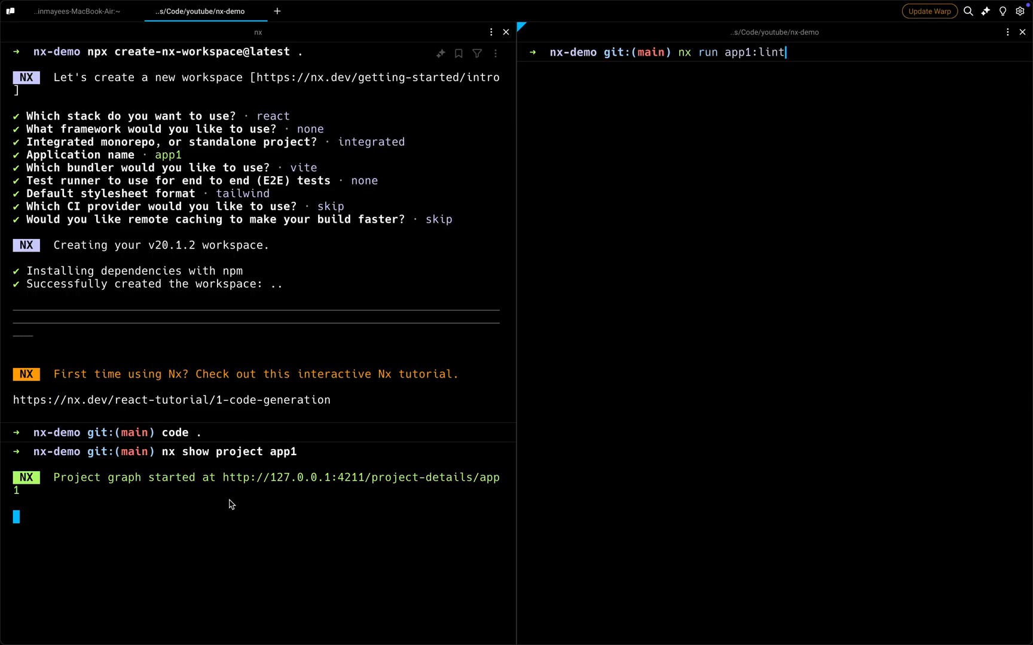
{"action": "key", "text": "Return"}
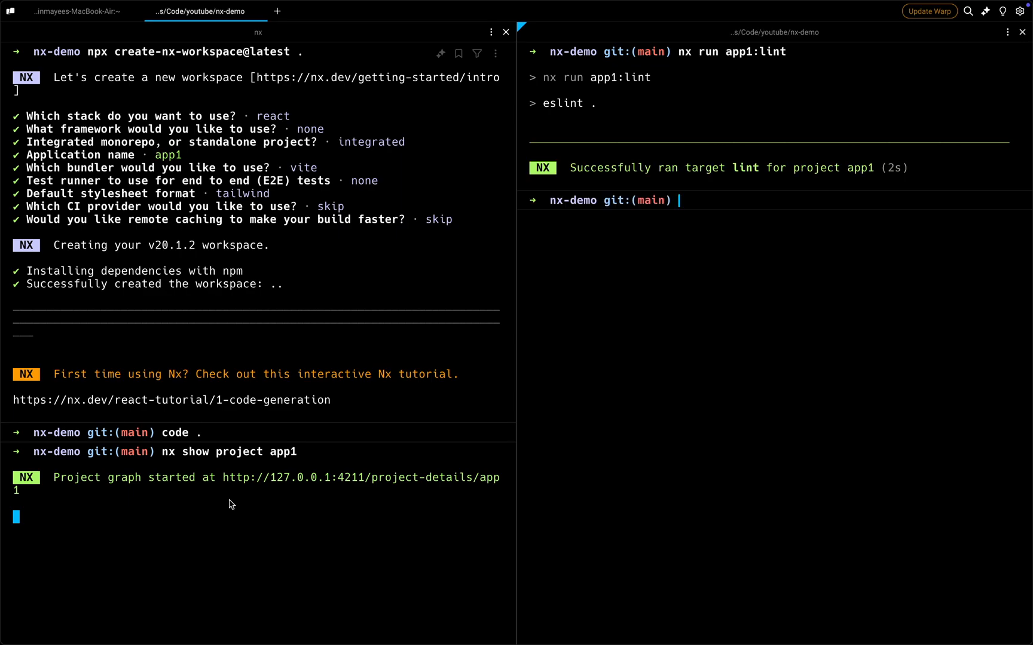
{"action": "type", "text": "nx test shared-ui"}
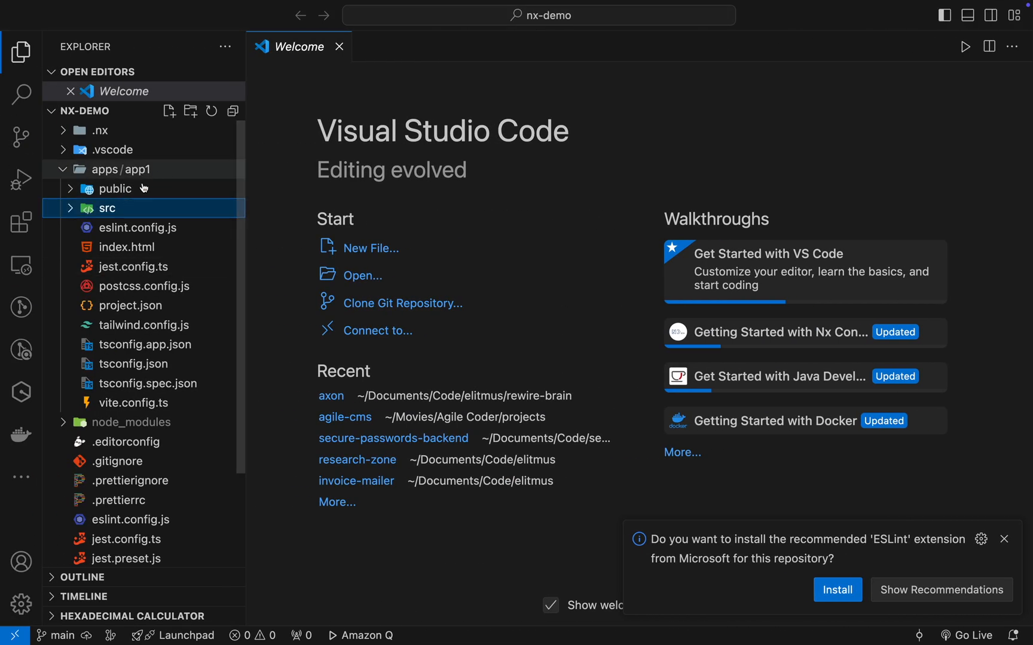
{"action": "mouse_move", "coordinate": [96, 205]}
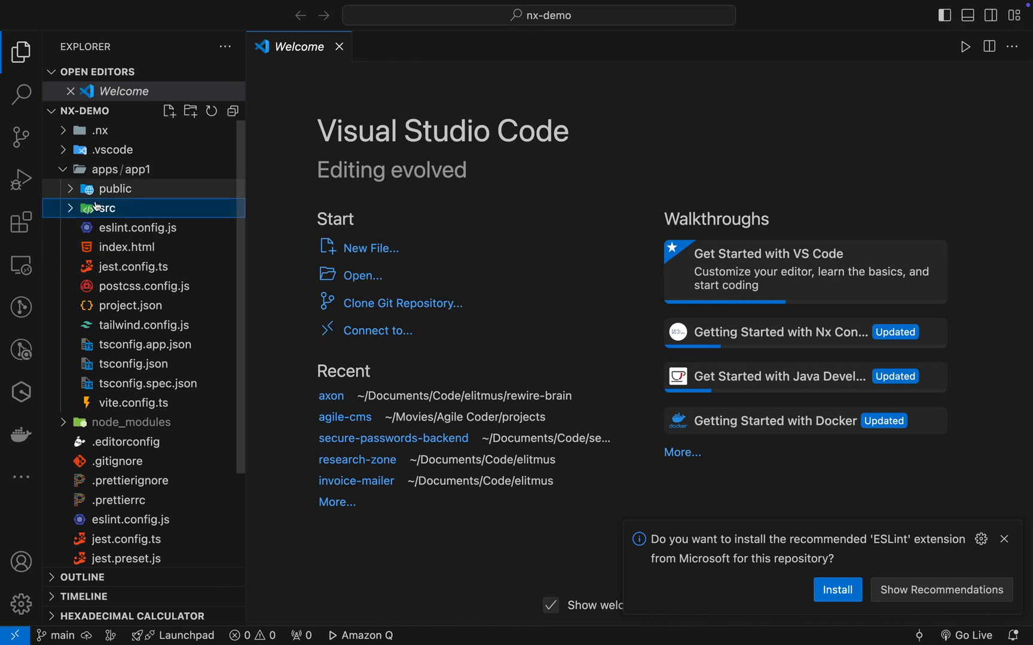
Select app1's src folder and start the app1 dev server with nx serve
{"action": "left_click", "coordinate": [109, 208]}
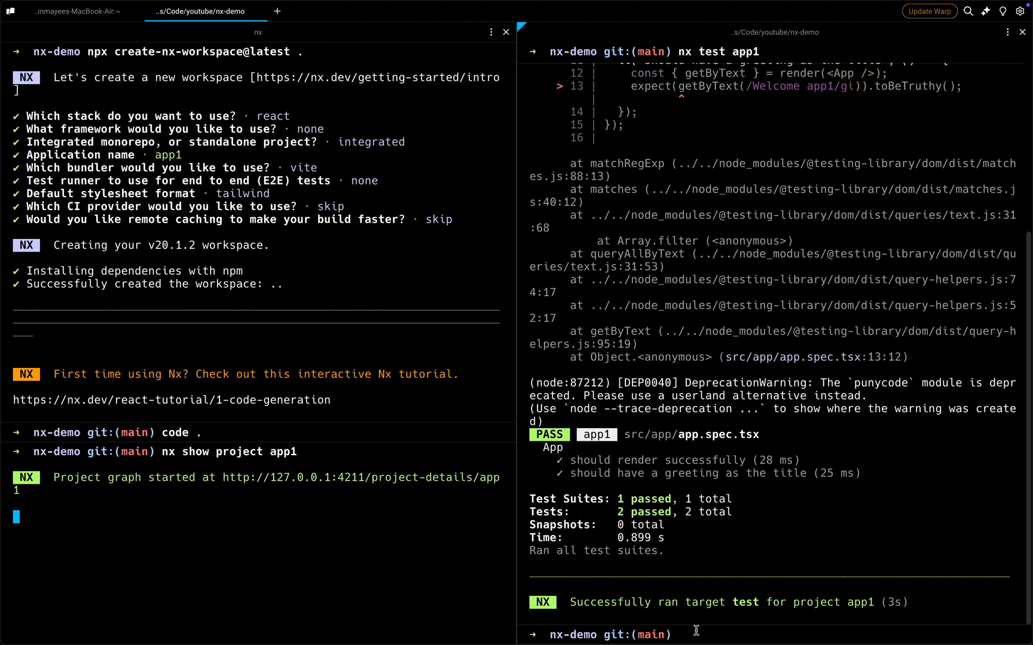
{"action": "type", "text": "nx server"}
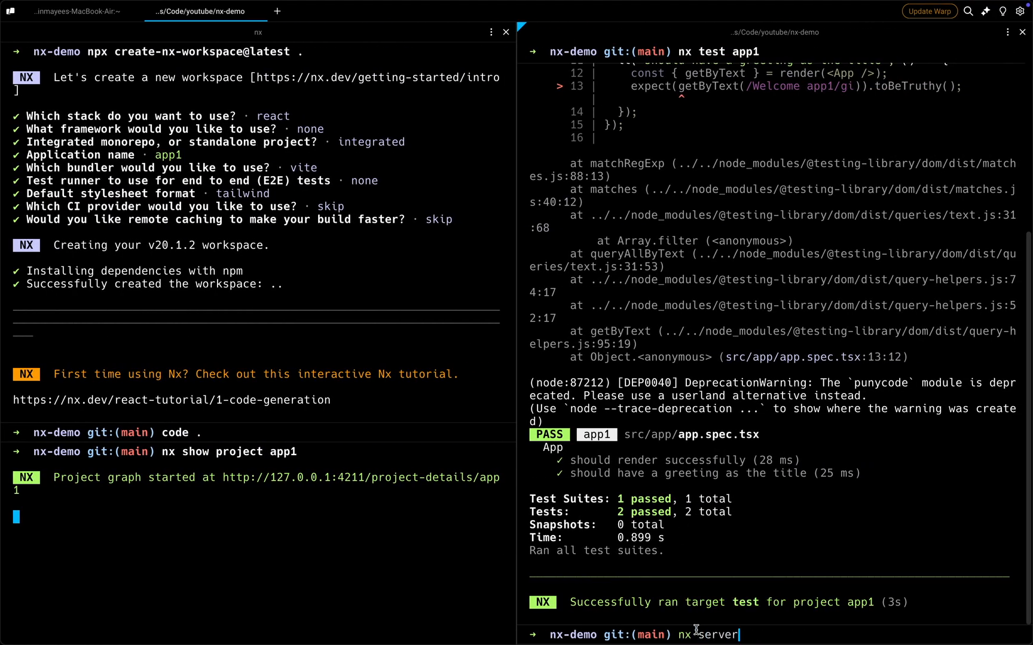
{"action": "key", "text": "Return"}
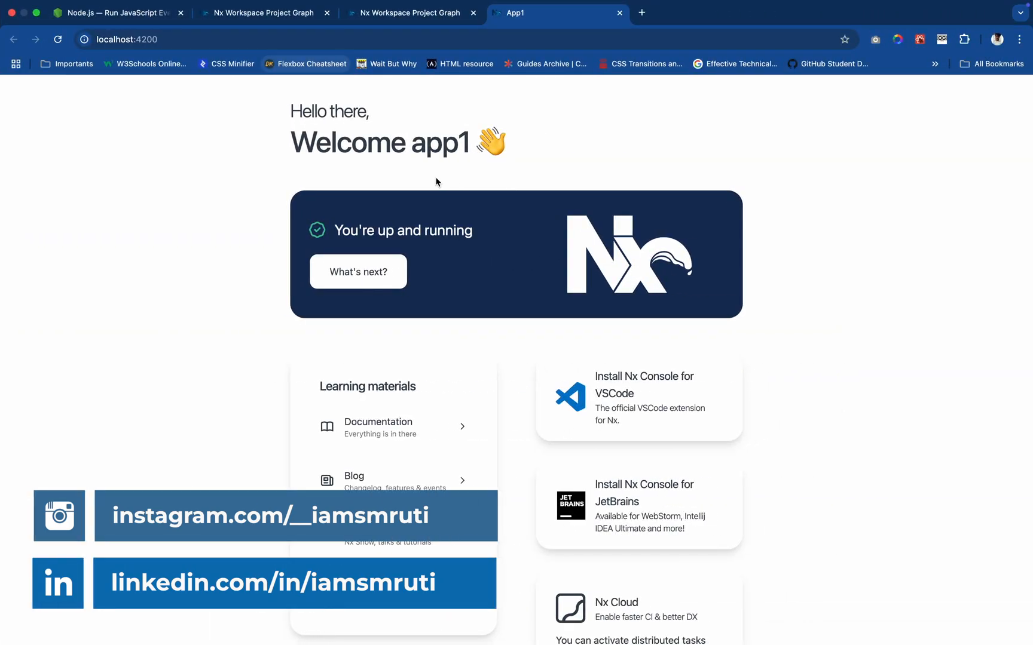
{"action": "mouse_move", "coordinate": [413, 143]}
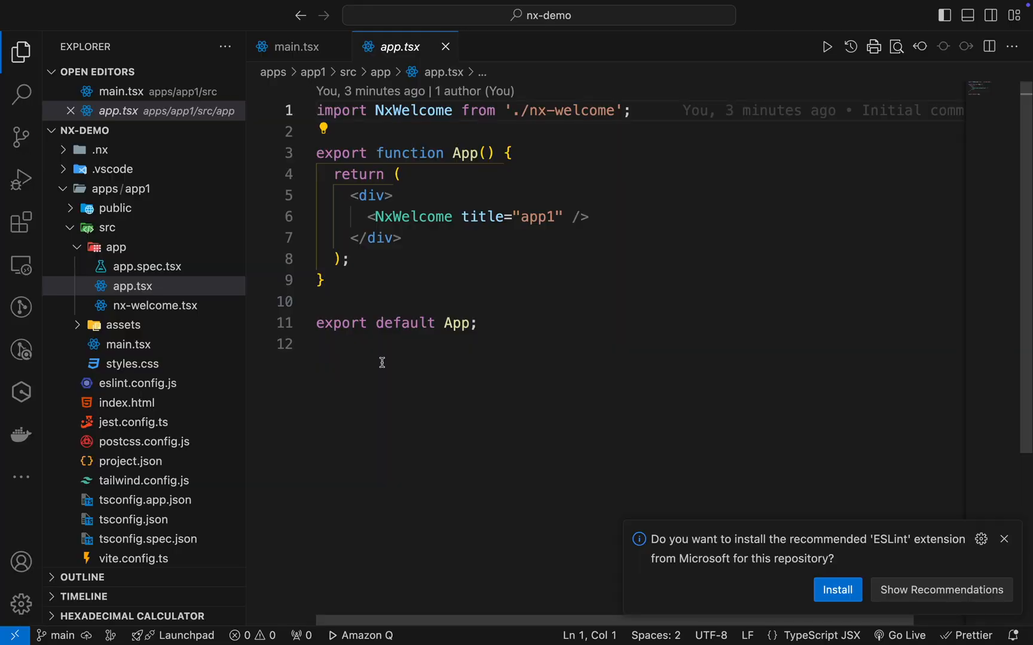
{"action": "mouse_move", "coordinate": [250, 304]}
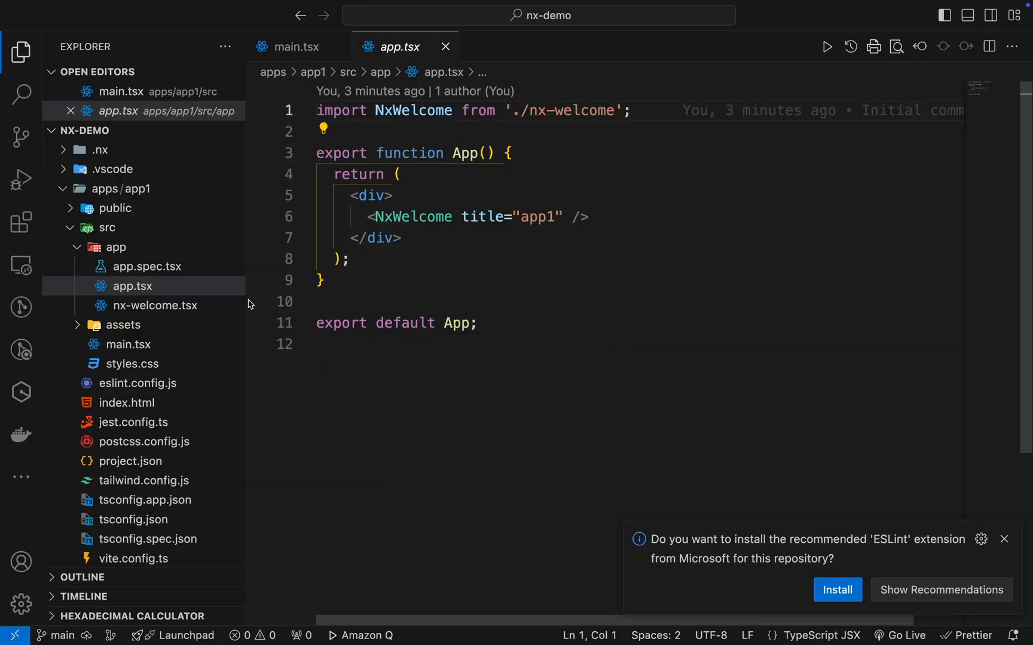
Collapse app1's app and src folders in the Explorer
{"action": "left_click", "coordinate": [107, 227]}
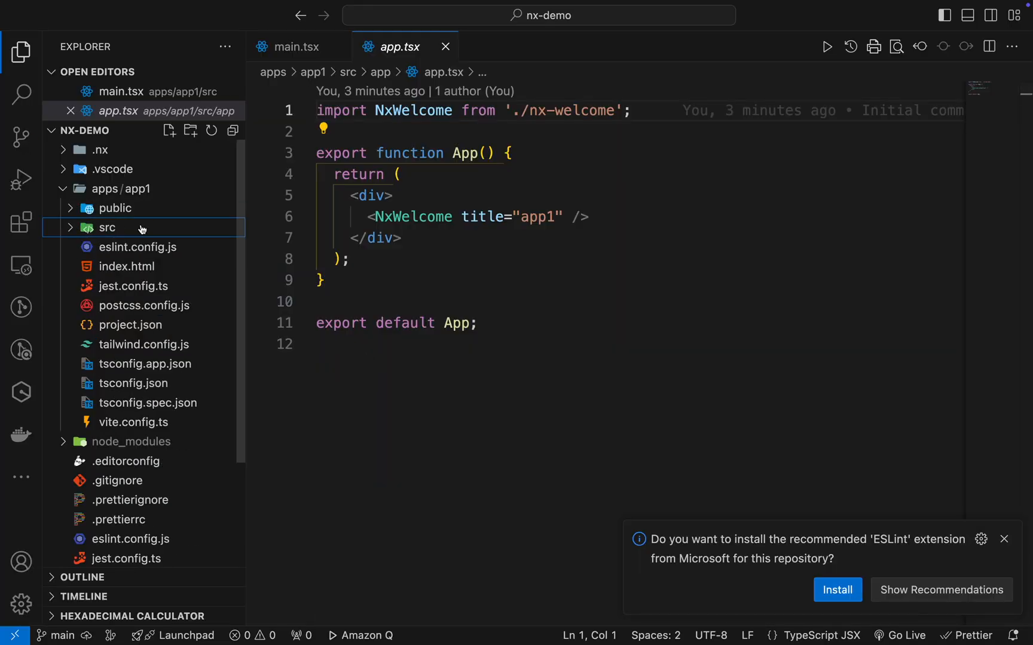
{"action": "left_click", "coordinate": [103, 189]}
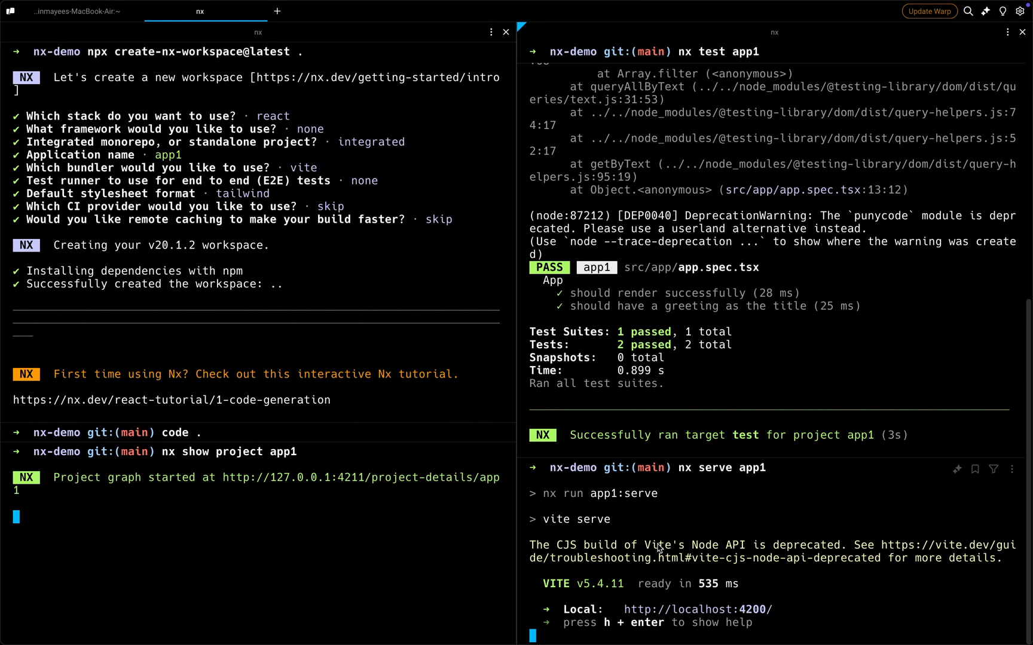
{"action": "mouse_move", "coordinate": [315, 22]}
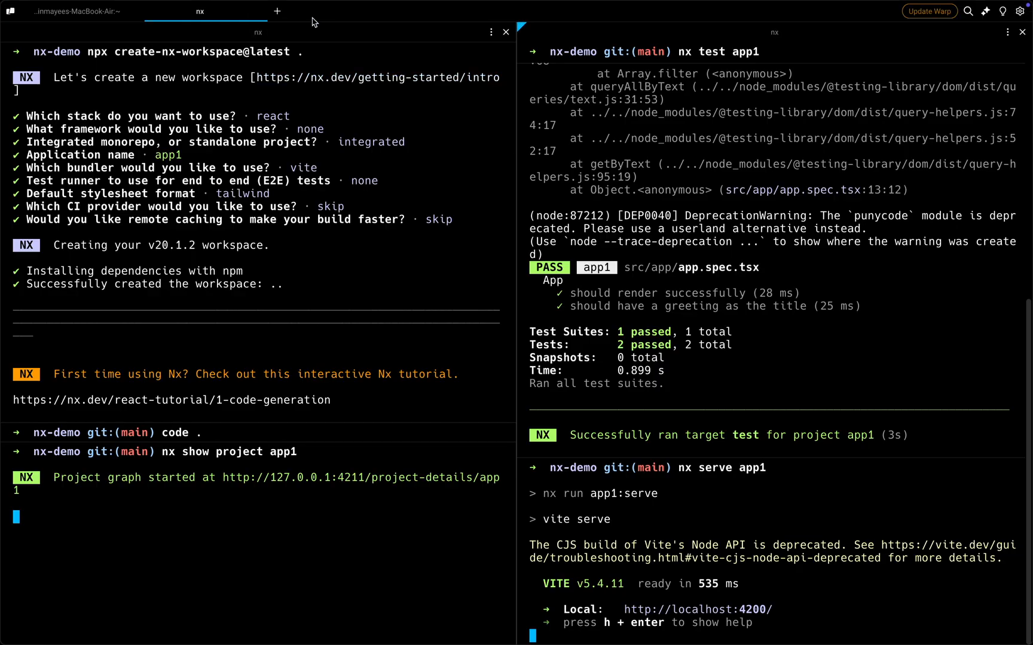
{"action": "left_click", "coordinate": [277, 11]}
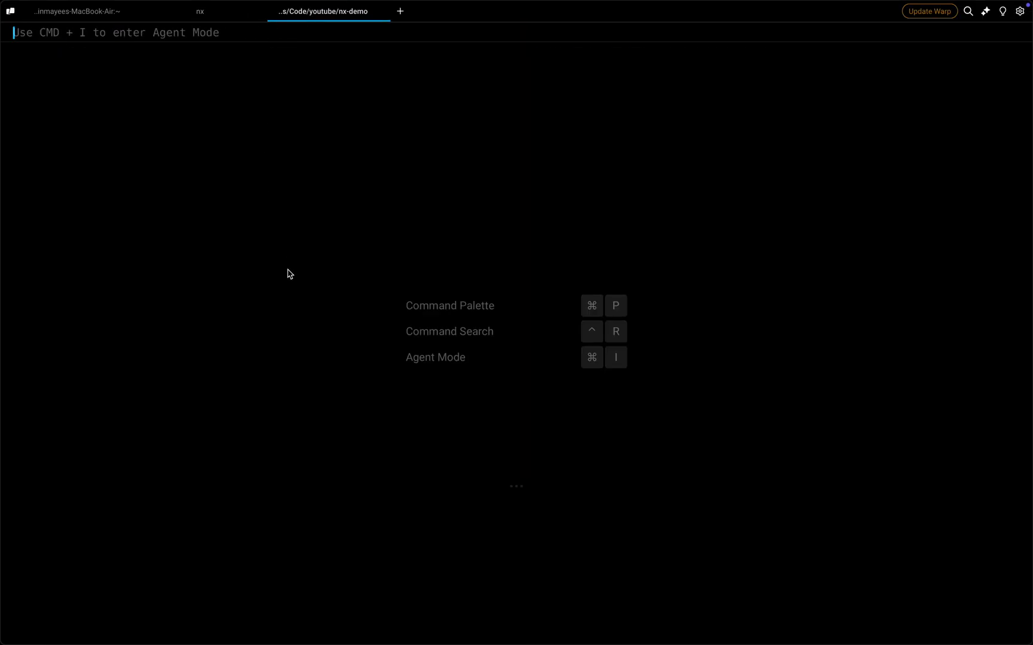
{"action": "type", "text": "nx g @nx/react:library libs/shared-ui"}
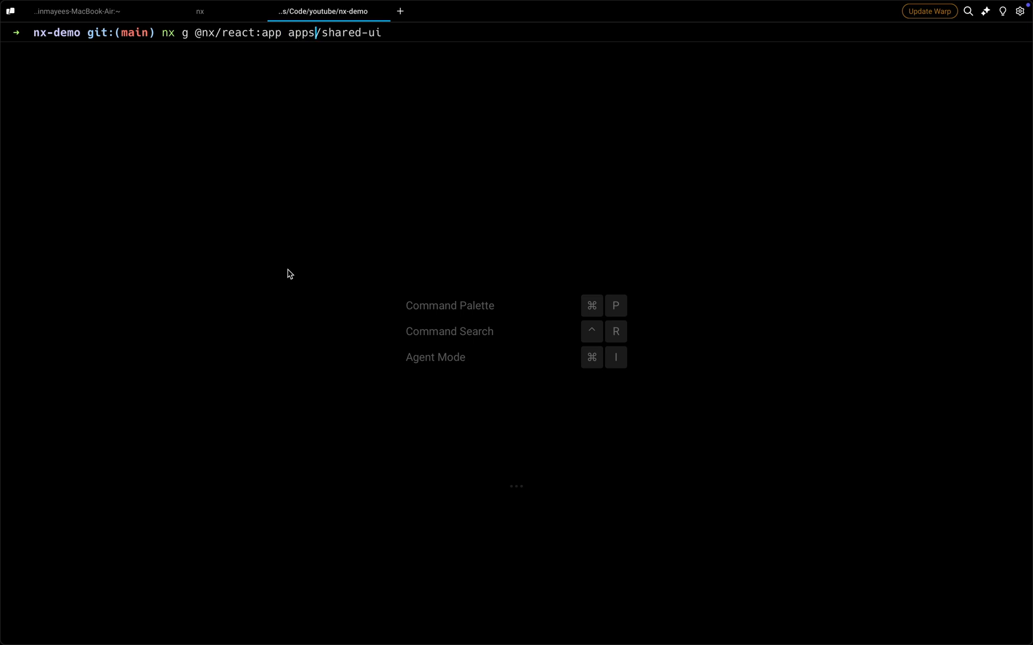
{"action": "key", "text": "Backspace"}
{"action": "type", "text": "pp2"}
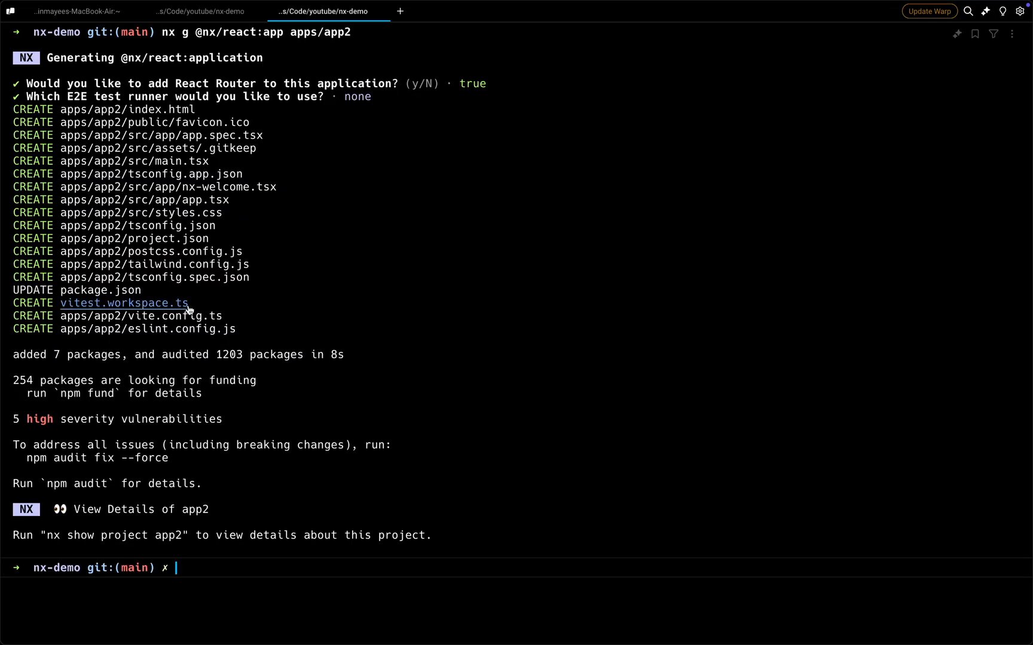
{"action": "mouse_move", "coordinate": [230, 311]}
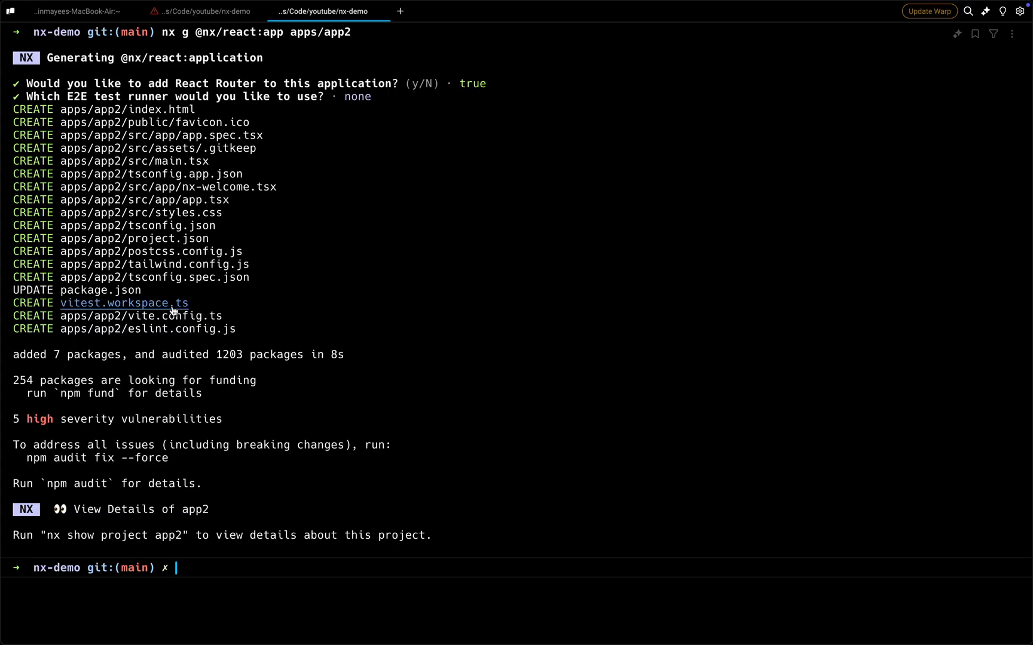
{"action": "mouse_move", "coordinate": [131, 314]}
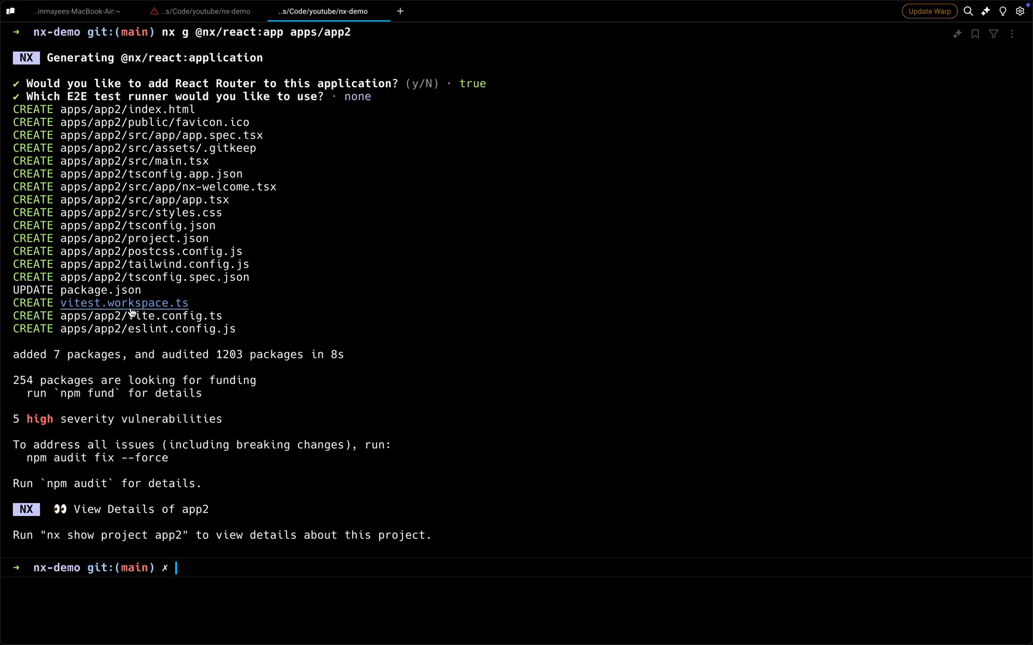
{"action": "type", "text": "nx g @nx/react:app apps/app2 --bundler=vite --js"}
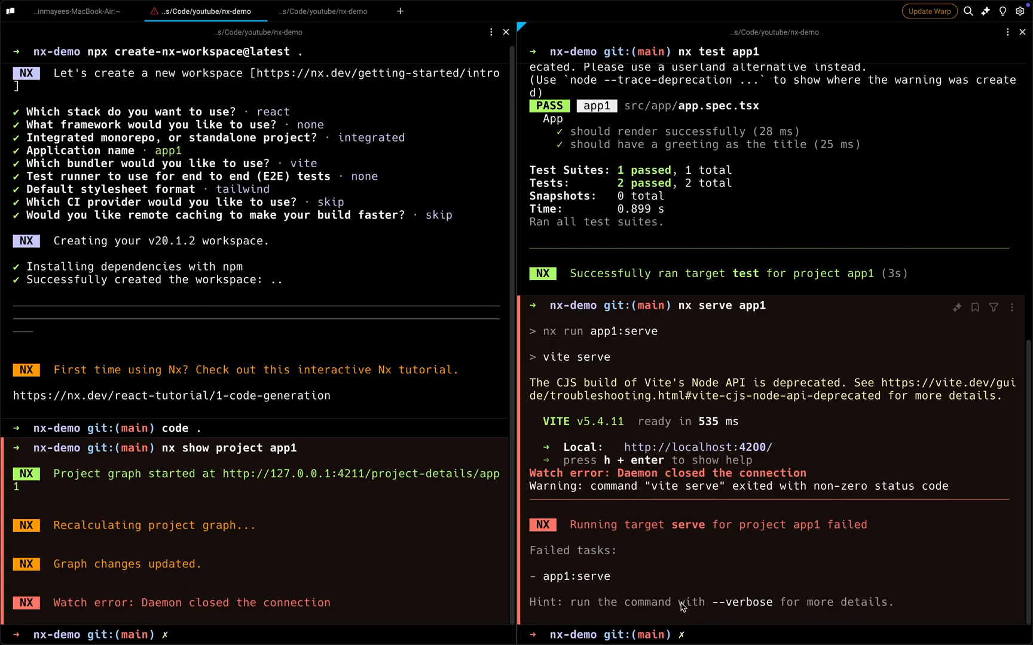
{"action": "mouse_move", "coordinate": [733, 641]}
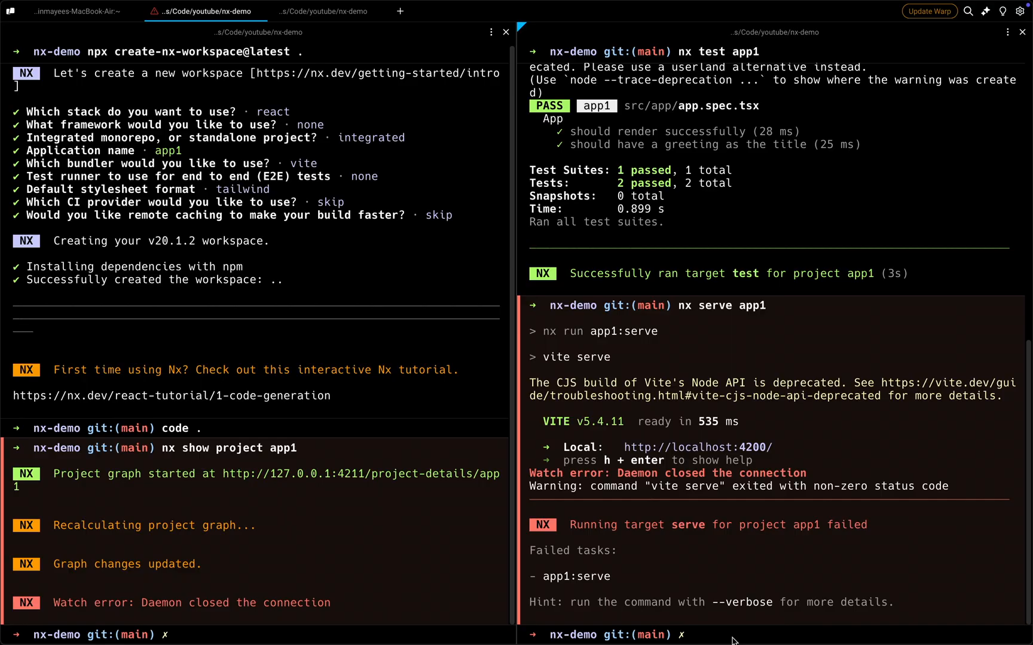
After nx serve app1 fails, run nx reset to clear the Nx cache and stop the daemon
{"action": "type", "text": "nx serve app1"}
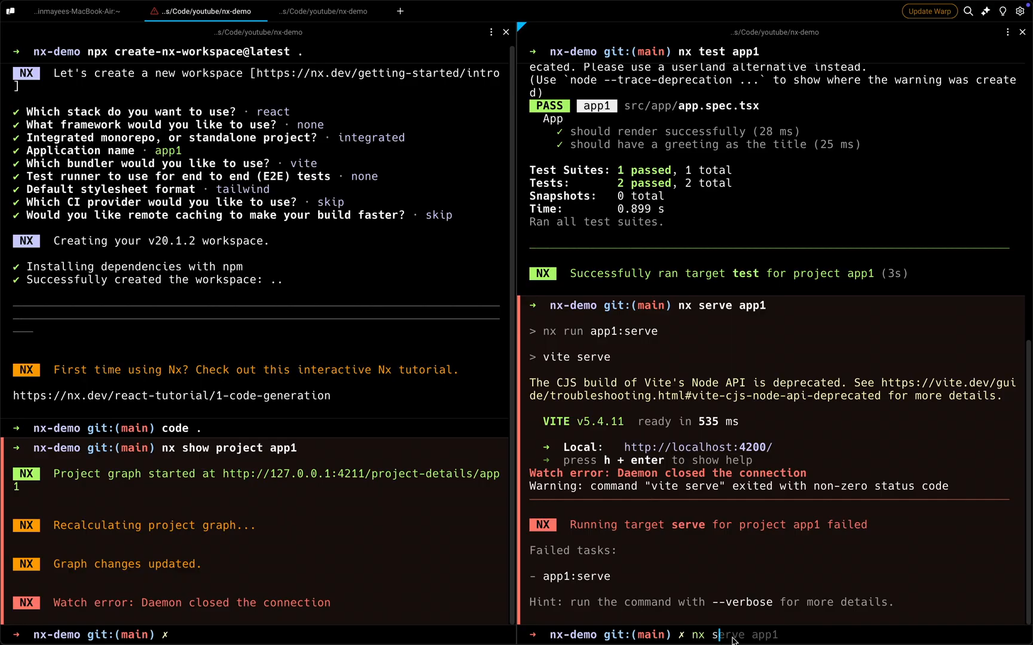
{"action": "type", "text": "reset"}
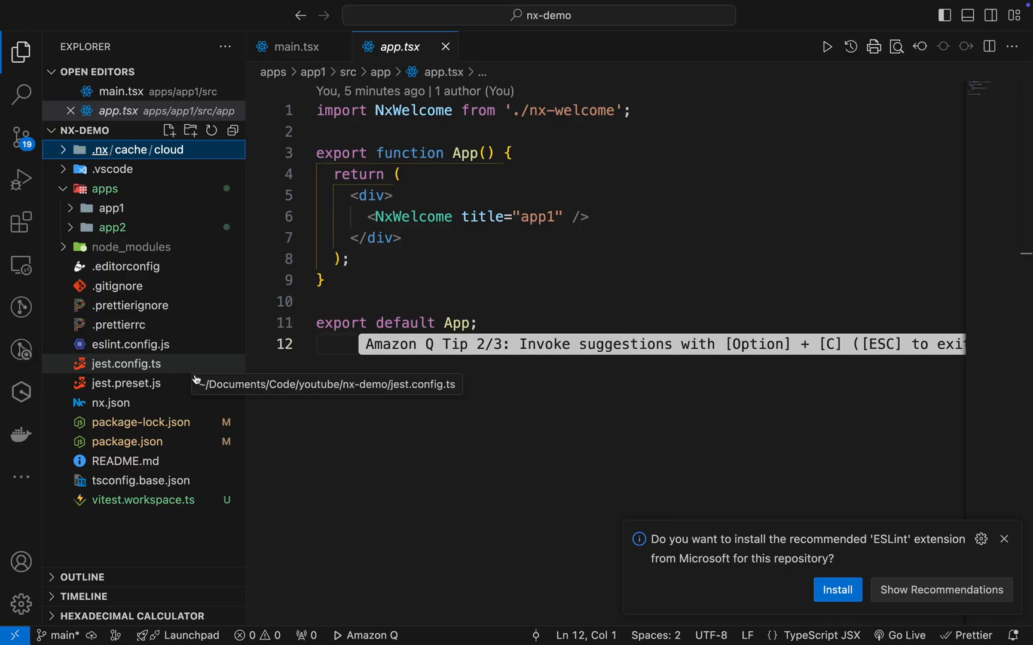
{"action": "mouse_move", "coordinate": [178, 335]}
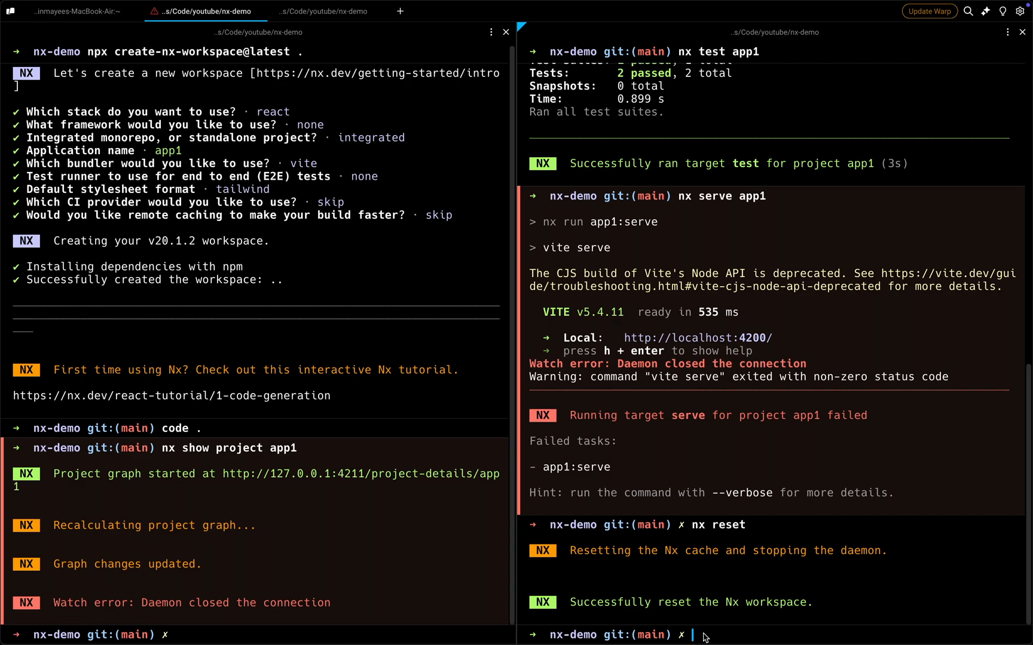
{"action": "type", "text": "nx reset"}
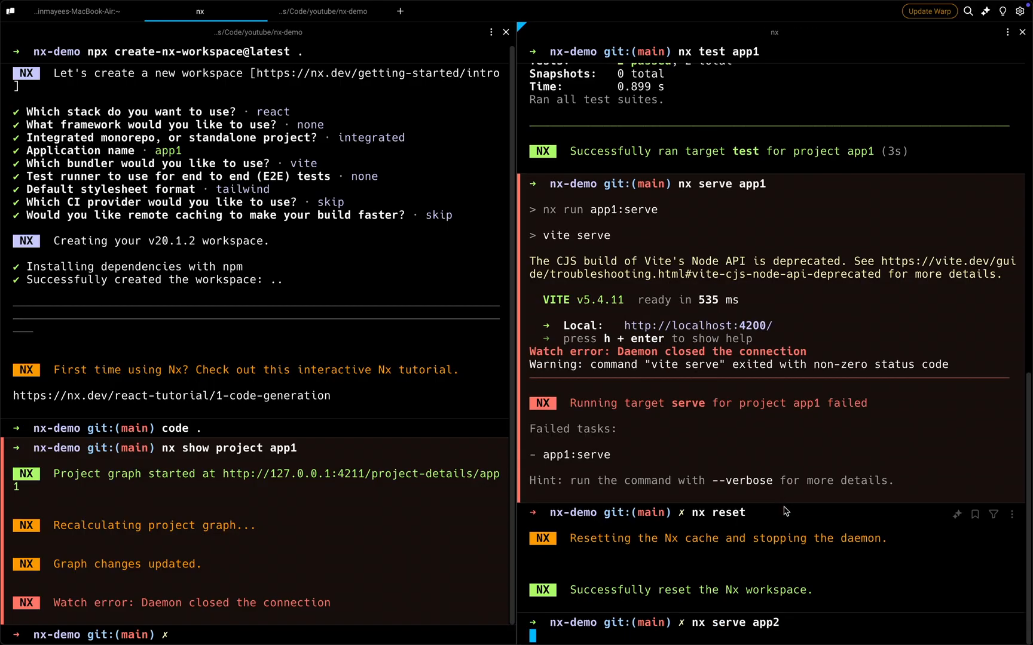
Start nx serve app2 at localhost:4200, then run nx show project app1 in the left pane
{"action": "scroll", "scroll_direction": "down", "scroll_amount": 3}
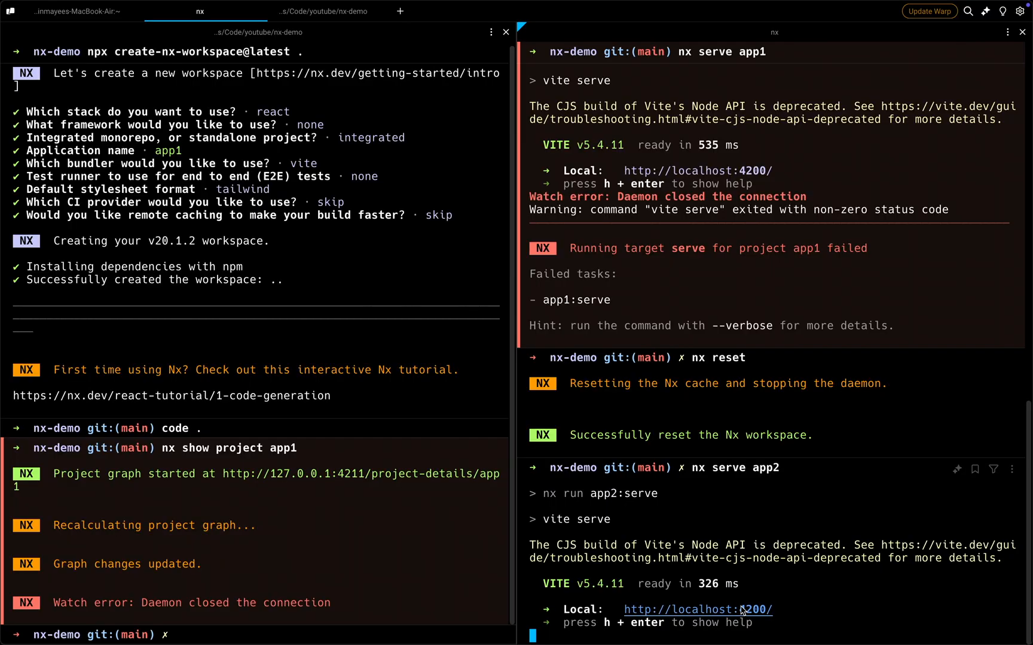
{"action": "left_click", "coordinate": [697, 609]}
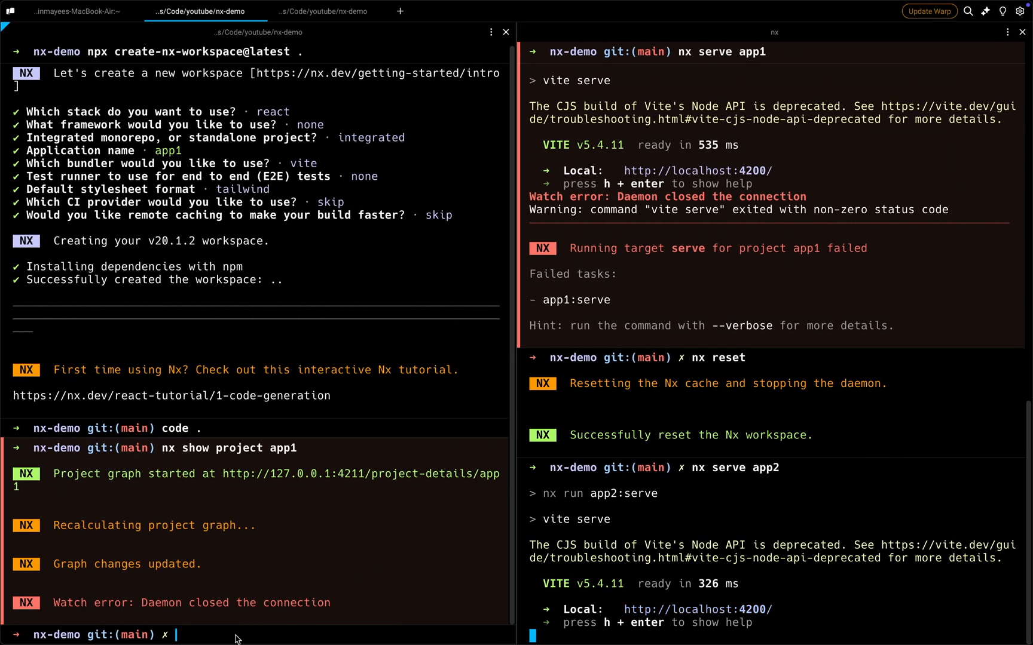
{"action": "type", "text": "nx show project app1"}
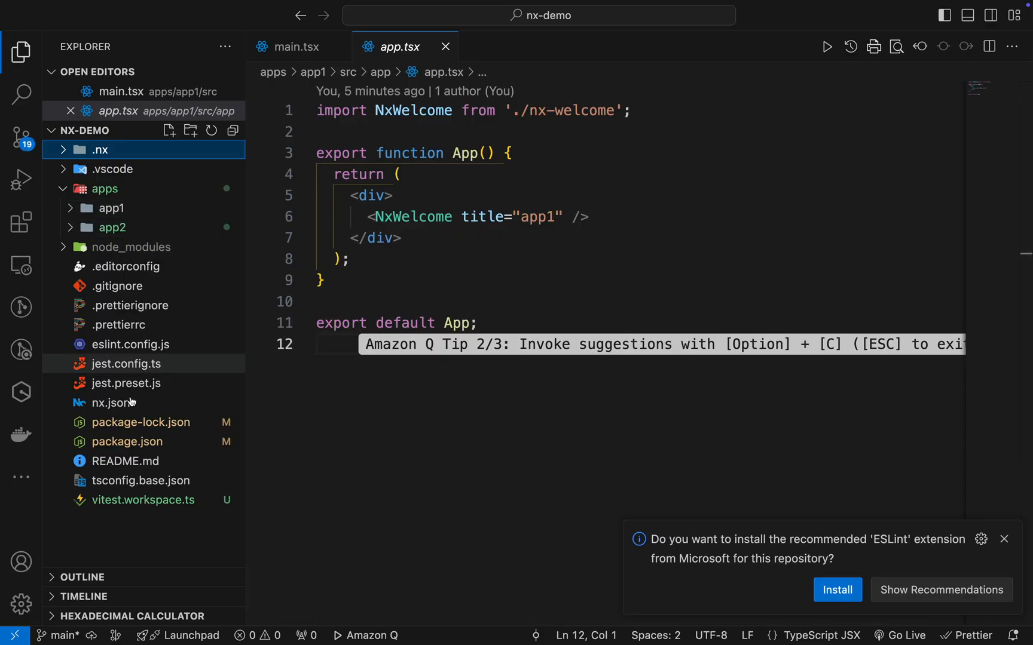
Scroll through the root package.json and check the app1 and app2 dev servers in Warp
{"action": "left_click", "coordinate": [127, 441]}
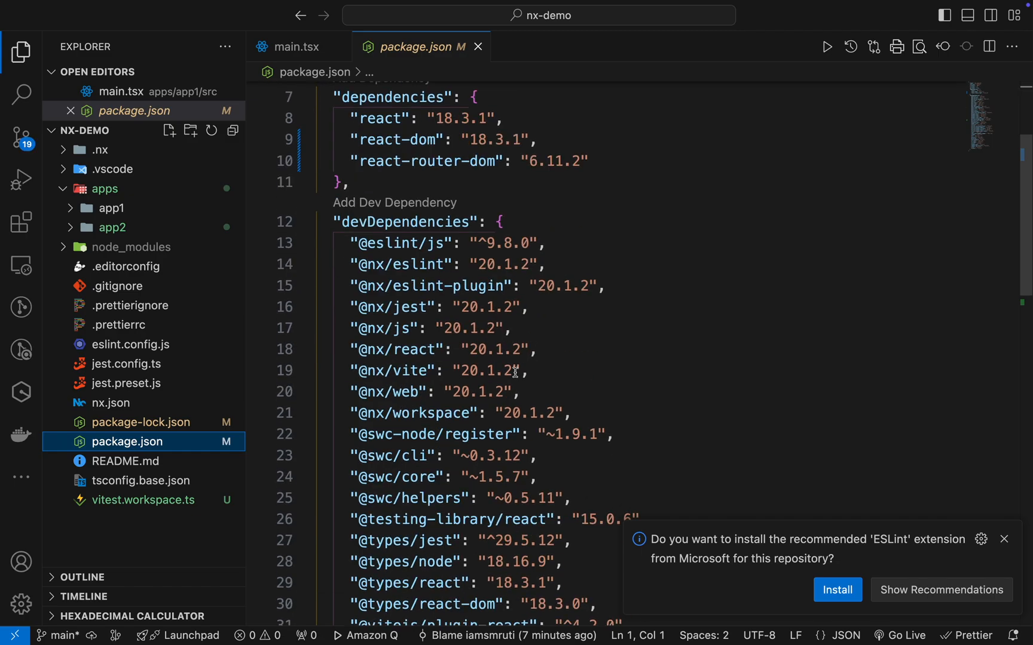
{"action": "scroll", "scroll_direction": "down", "scroll_amount": 3}
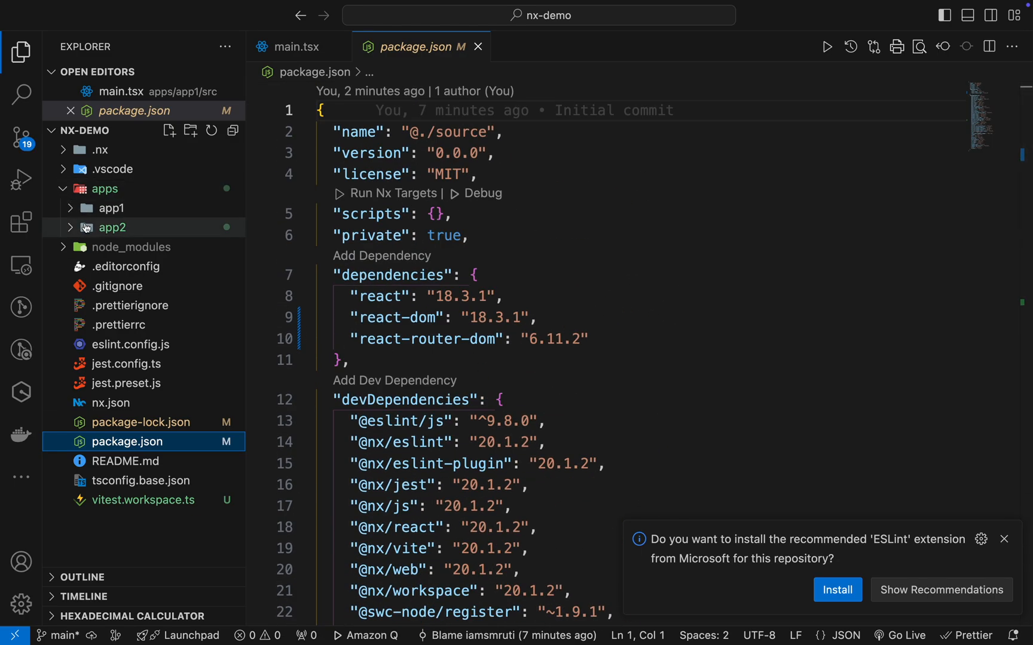
{"action": "mouse_move", "coordinate": [124, 247]}
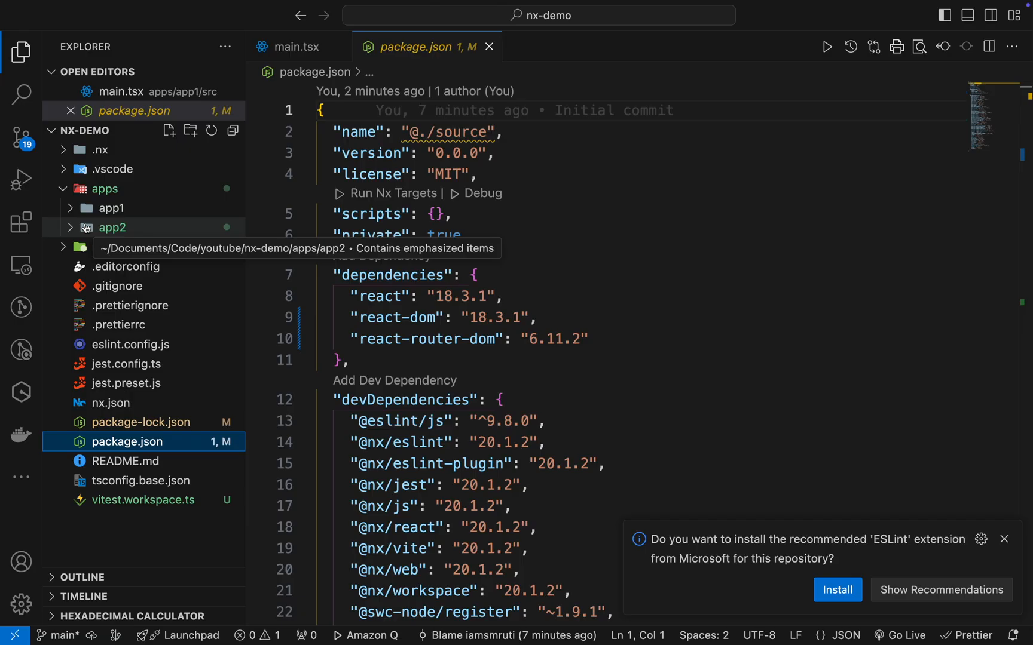
{"action": "left_click", "coordinate": [104, 189]}
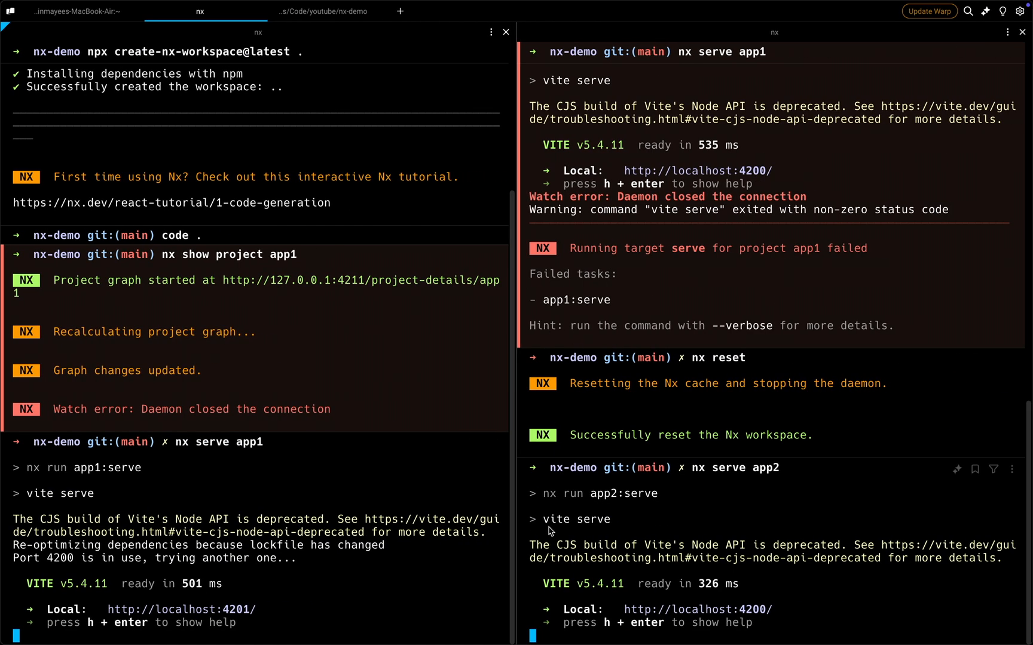
{"action": "left_click", "coordinate": [322, 11]}
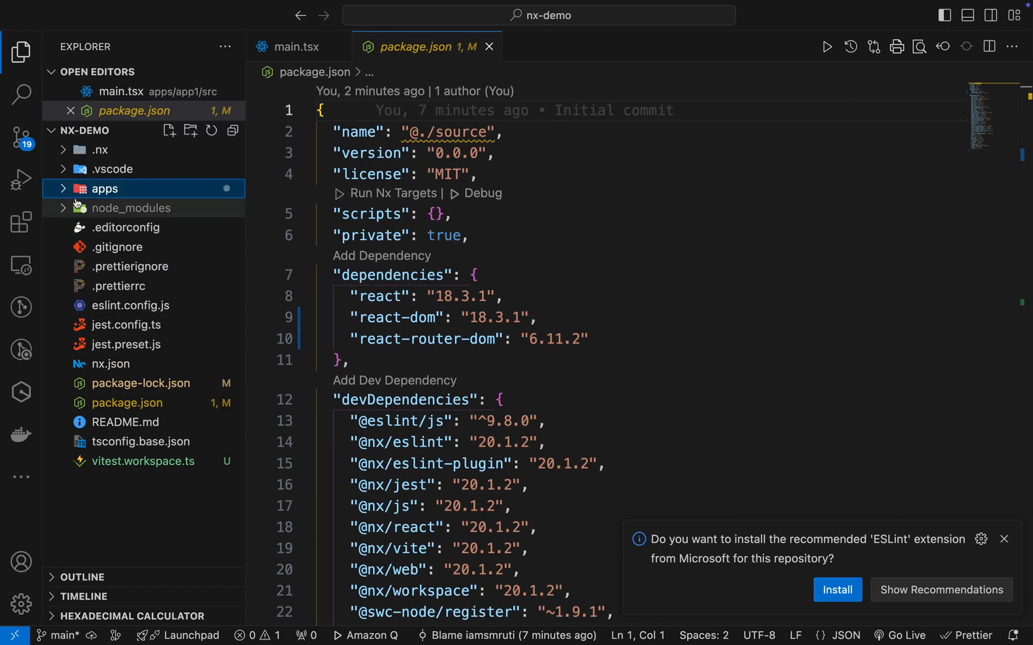
{"action": "mouse_move", "coordinate": [116, 402]}
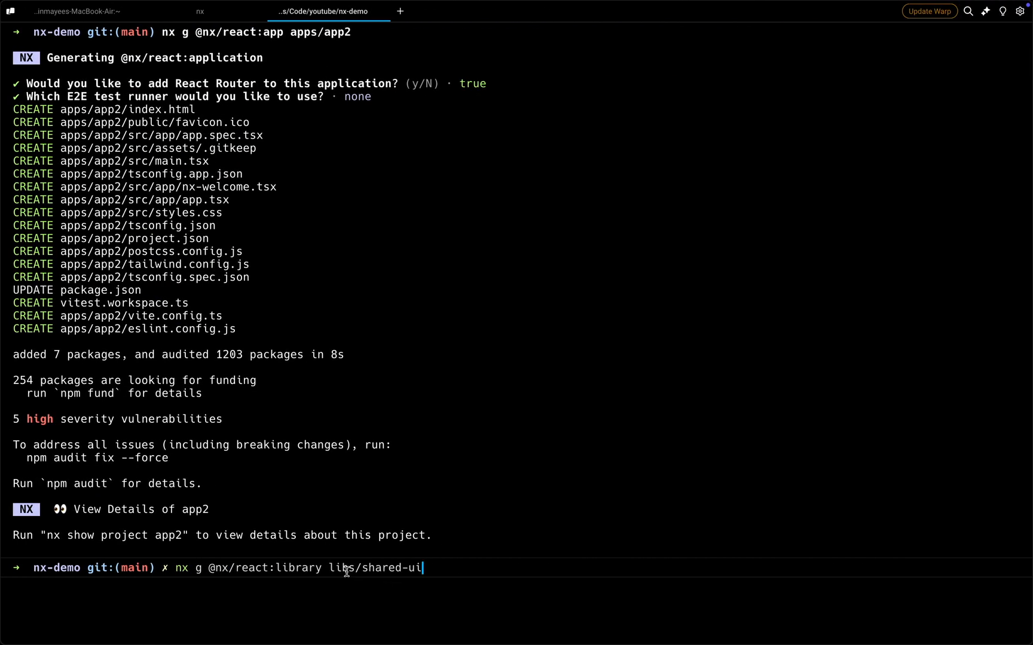
{"action": "mouse_move", "coordinate": [282, 569]}
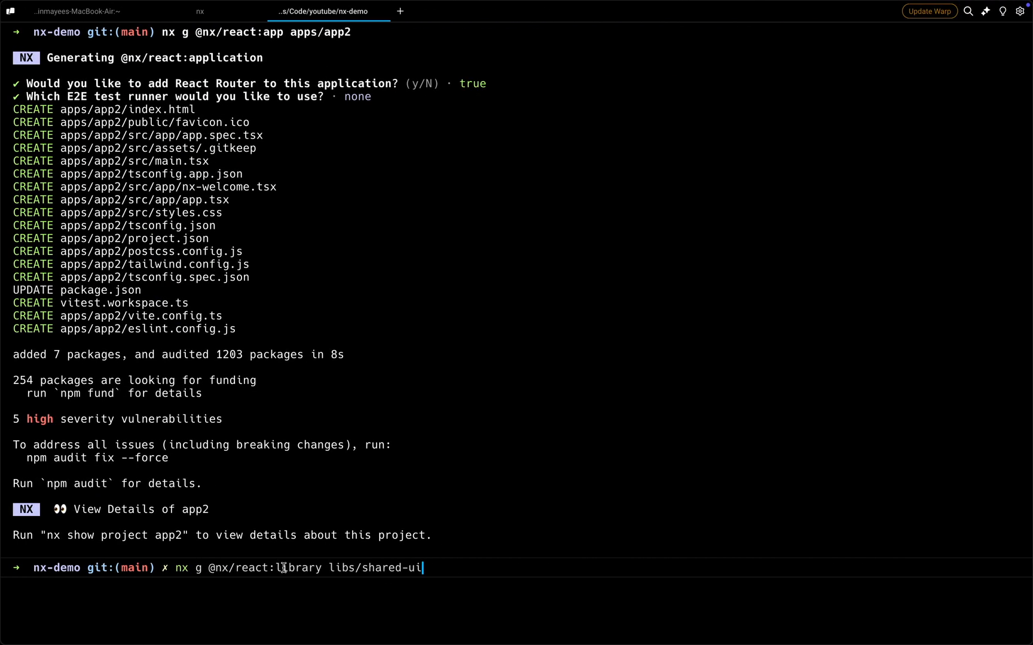
Generate the libs/shared-ui React library with jest and vite, then expand its src folder
{"action": "double_click", "coordinate": [299, 568]}
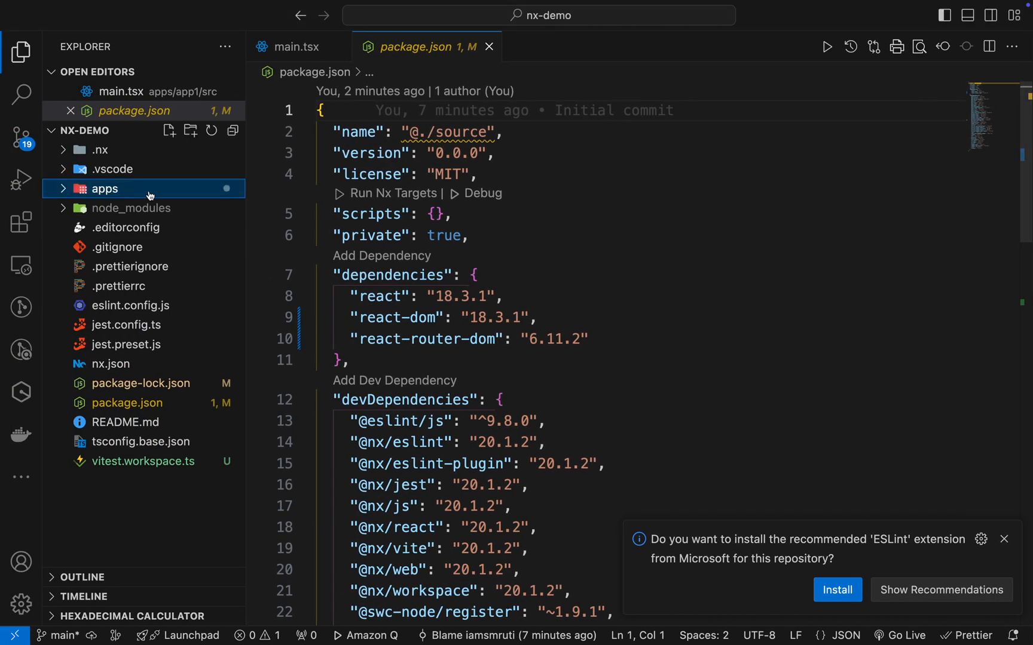
{"action": "left_click", "coordinate": [104, 188]}
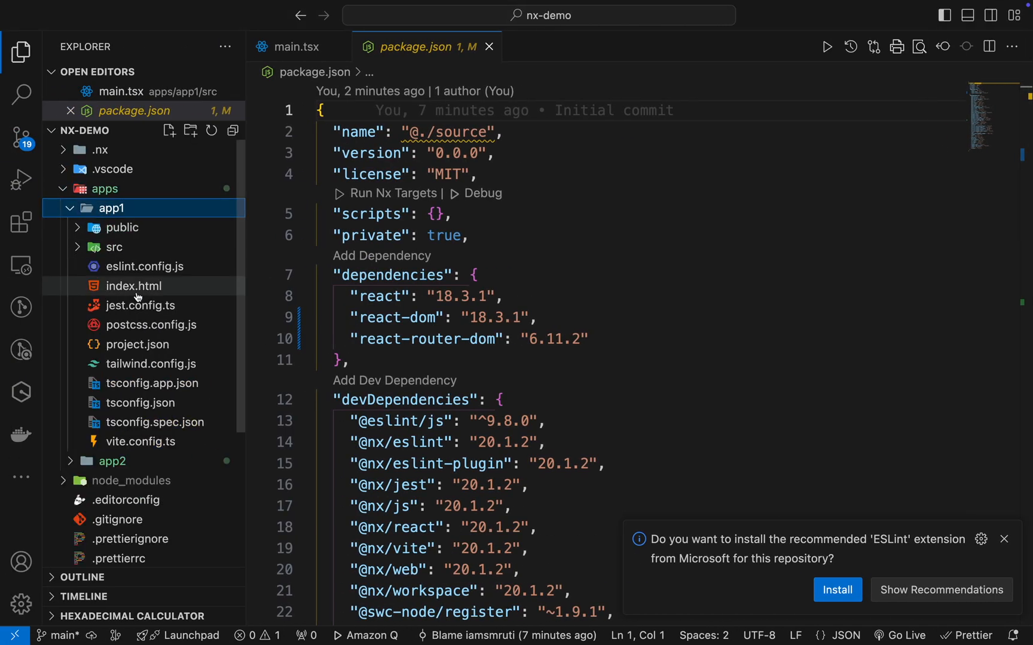
{"action": "mouse_move", "coordinate": [139, 402]}
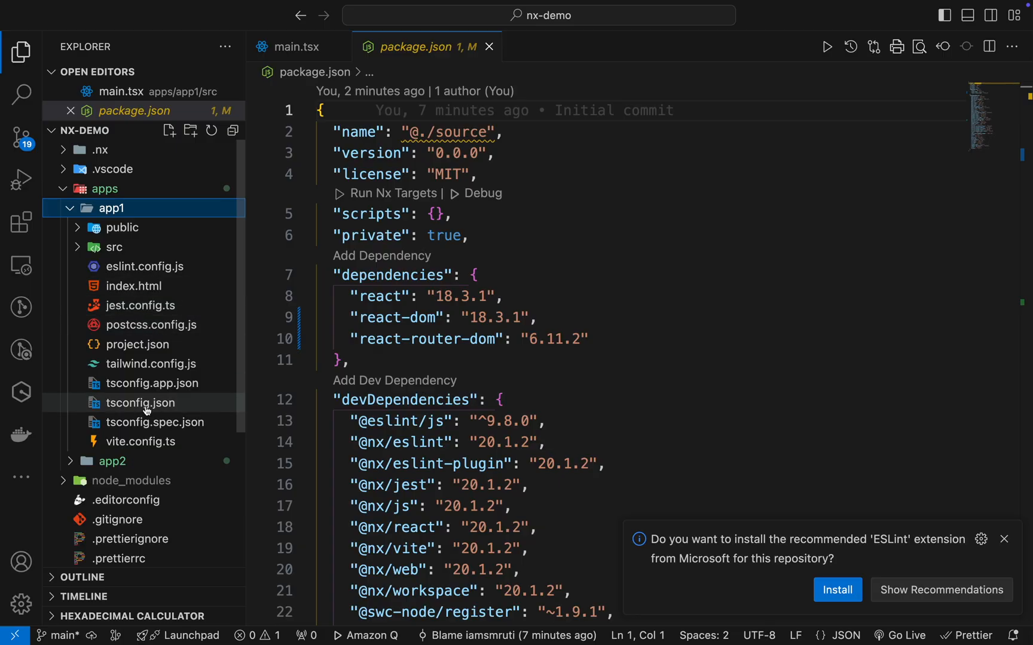
{"action": "mouse_move", "coordinate": [153, 324]}
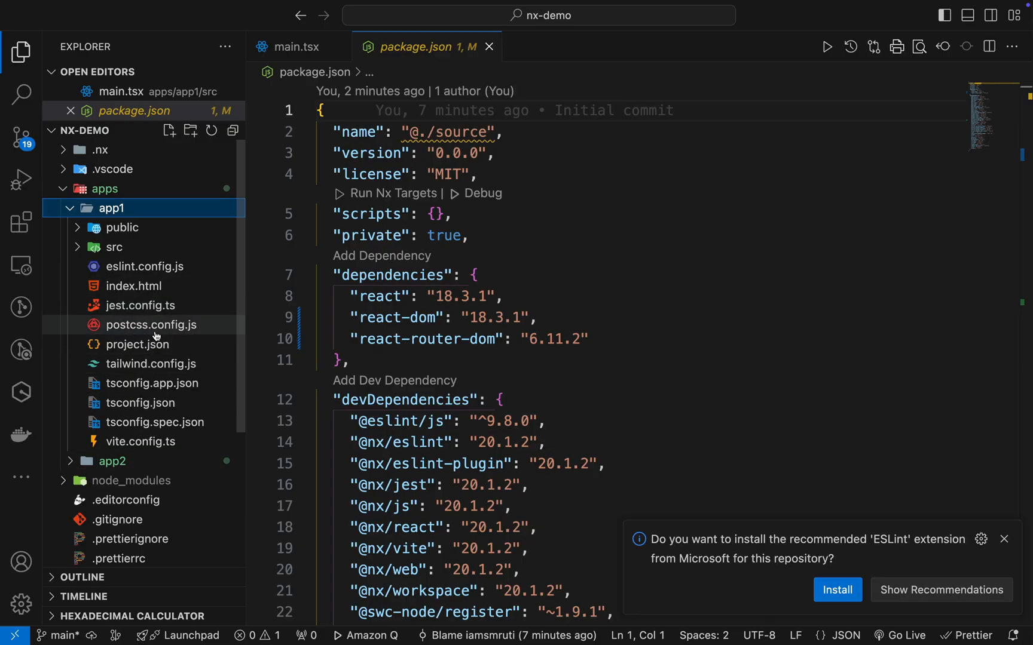
{"action": "mouse_move", "coordinate": [153, 324]}
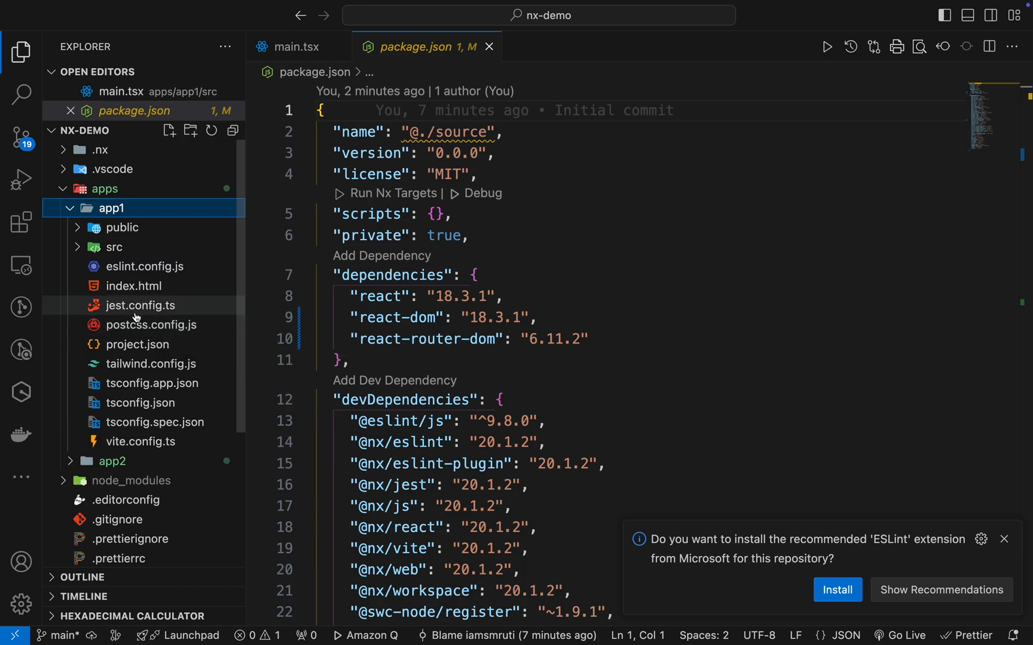
{"action": "mouse_move", "coordinate": [138, 305]}
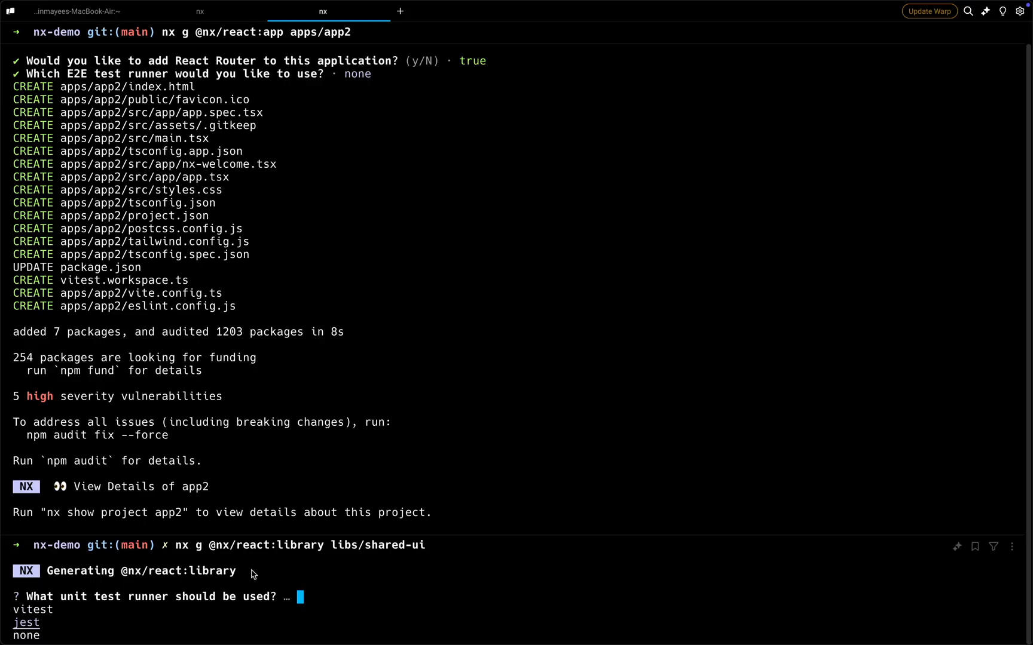
{"action": "key", "text": "Return"}
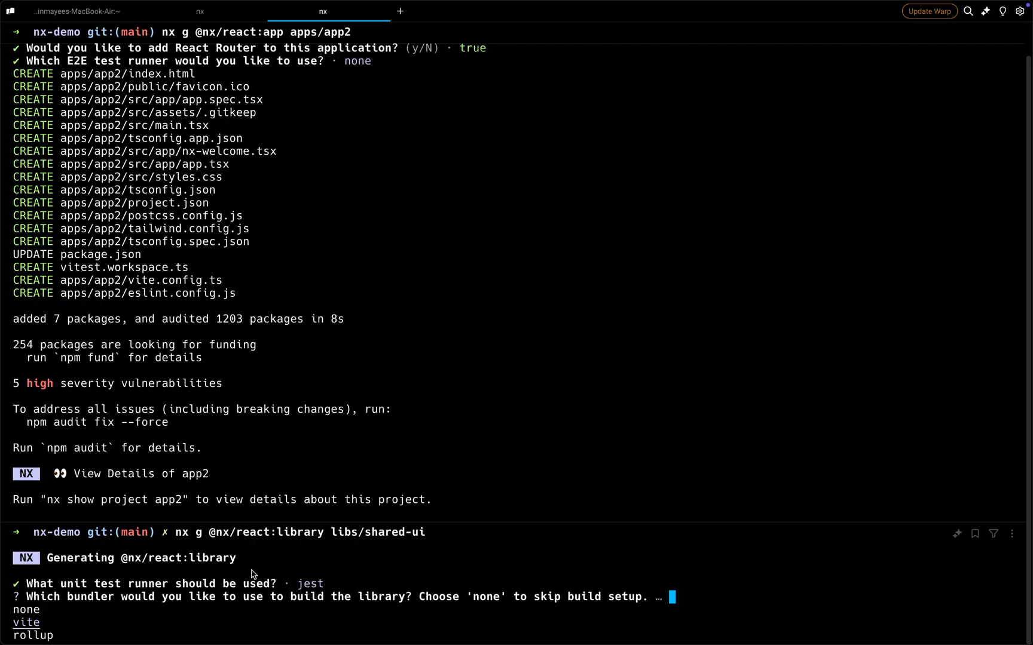
{"action": "key", "text": "Return"}
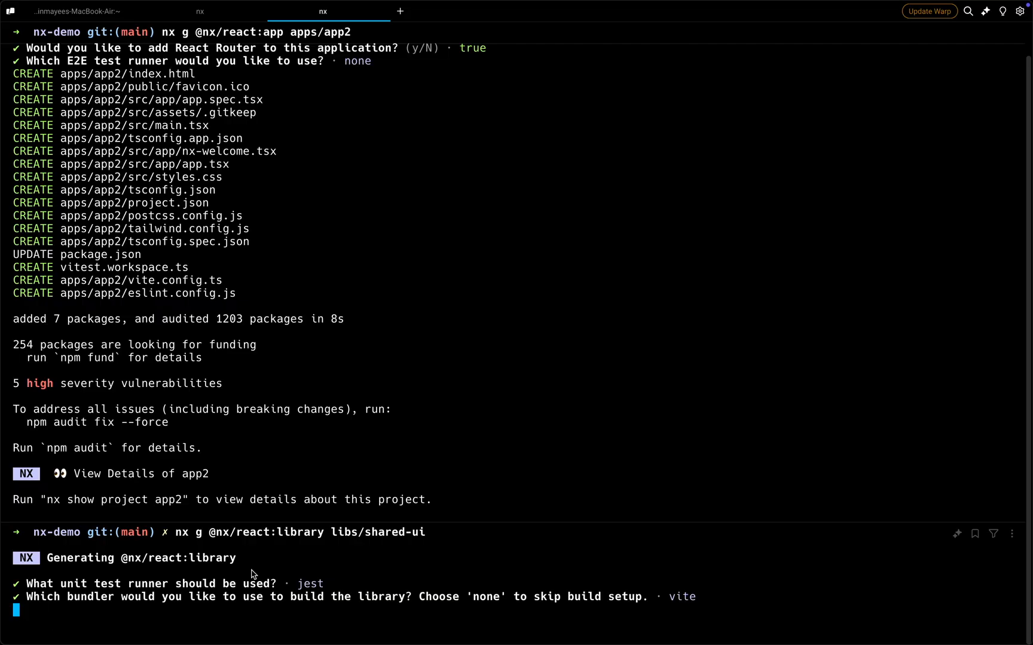
{"action": "scroll", "scroll_direction": "down", "scroll_amount": 3}
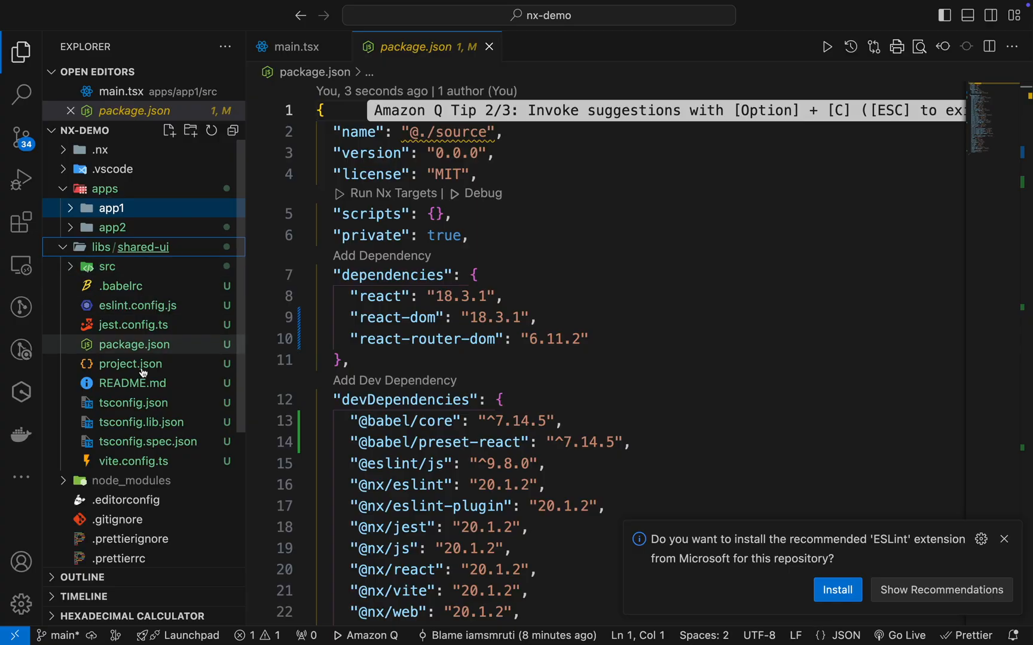
{"action": "left_click", "coordinate": [111, 285]}
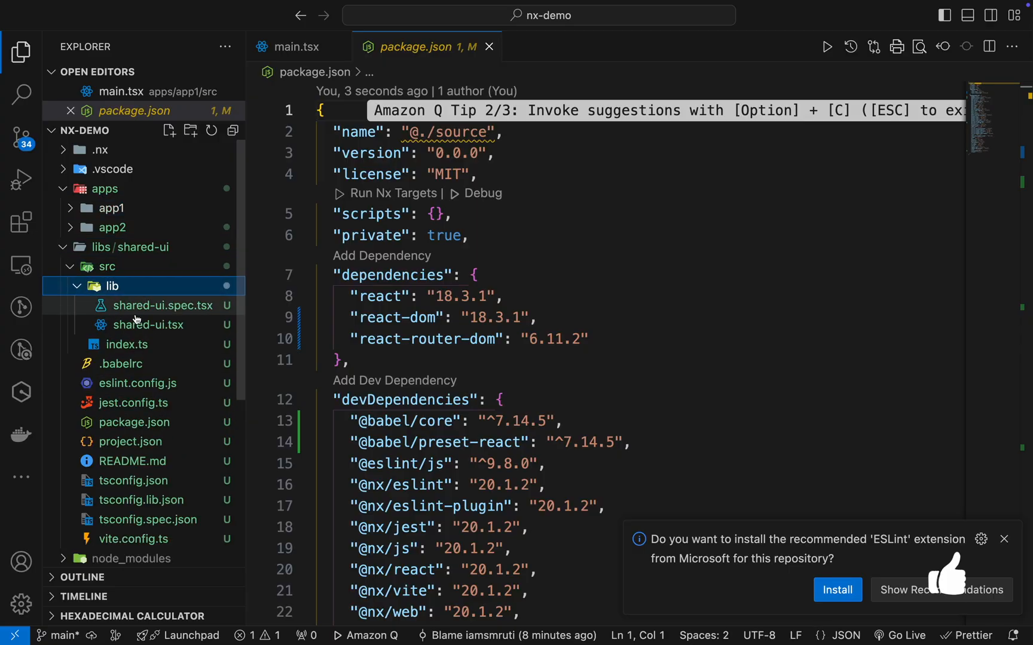
Browse shared-ui.tsx and shared-ui.spec.tsx, then open the library's index.ts
{"action": "left_click", "coordinate": [148, 324]}
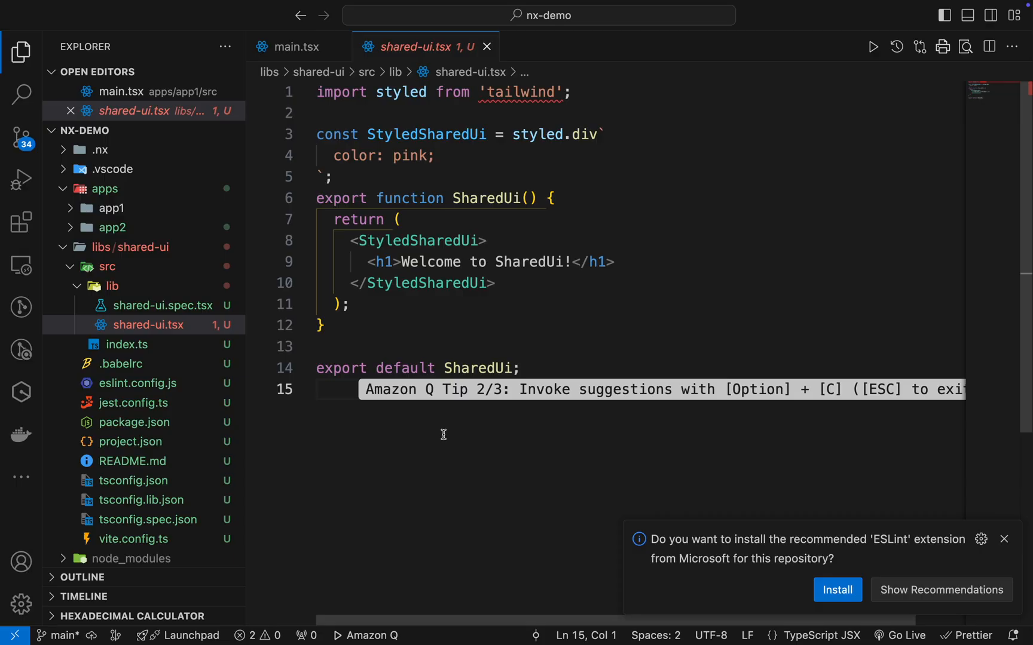
{"action": "mouse_move", "coordinate": [257, 402]}
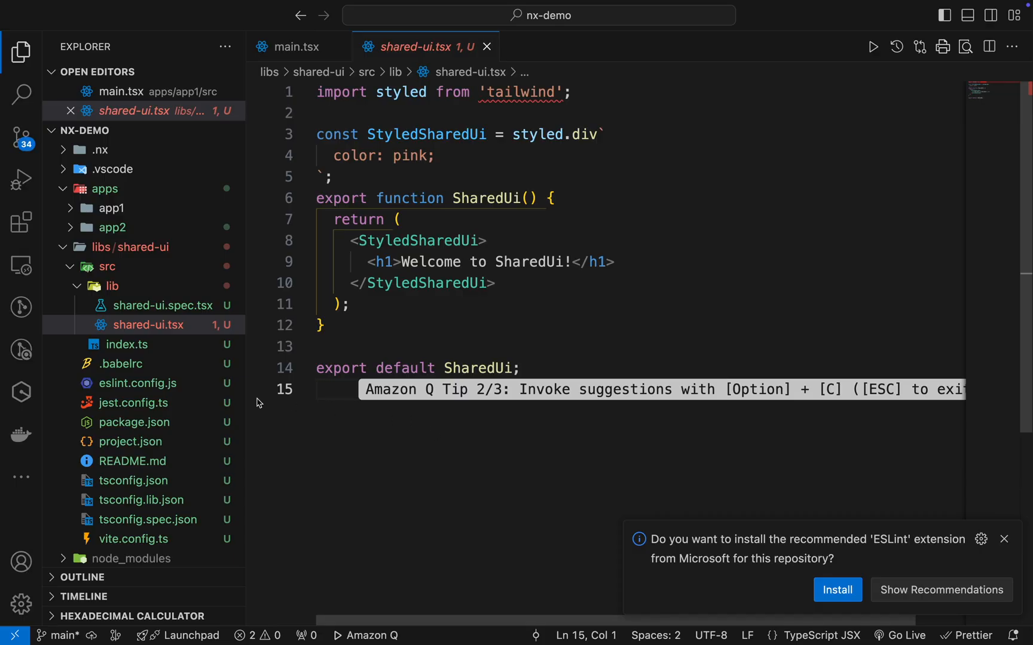
{"action": "mouse_move", "coordinate": [162, 313]}
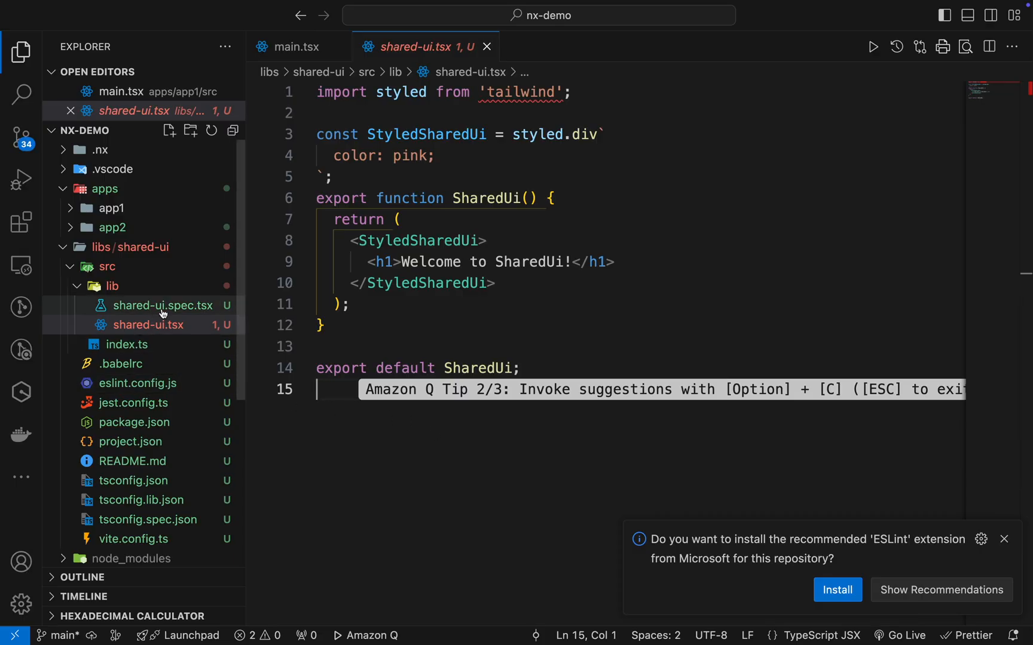
{"action": "left_click", "coordinate": [161, 305]}
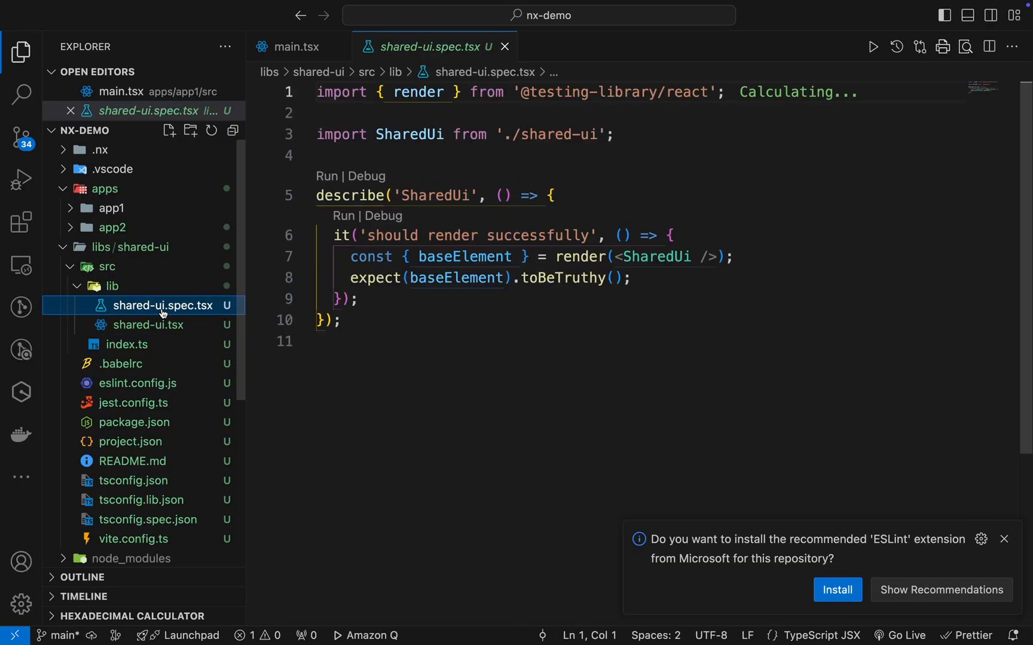
{"action": "left_click", "coordinate": [149, 324]}
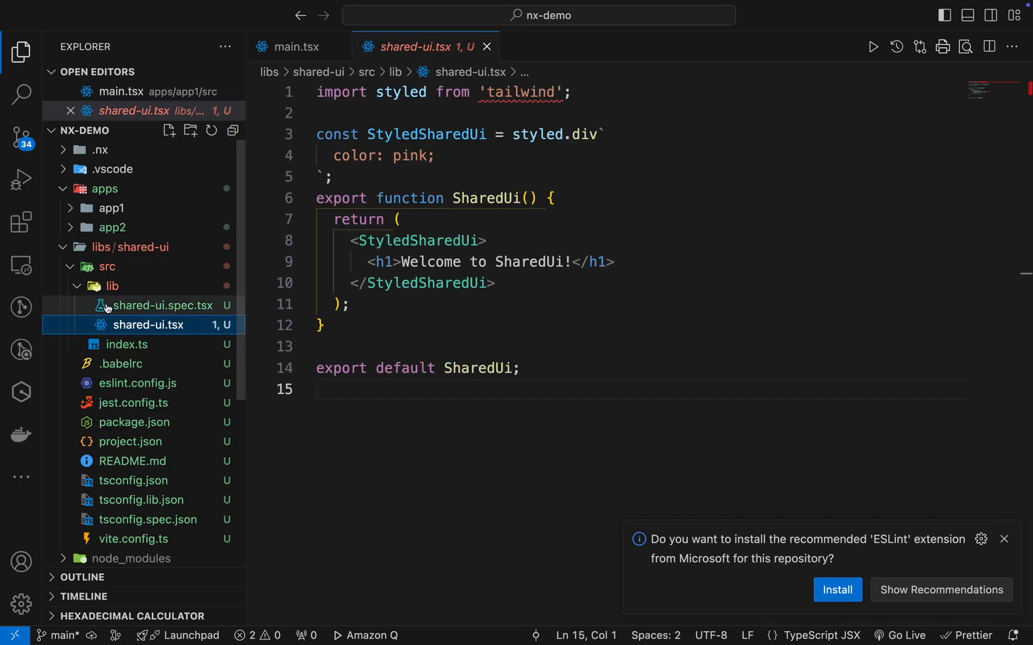
{"action": "left_click", "coordinate": [105, 285]}
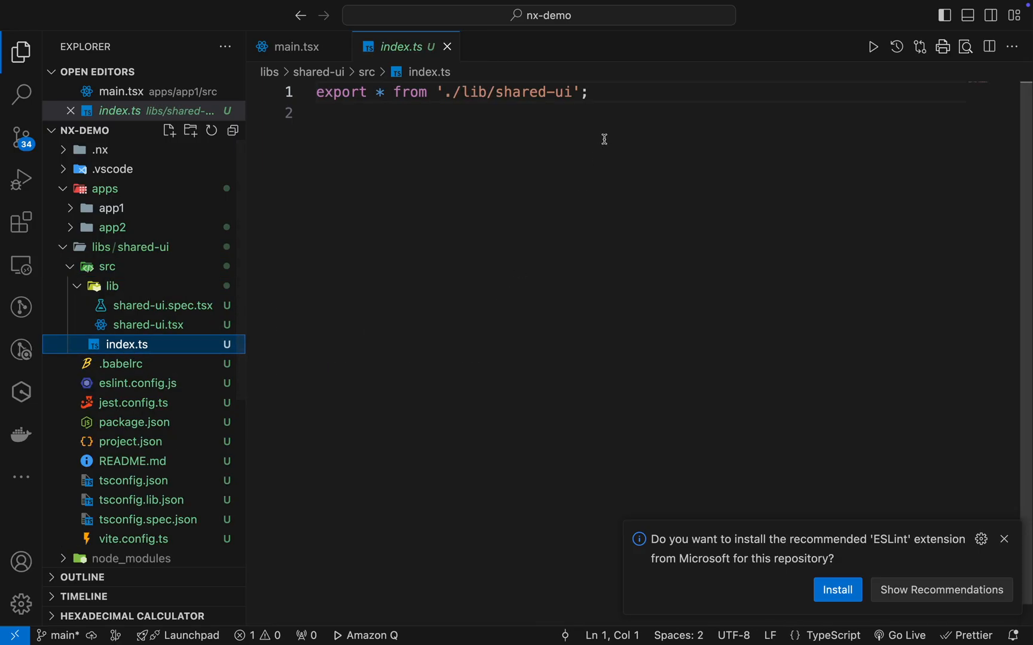
Rewrite shared-ui.tsx as a minimal SharedCompoennt component rendering a div, then check its spec
{"action": "key", "text": "ctrl+a"}
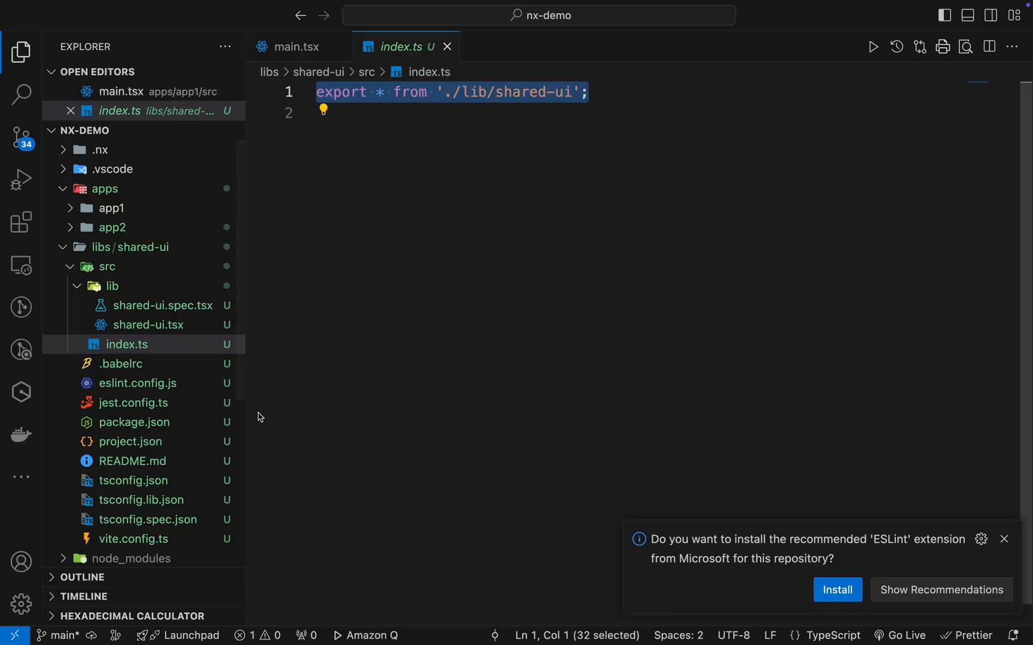
{"action": "left_click", "coordinate": [150, 325]}
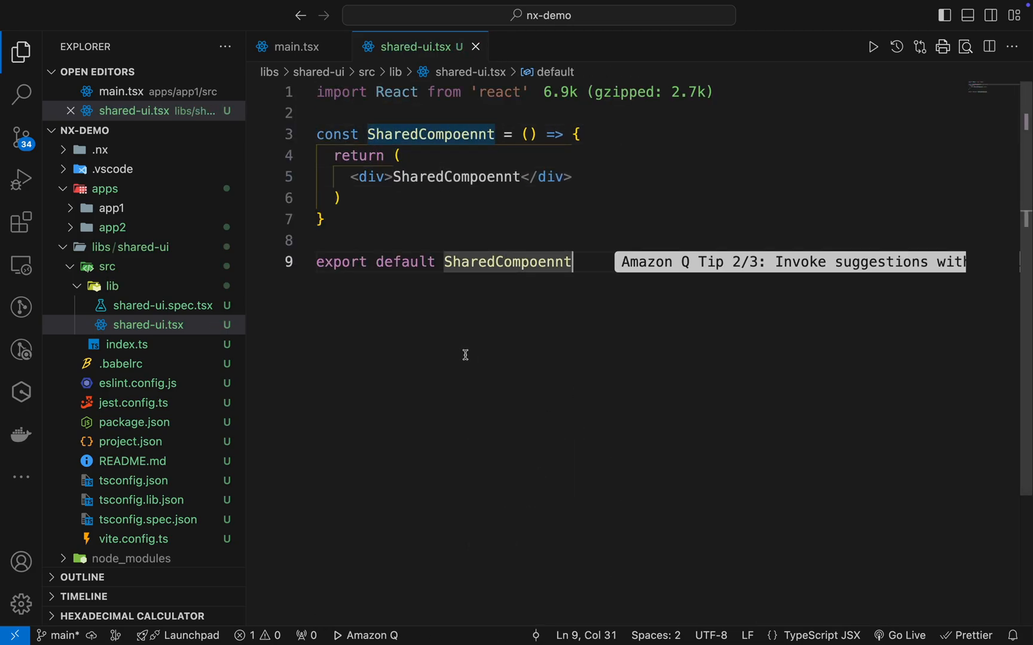
{"action": "left_click", "coordinate": [148, 344]}
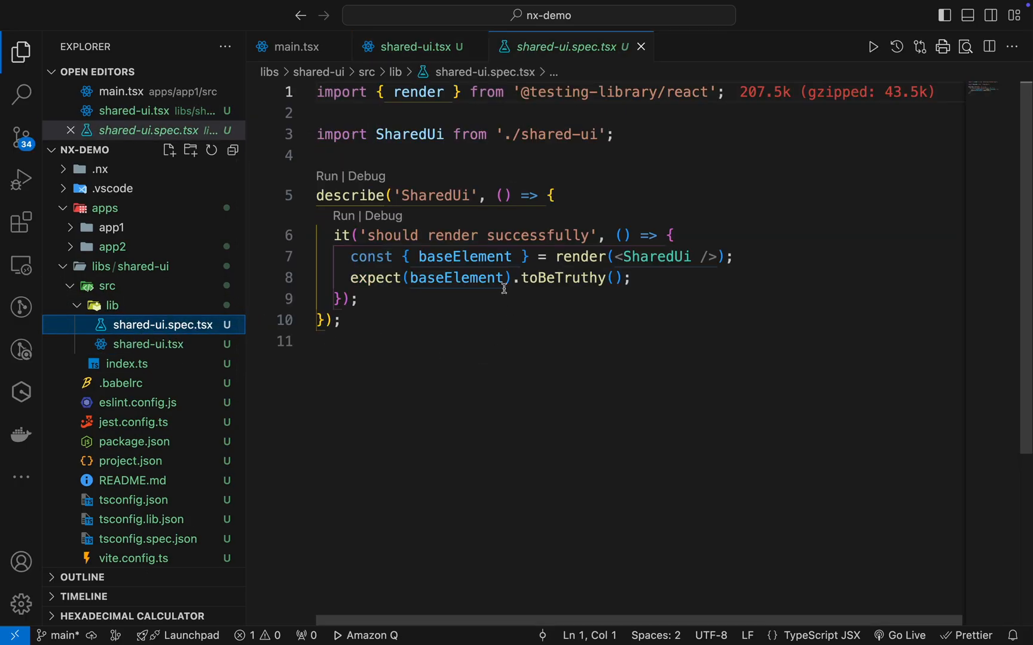
{"action": "mouse_move", "coordinate": [639, 183]}
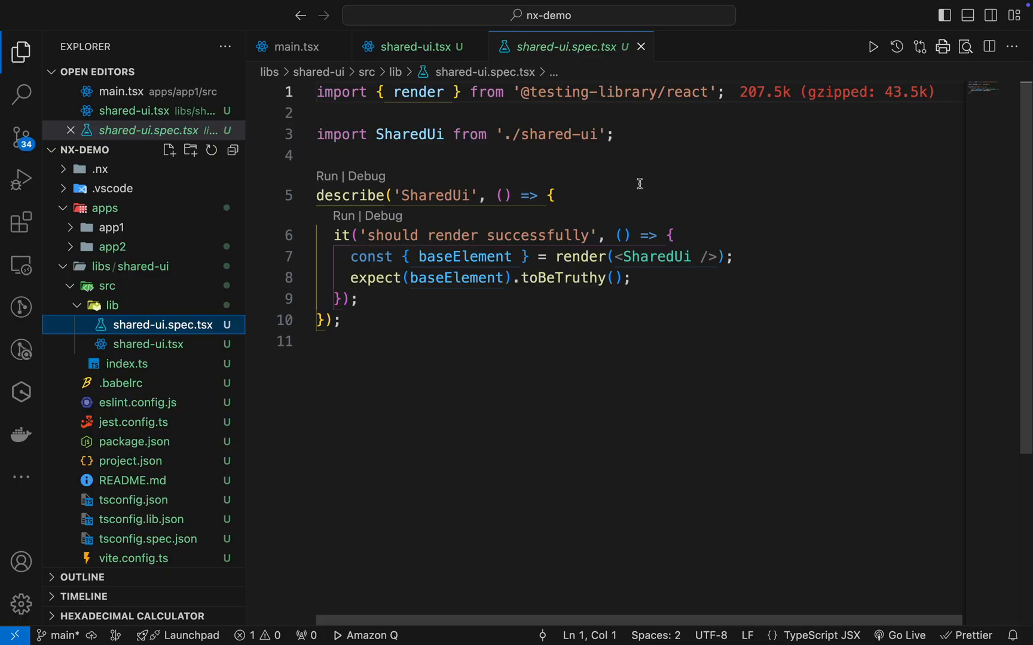
{"action": "left_click", "coordinate": [127, 364]}
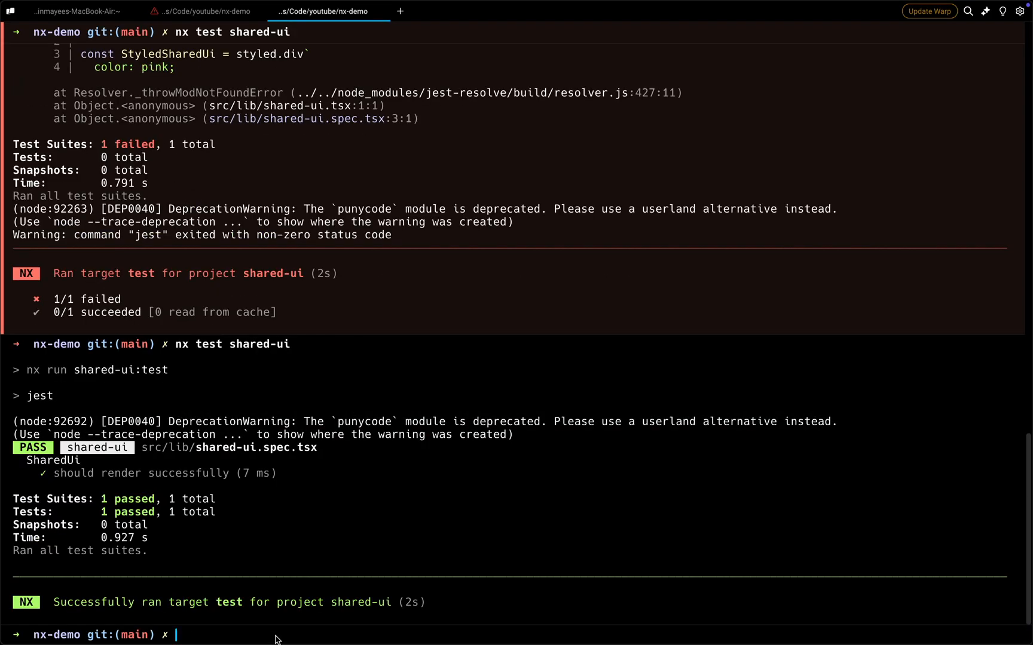
Run nx test shared-ui so its single test passes
{"action": "type", "text": "nx test shared-ui"}
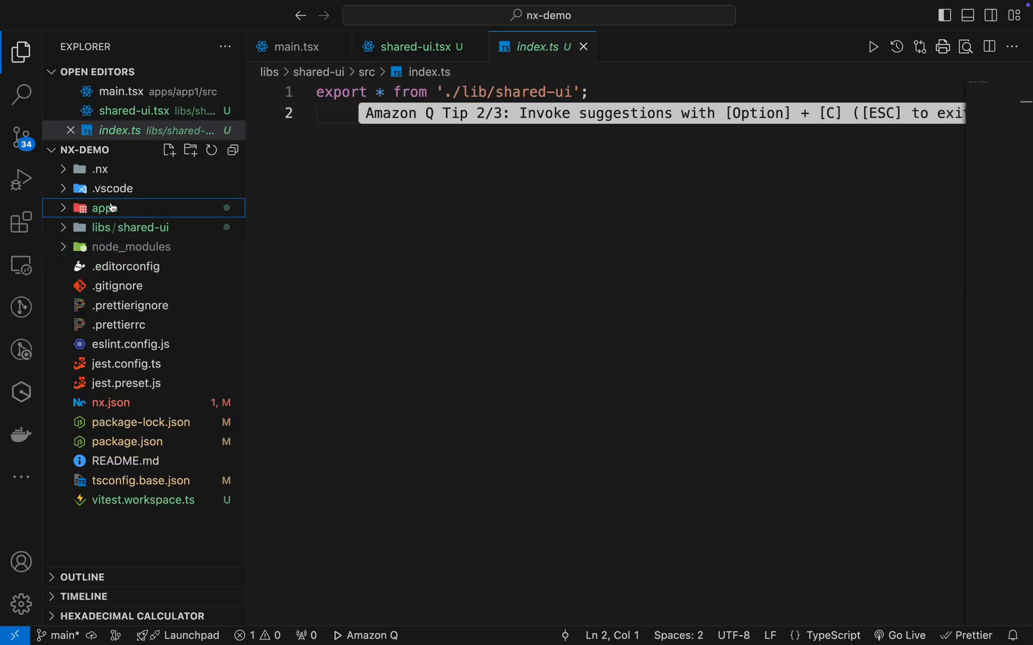
{"action": "mouse_move", "coordinate": [127, 363]}
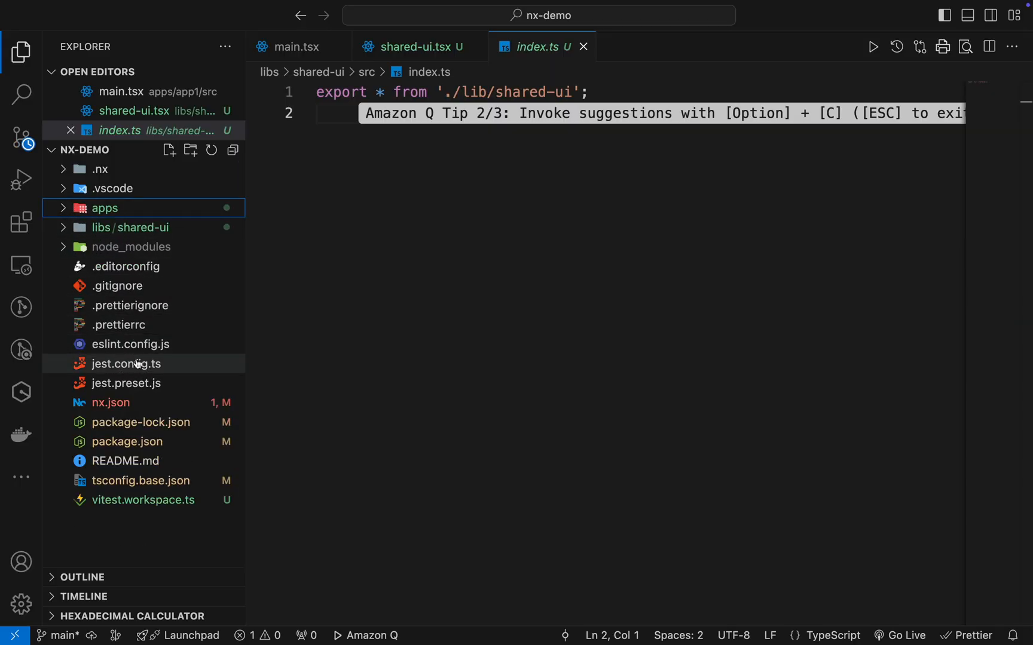
Scroll root package.json devDependencies, then view tsconfig.base.json's @./shared-ui path alias
{"action": "left_click", "coordinate": [141, 480]}
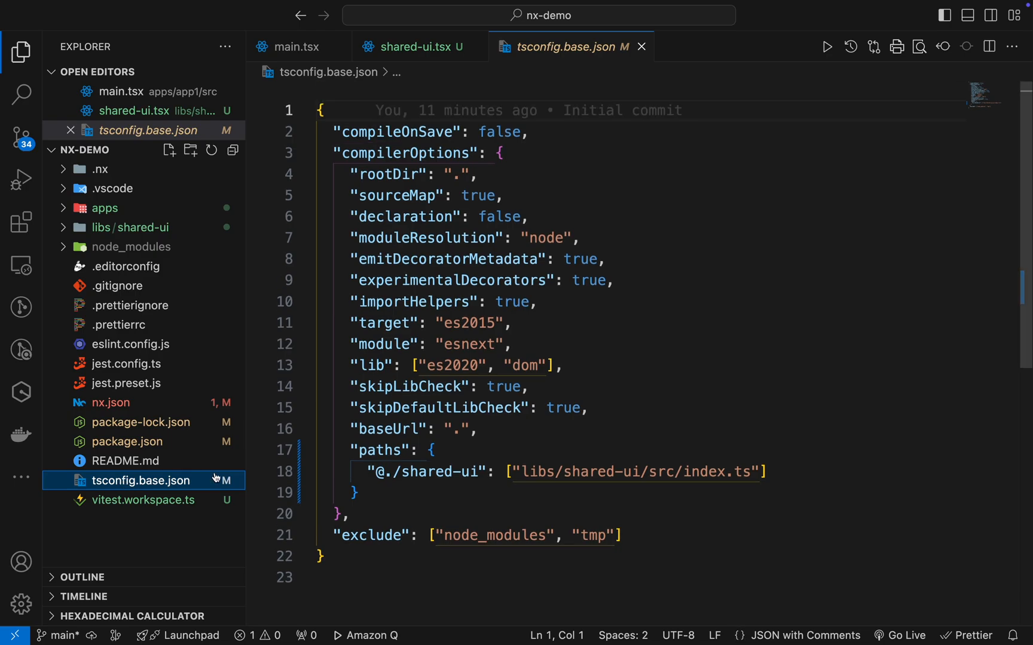
{"action": "left_click", "coordinate": [127, 441]}
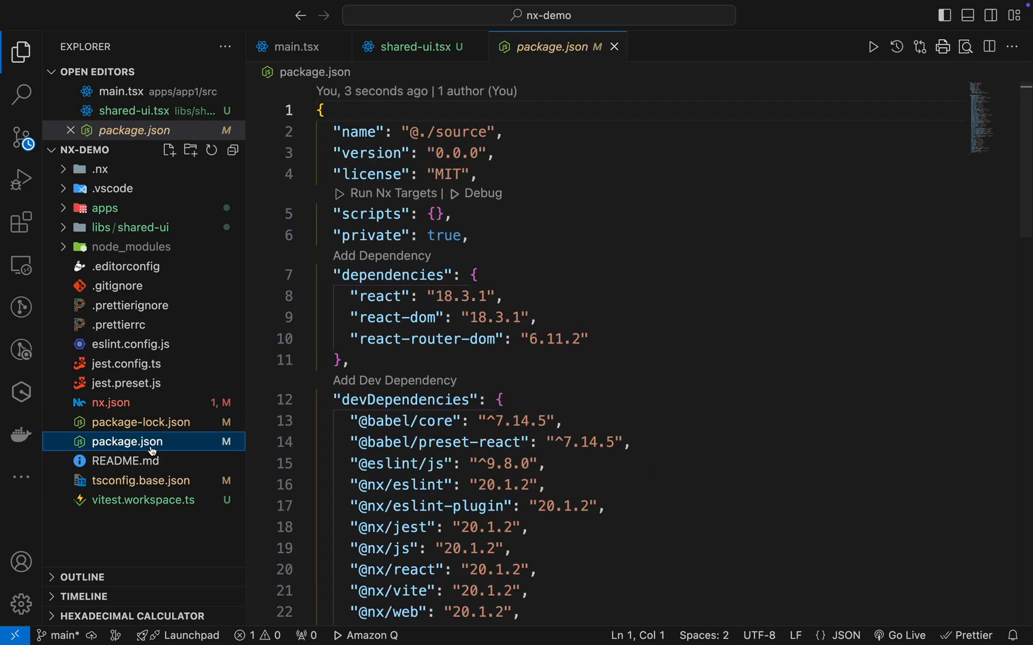
{"action": "mouse_move", "coordinate": [615, 435]}
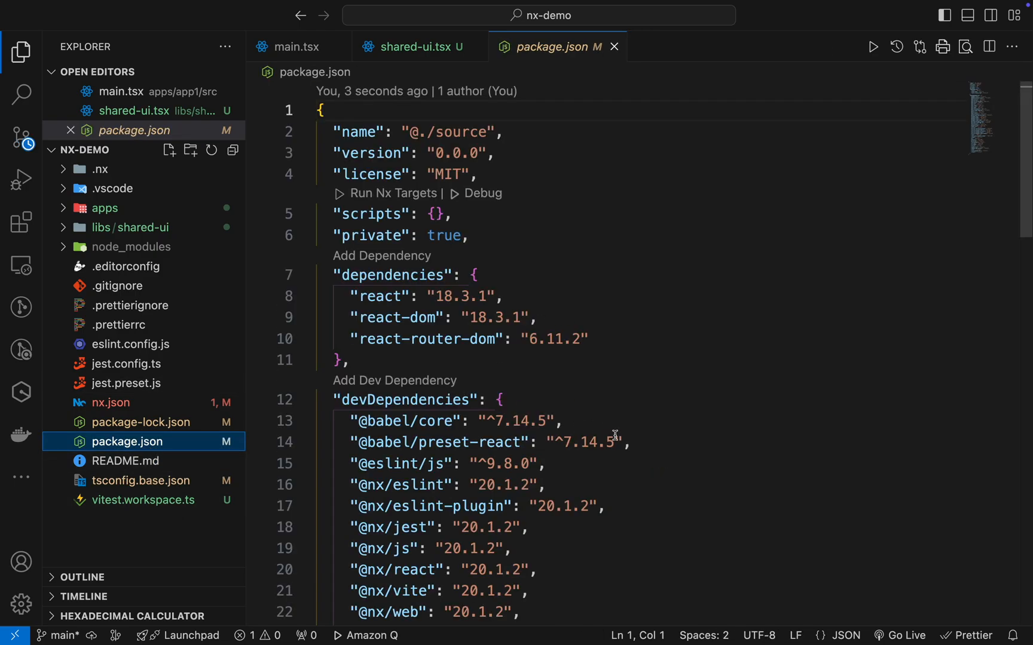
{"action": "scroll", "scroll_direction": "down", "scroll_amount": 3}
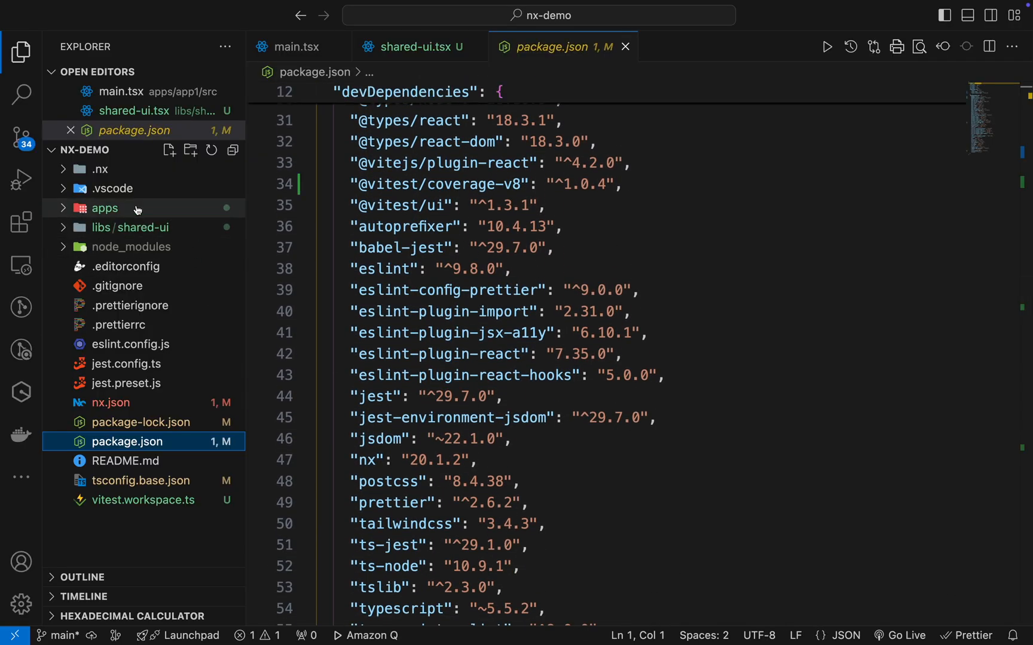
{"action": "mouse_move", "coordinate": [128, 219]}
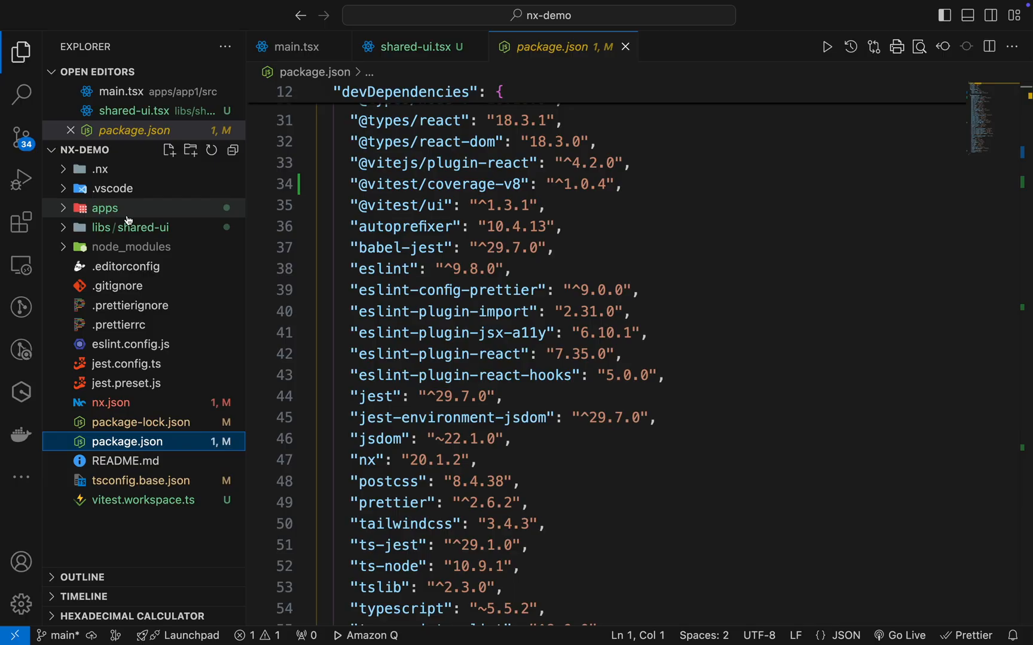
{"action": "scroll", "scroll_direction": "down", "scroll_amount": 3}
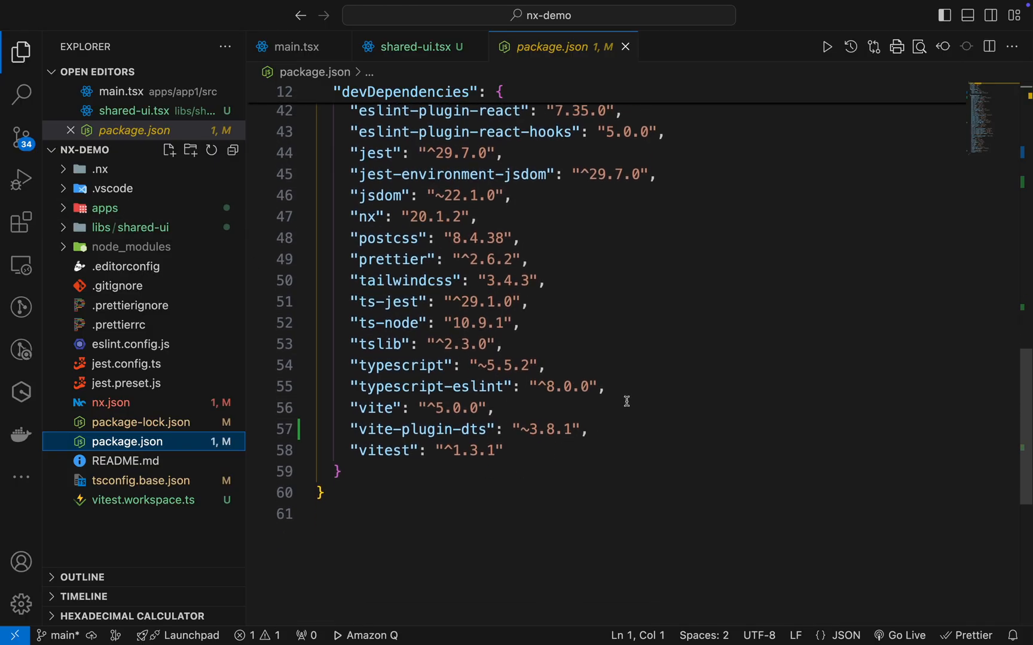
{"action": "scroll", "scroll_direction": "up", "scroll_amount": 3}
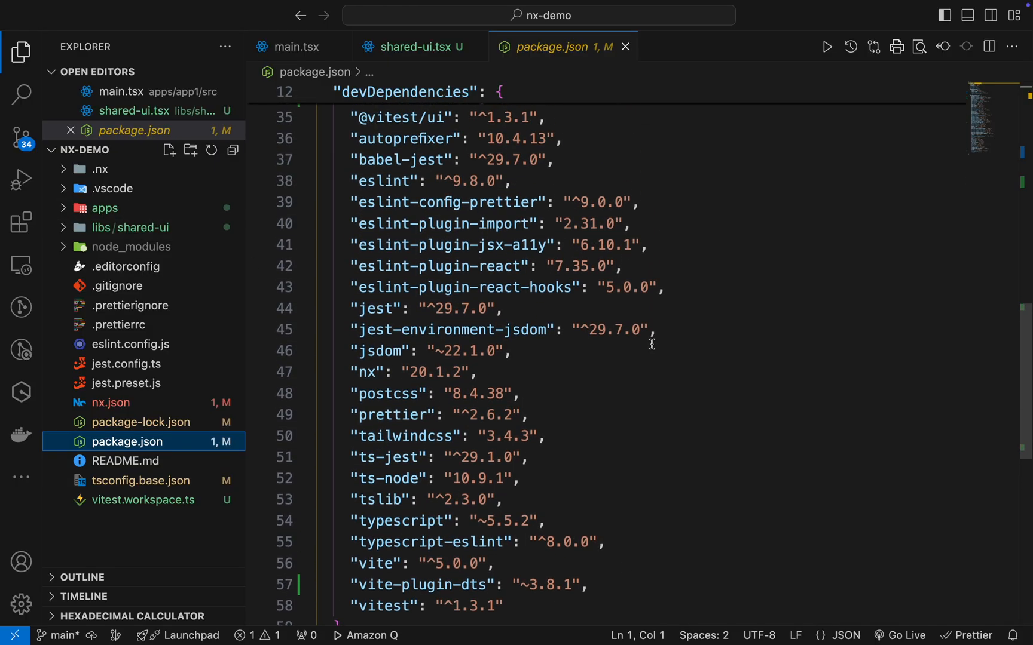
{"action": "mouse_move", "coordinate": [138, 460]}
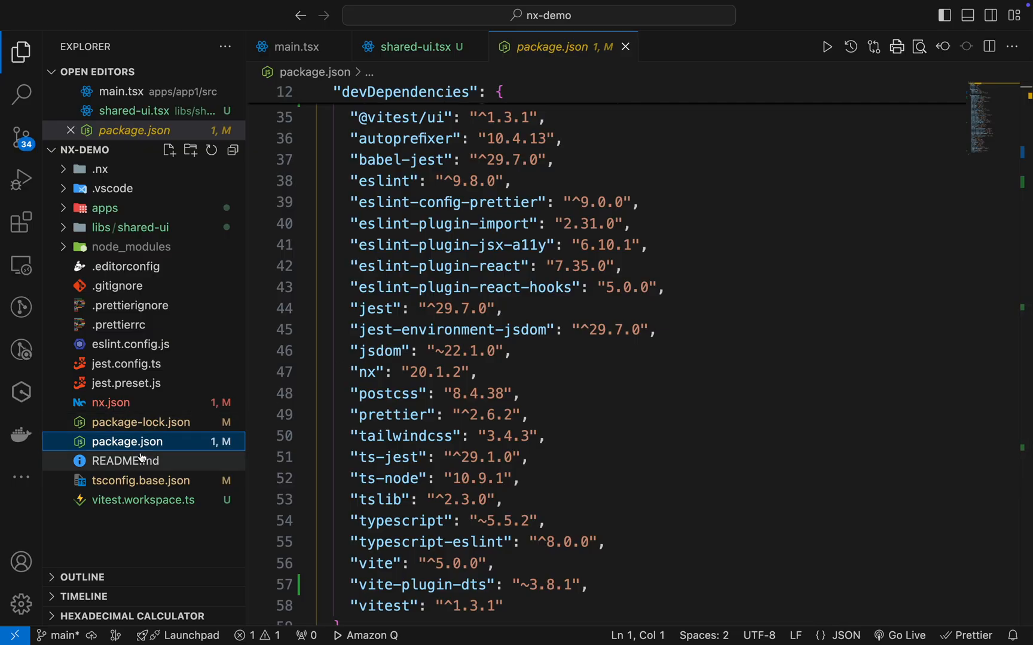
{"action": "left_click", "coordinate": [141, 480]}
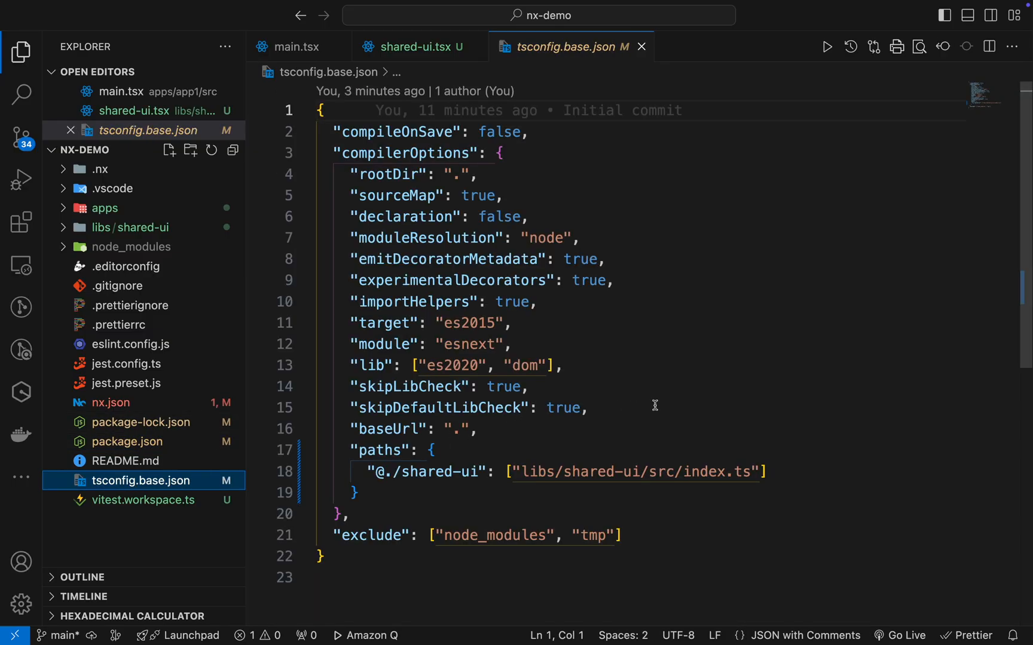
{"action": "mouse_move", "coordinate": [492, 423]}
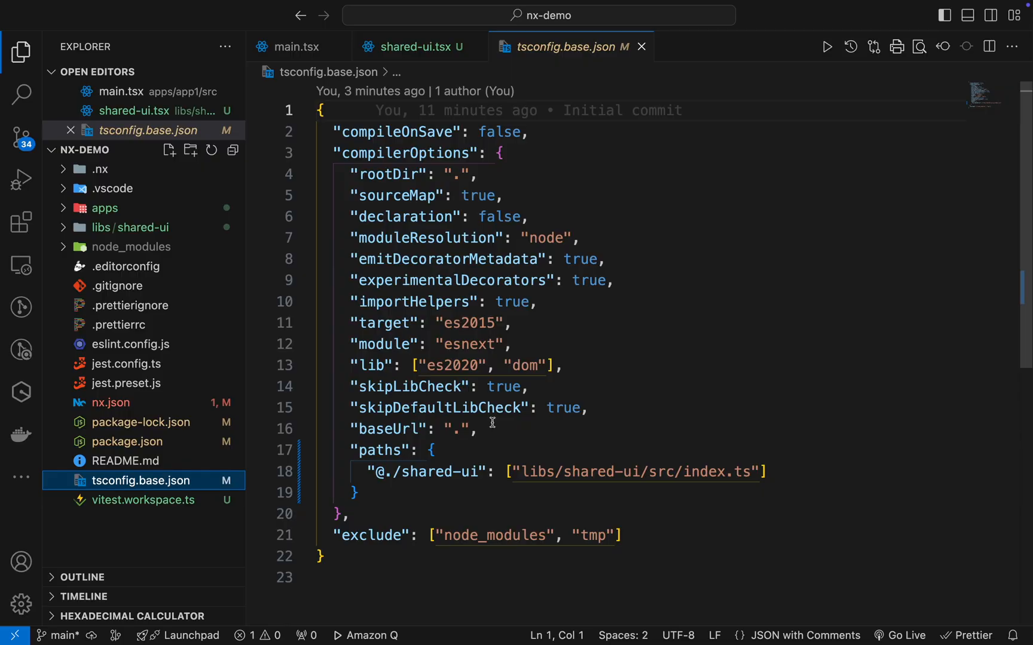
{"action": "left_click", "coordinate": [104, 207]}
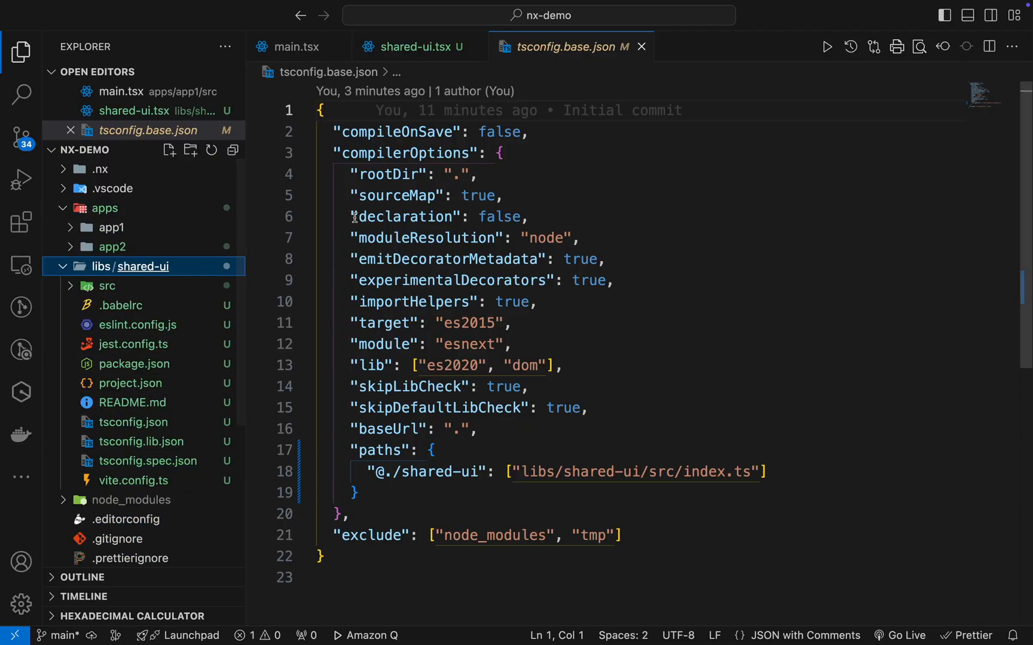
{"action": "mouse_move", "coordinate": [141, 441]}
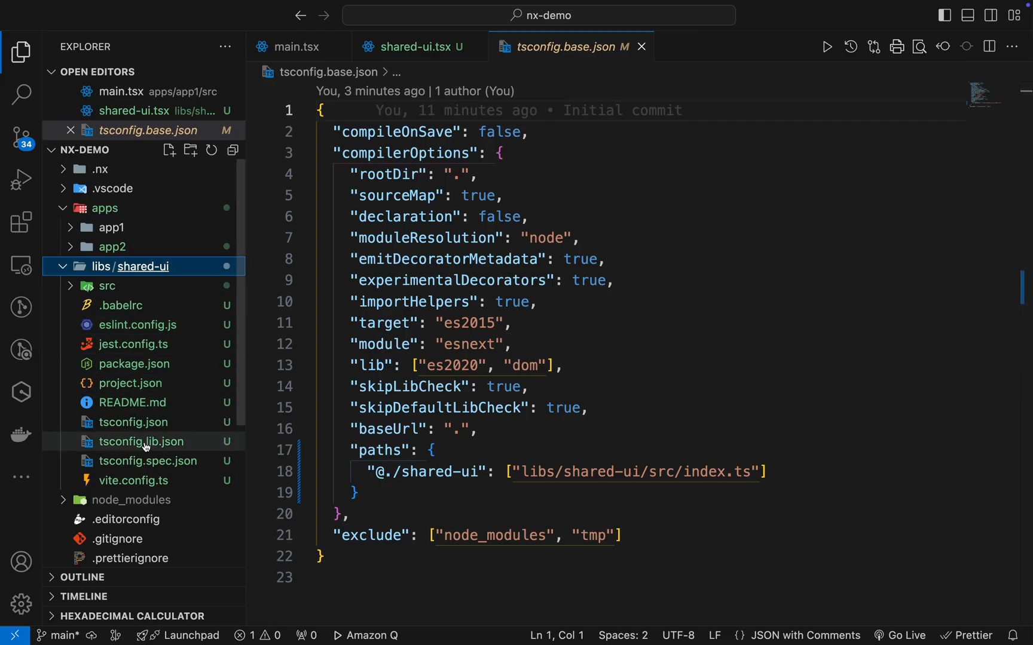
View shared-ui's tsconfig.json references, then tsconfig.lib.json excluding spec and test files
{"action": "left_click", "coordinate": [133, 422]}
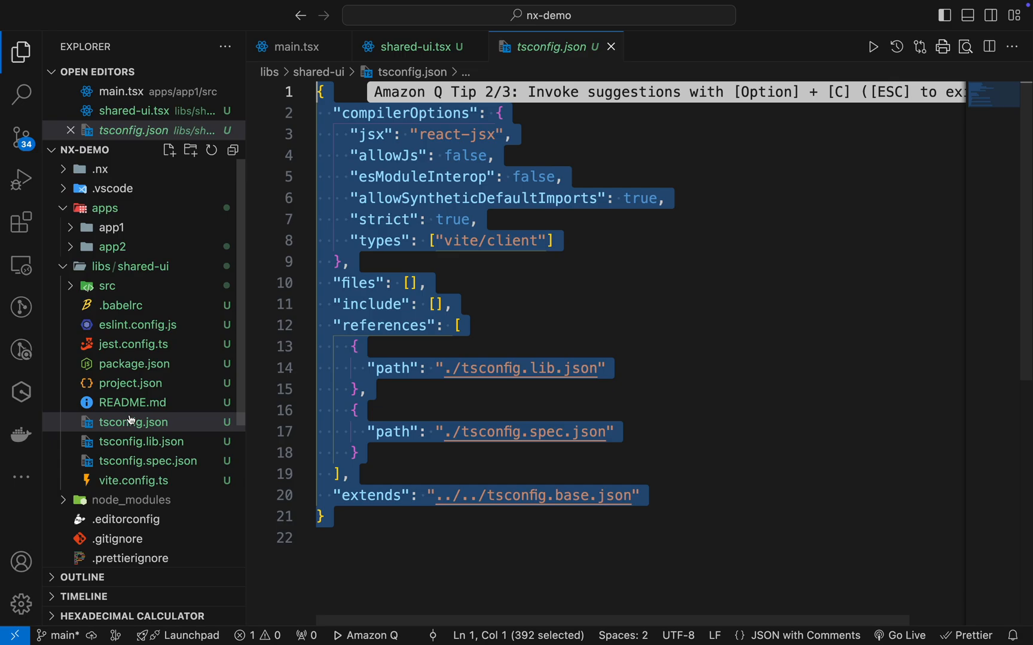
{"action": "mouse_move", "coordinate": [130, 422]}
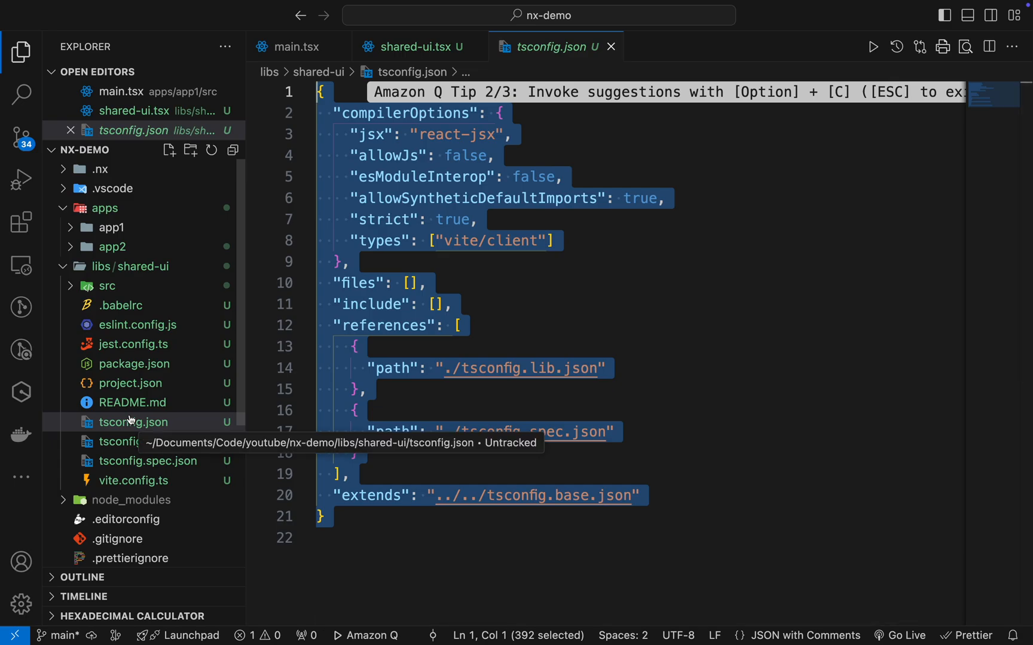
{"action": "mouse_move", "coordinate": [166, 441]}
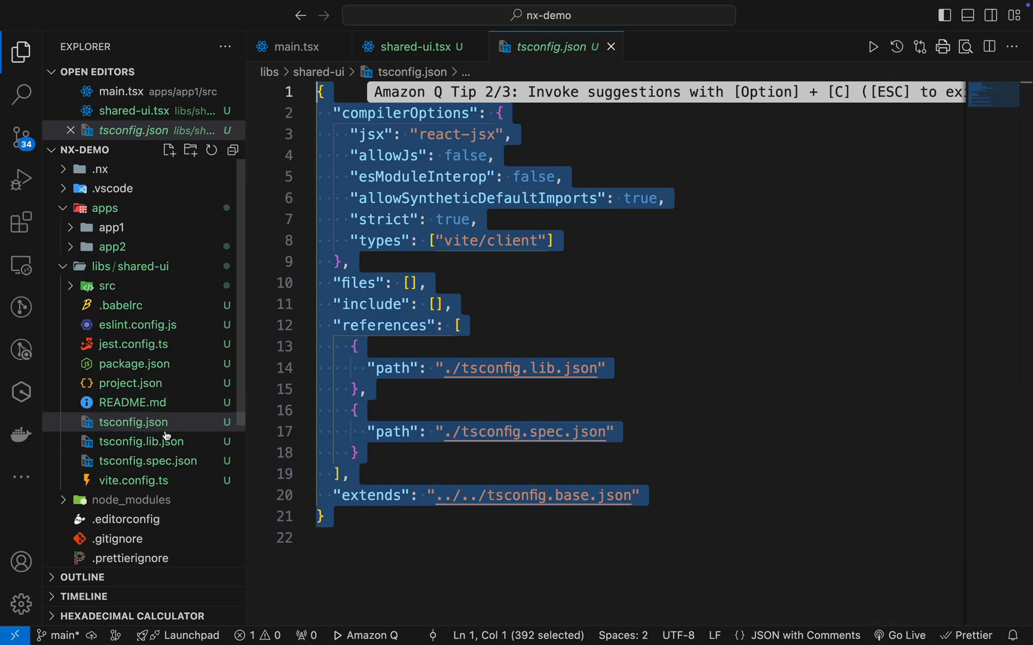
{"action": "mouse_move", "coordinate": [140, 441]}
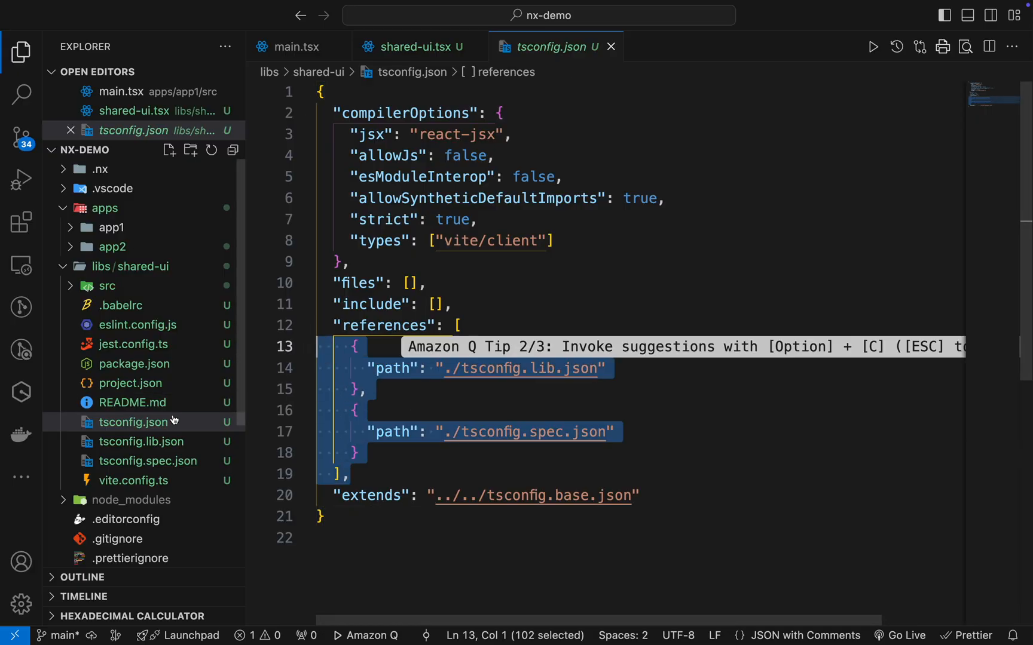
{"action": "left_click", "coordinate": [146, 461]}
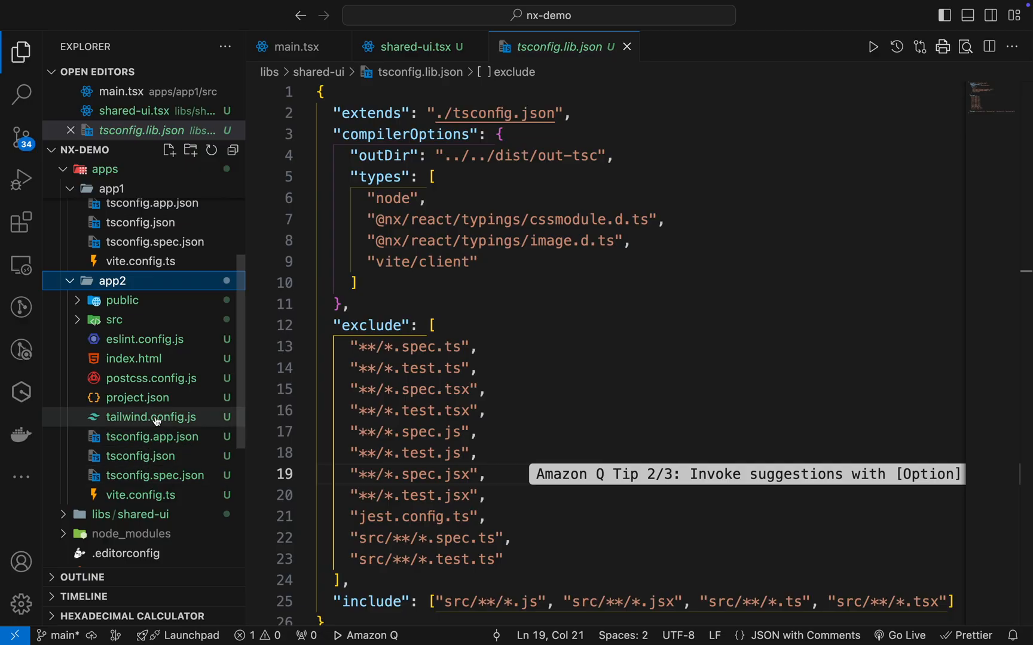
{"action": "scroll", "scroll_direction": "down", "scroll_amount": 3}
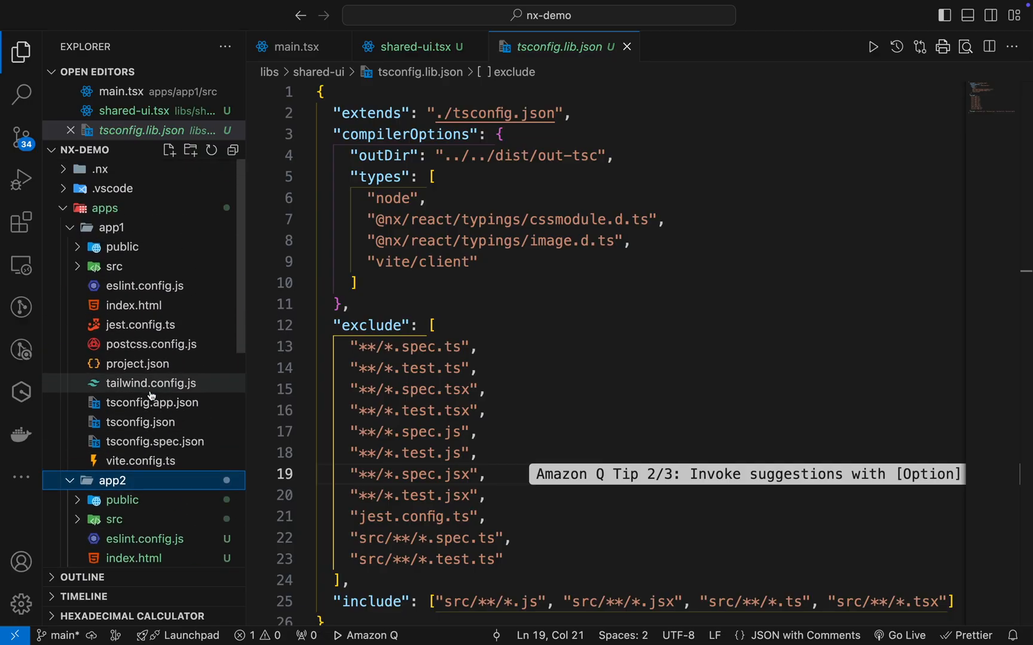
{"action": "mouse_move", "coordinate": [150, 383]}
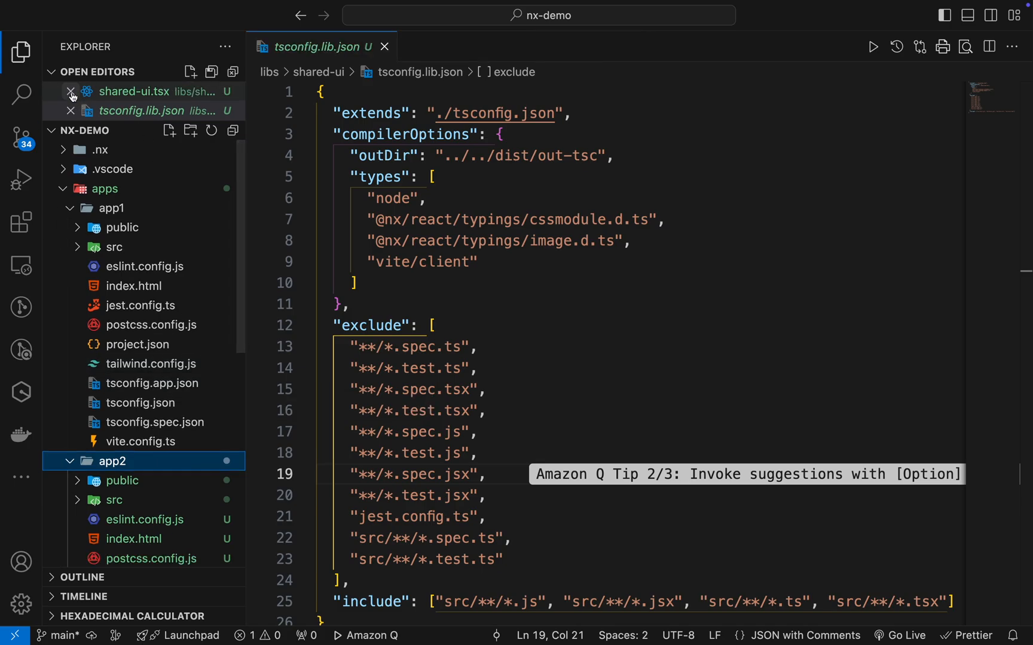
Close all editors and rename SharedCompoennt to SharedComponent in shared-ui.tsx
{"action": "left_click", "coordinate": [70, 91]}
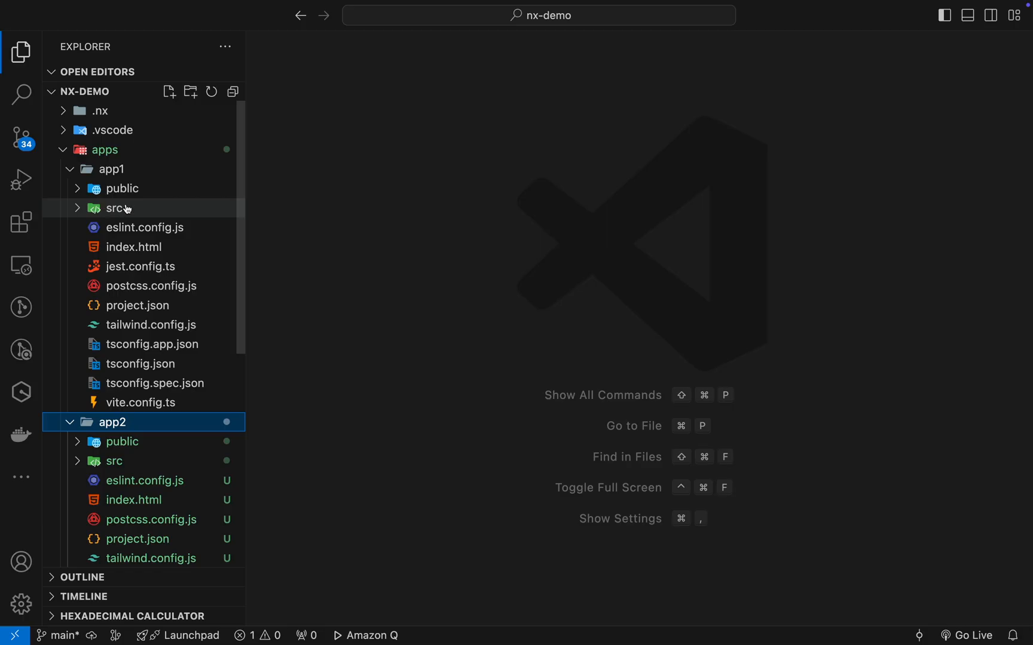
{"action": "scroll", "scroll_direction": "down", "scroll_amount": 3}
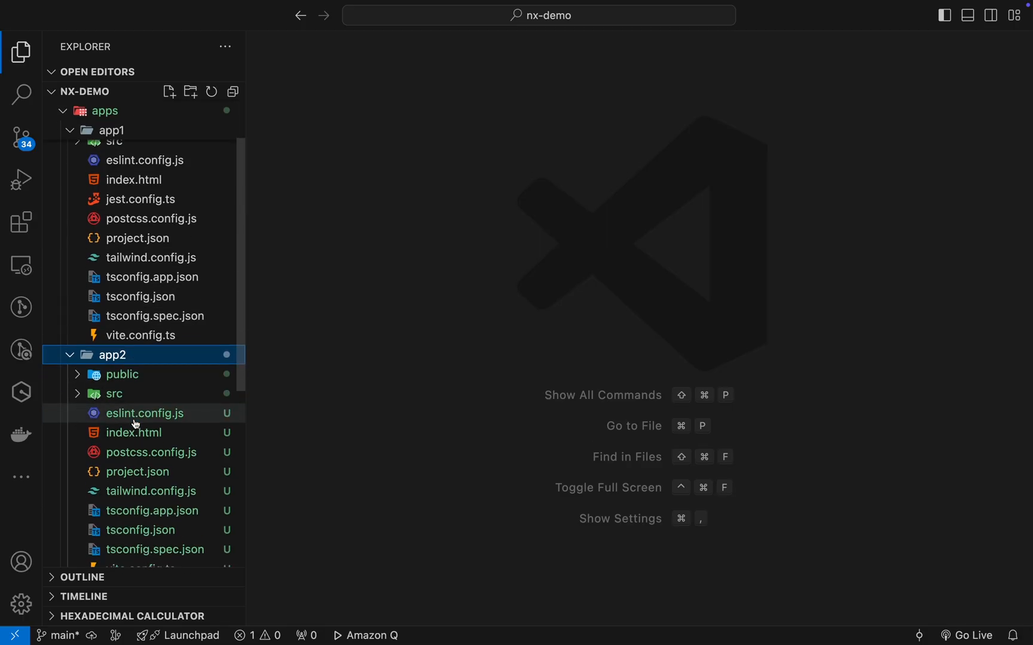
{"action": "scroll", "scroll_direction": "down", "scroll_amount": 3}
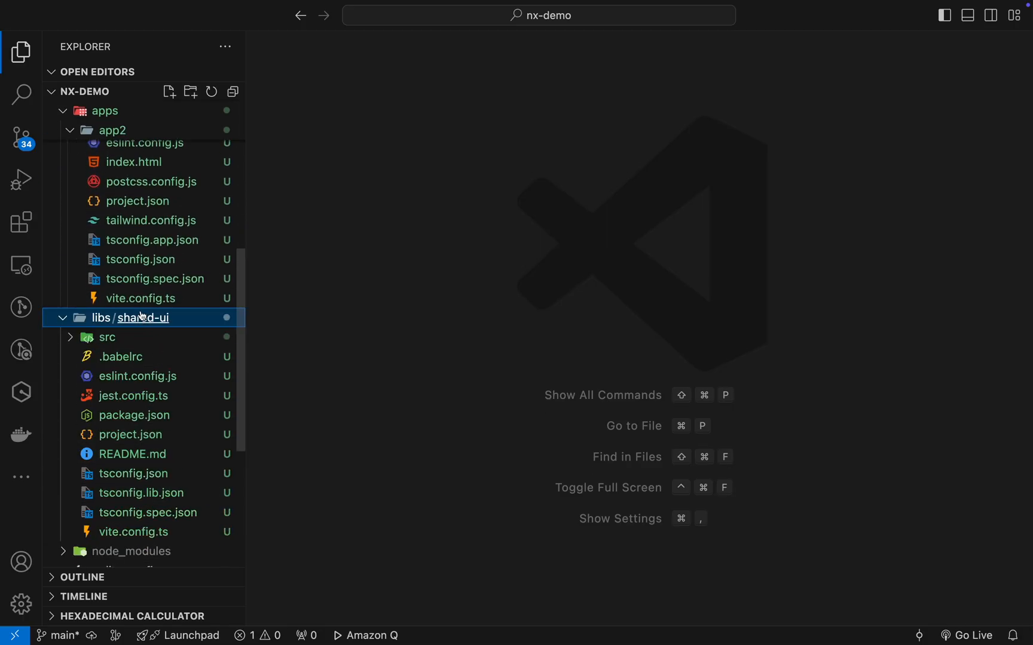
{"action": "left_click", "coordinate": [105, 337]}
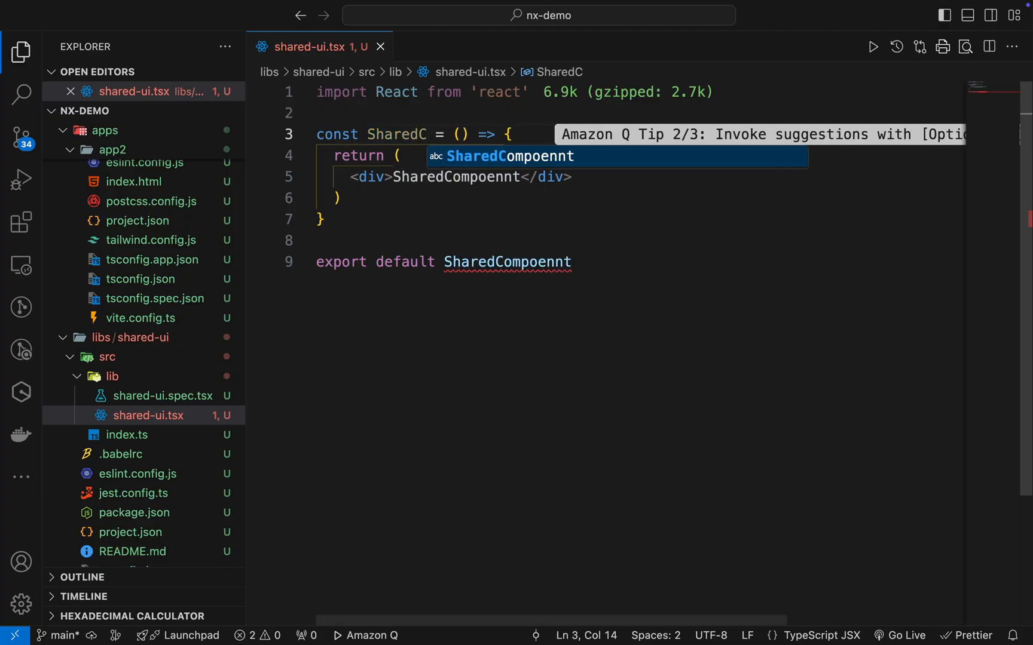
{"action": "key", "text": "Enter"}
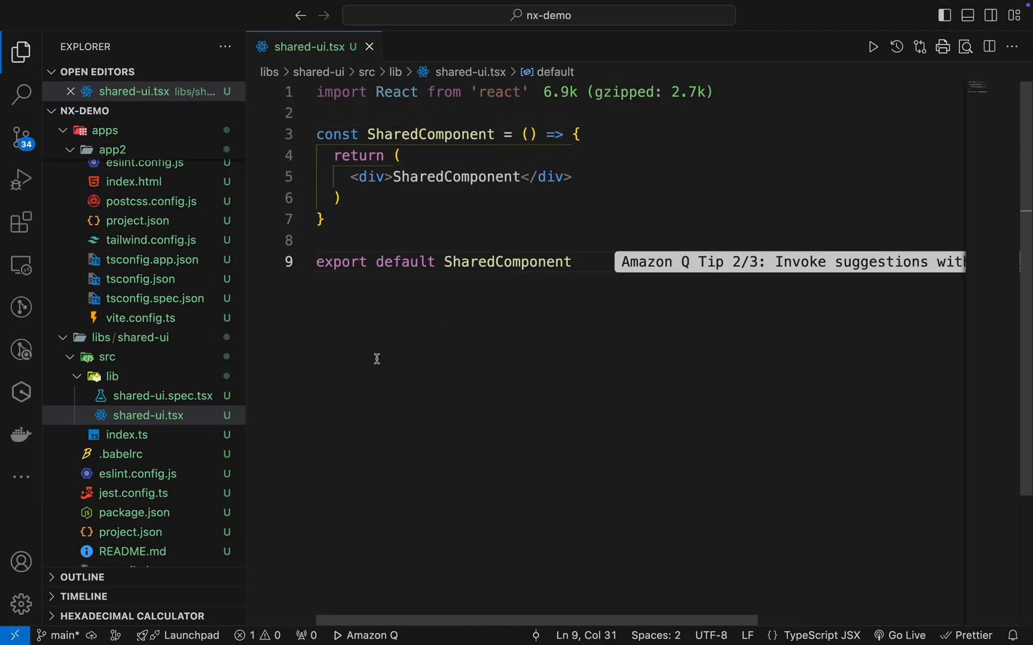
{"action": "mouse_move", "coordinate": [127, 435]}
{"action": "type", "text": "export { defua}"}
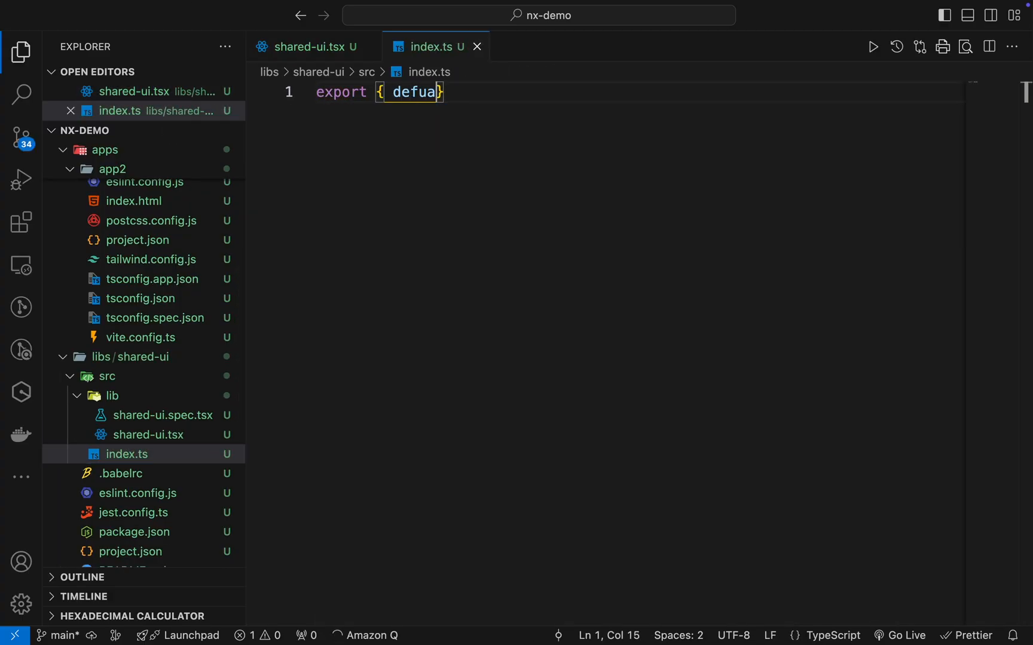
Type an export line for SharedComponent from ./src/ in the library's index.ts
{"action": "key", "text": "Backspace"}
{"action": "type", "text": "lt as "}
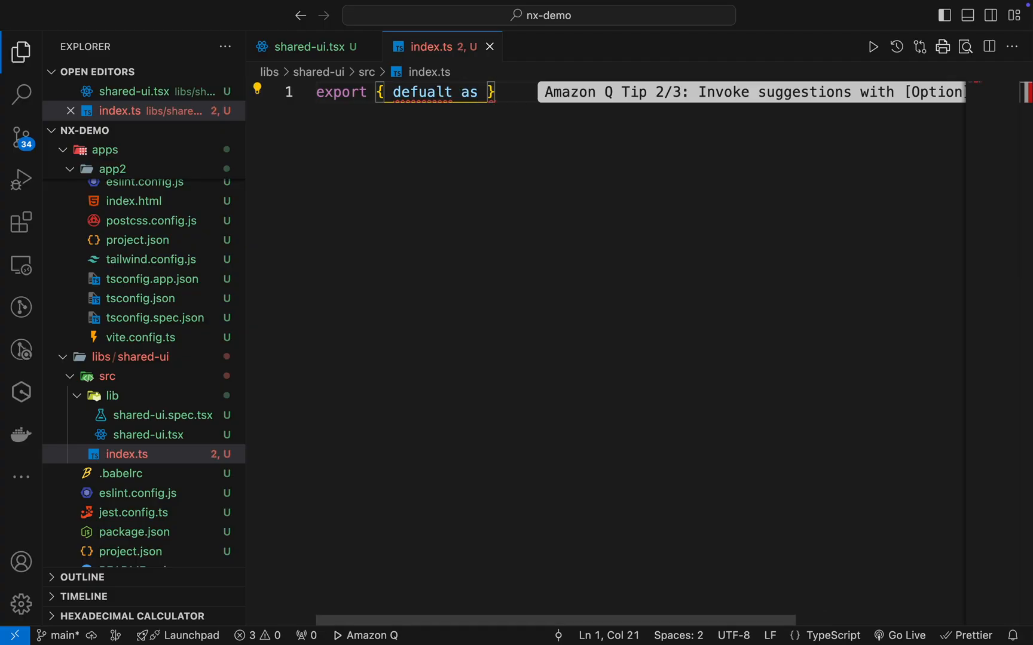
{"action": "type", "text": "SharedComponent"}
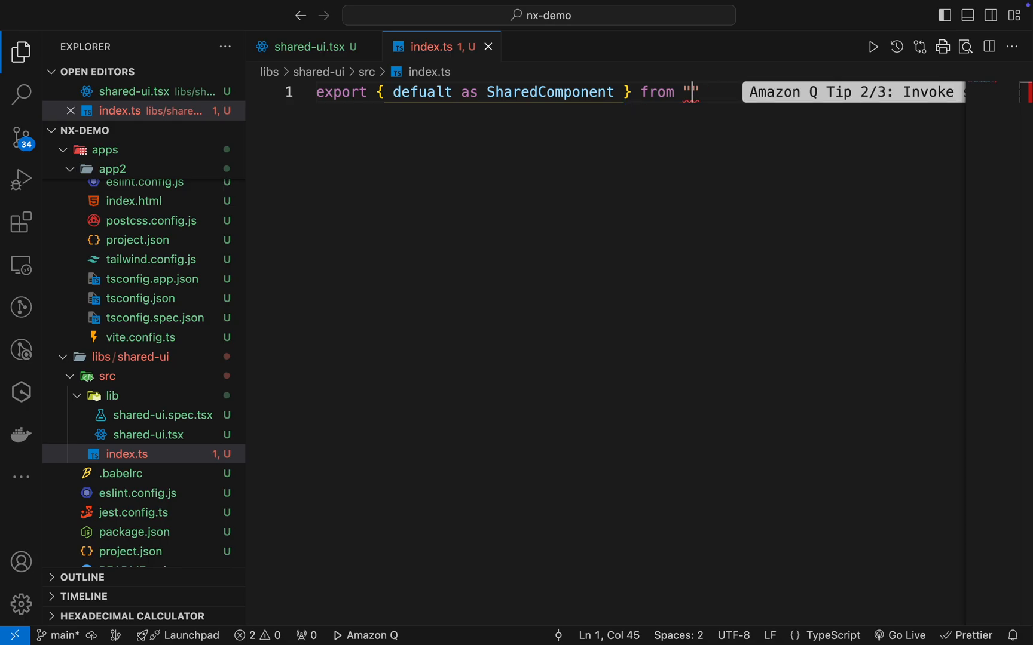
{"action": "type", "text": "./src/"}
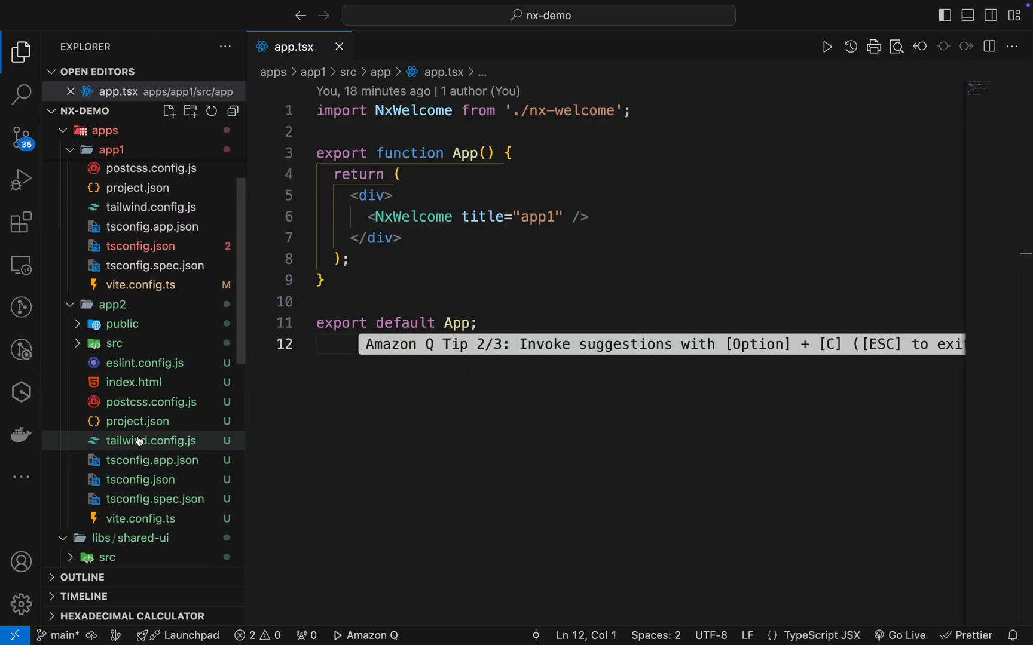
{"action": "scroll", "scroll_direction": "down", "scroll_amount": 3}
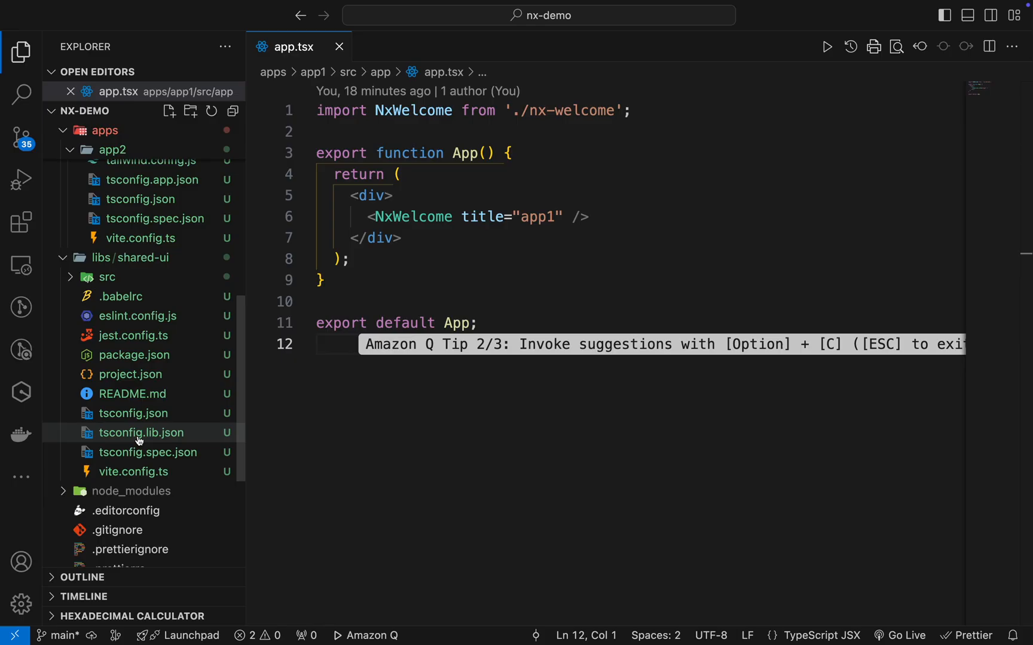
{"action": "scroll", "scroll_direction": "up", "scroll_amount": 3}
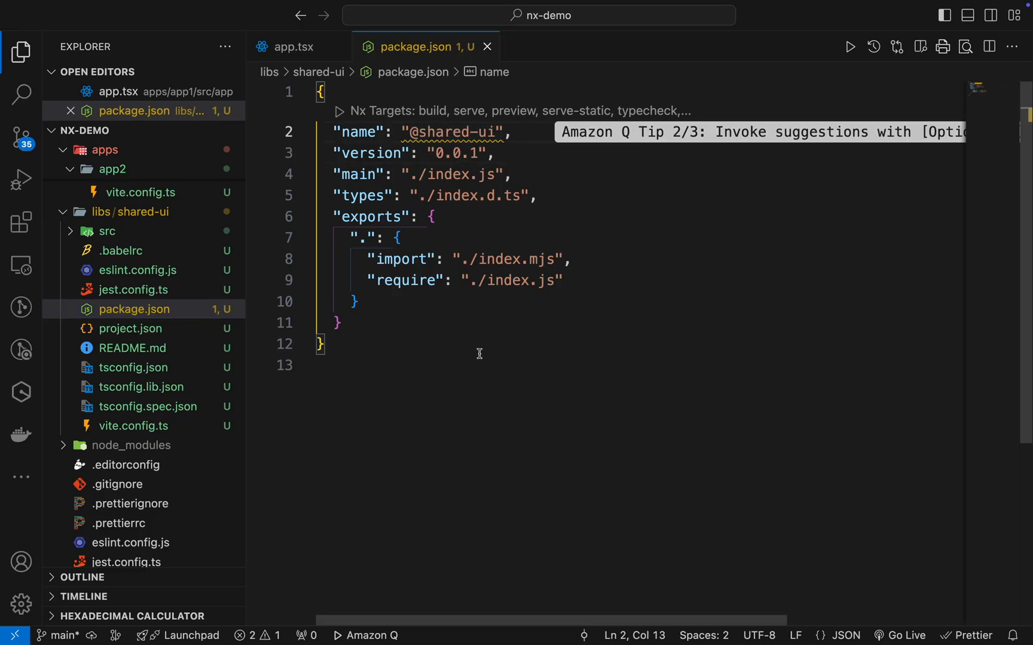
{"action": "double_click", "coordinate": [453, 133]}
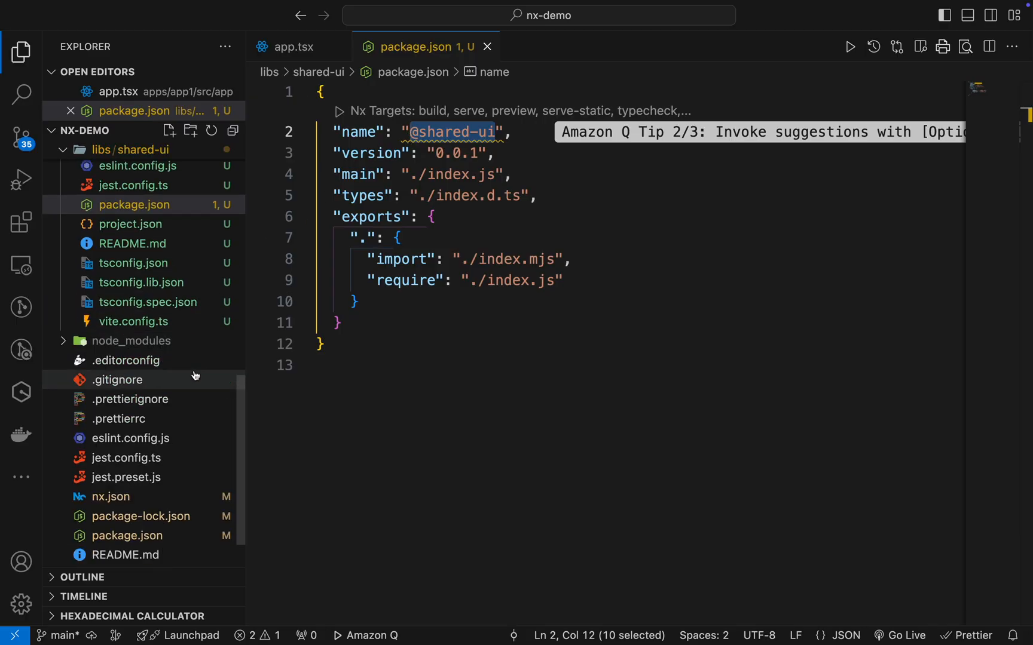
{"action": "scroll", "scroll_direction": "down", "scroll_amount": 3}
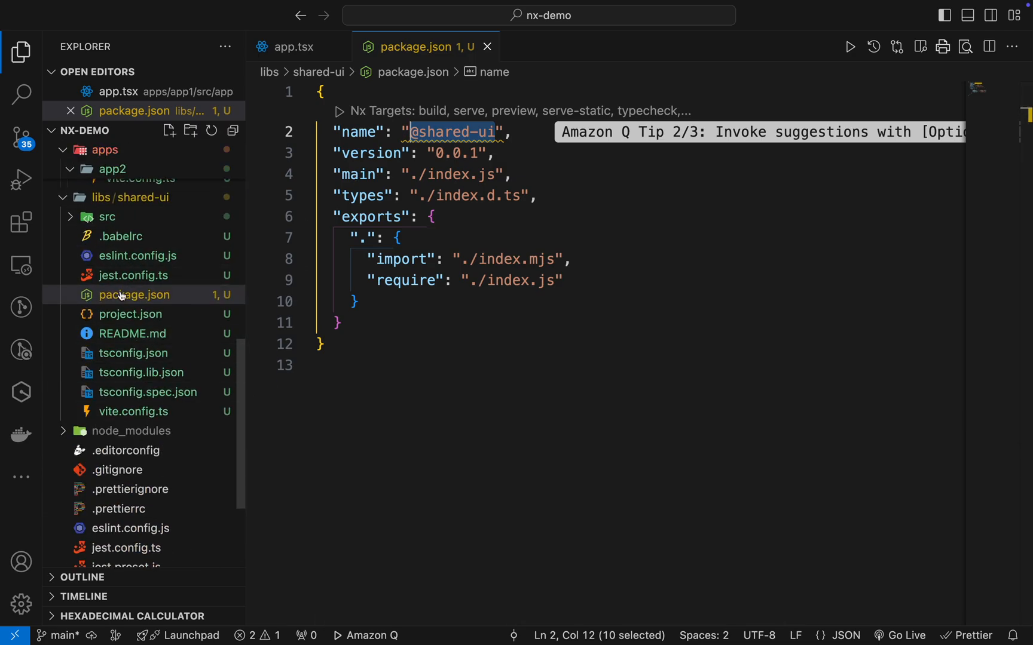
{"action": "scroll", "scroll_direction": "down", "scroll_amount": 3}
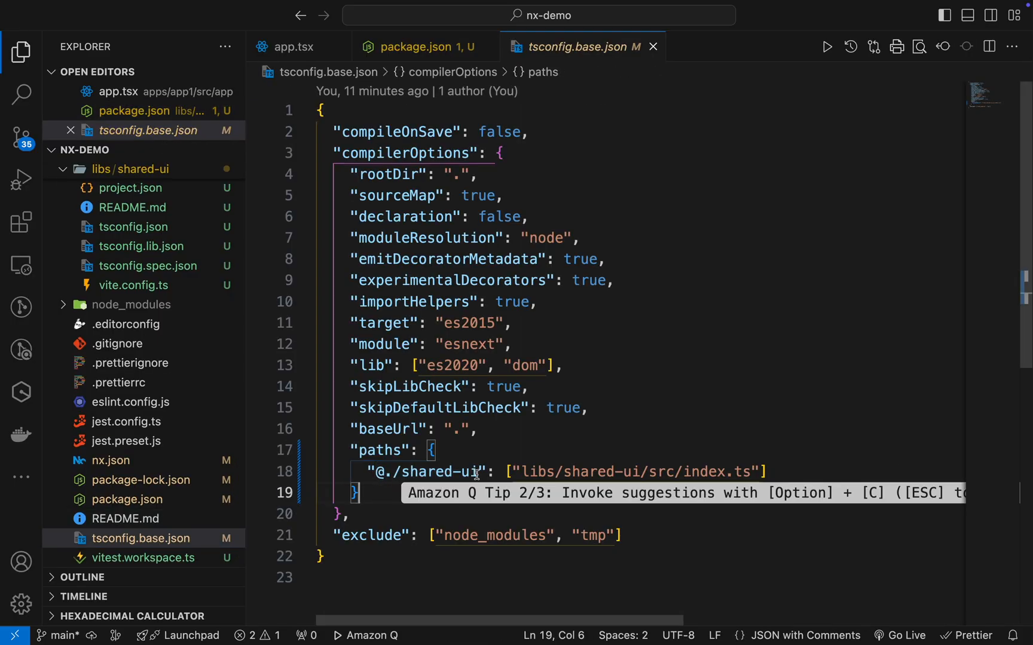
{"action": "double_click", "coordinate": [427, 472]}
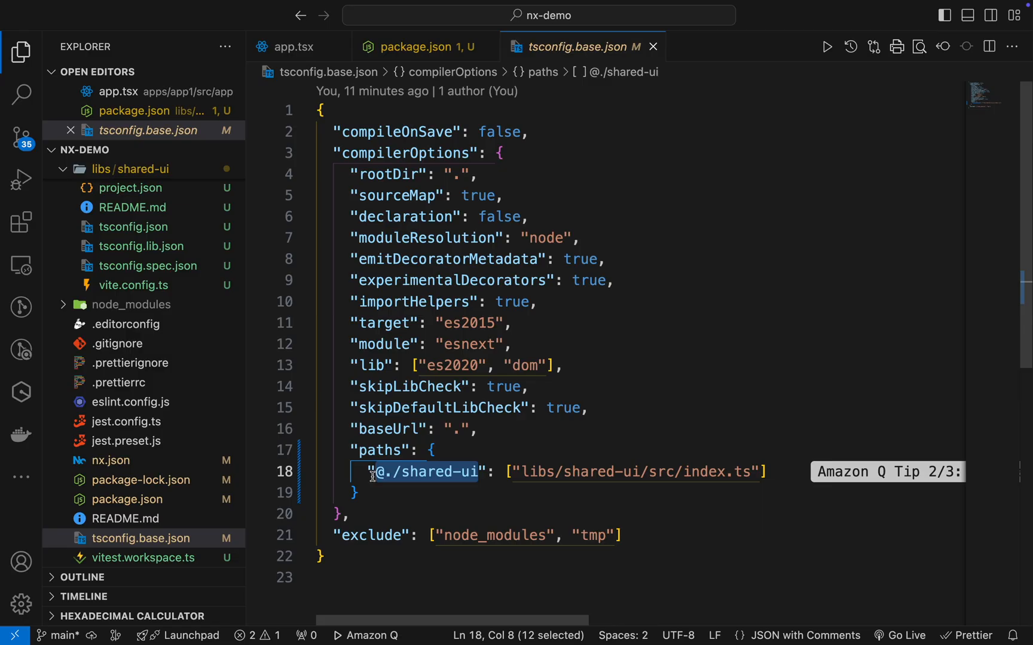
{"action": "type", "text": "@share"}
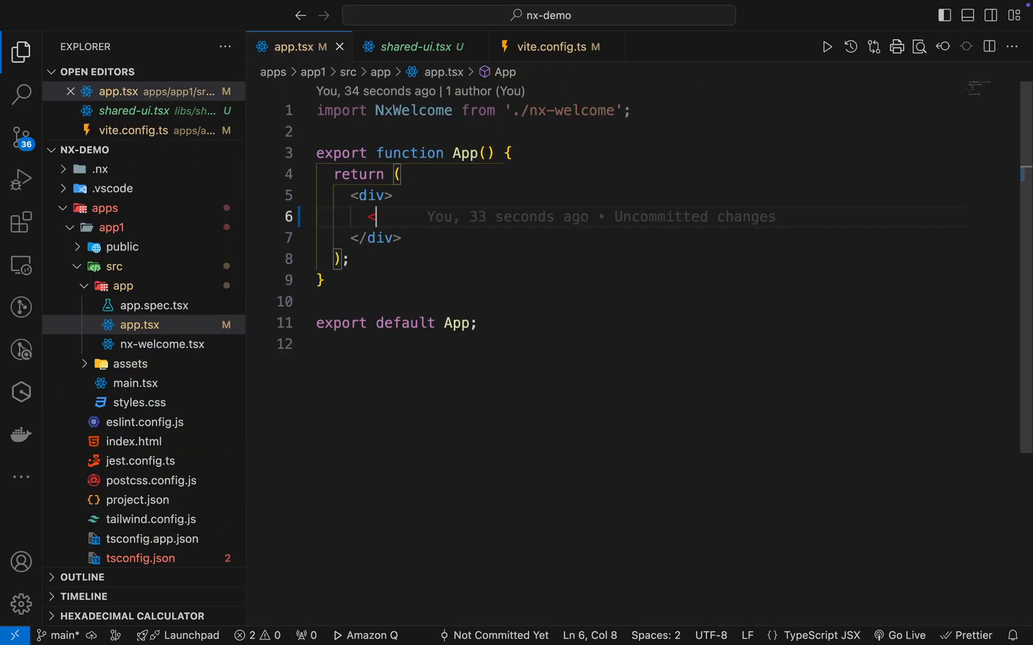
{"action": "type", "text": "SharedComponent />"}
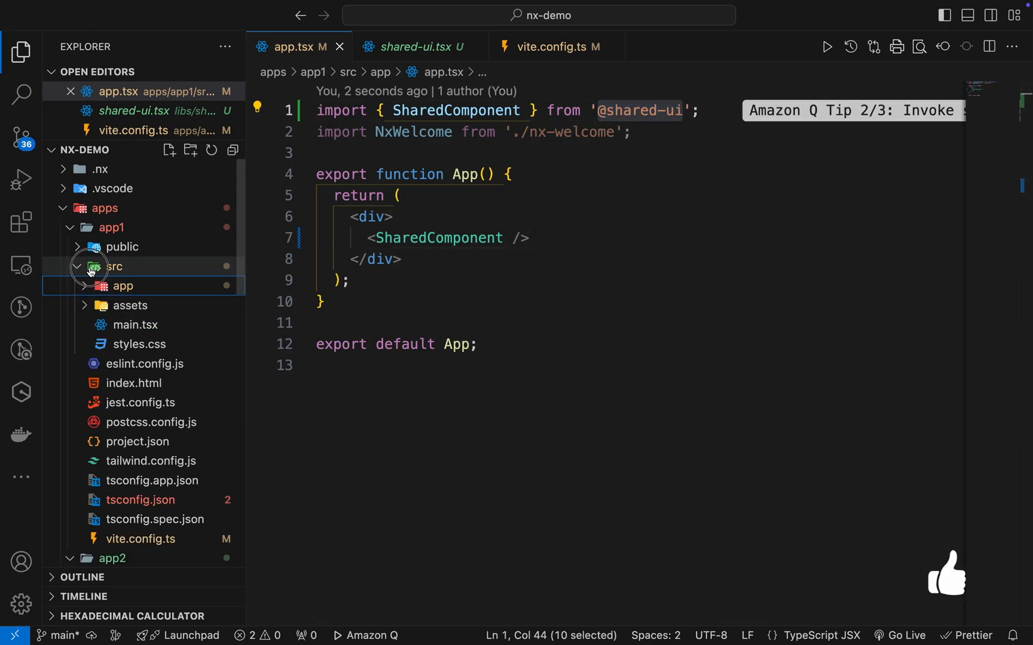
Create Component2.tsx in shared-ui's lib folder and export Component2 from index.ts
{"action": "left_click", "coordinate": [168, 150]}
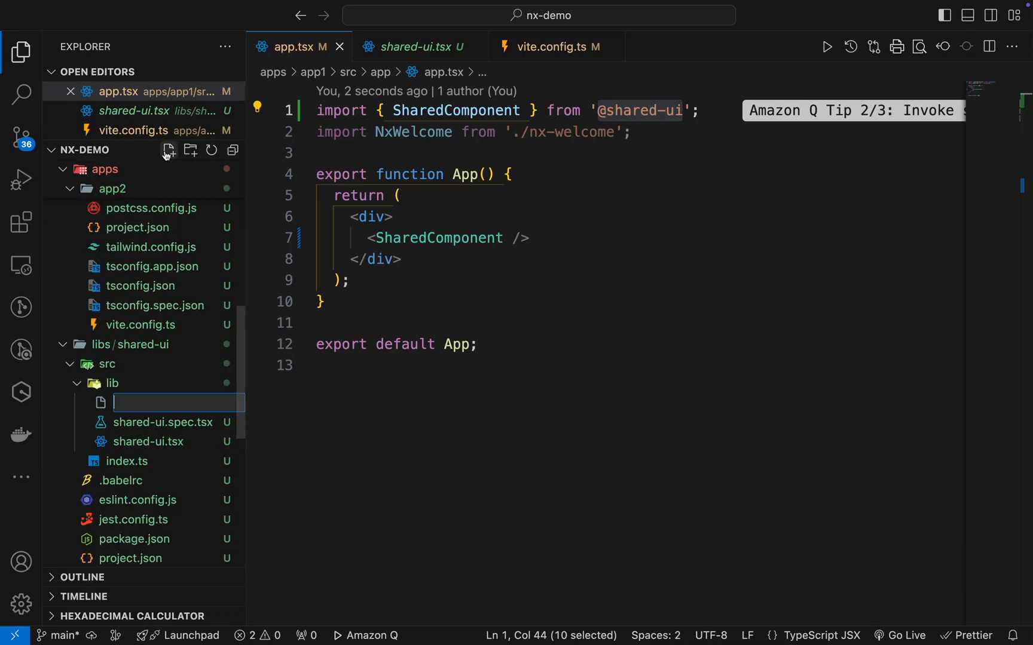
{"action": "type", "text": "Component2.tsx"}
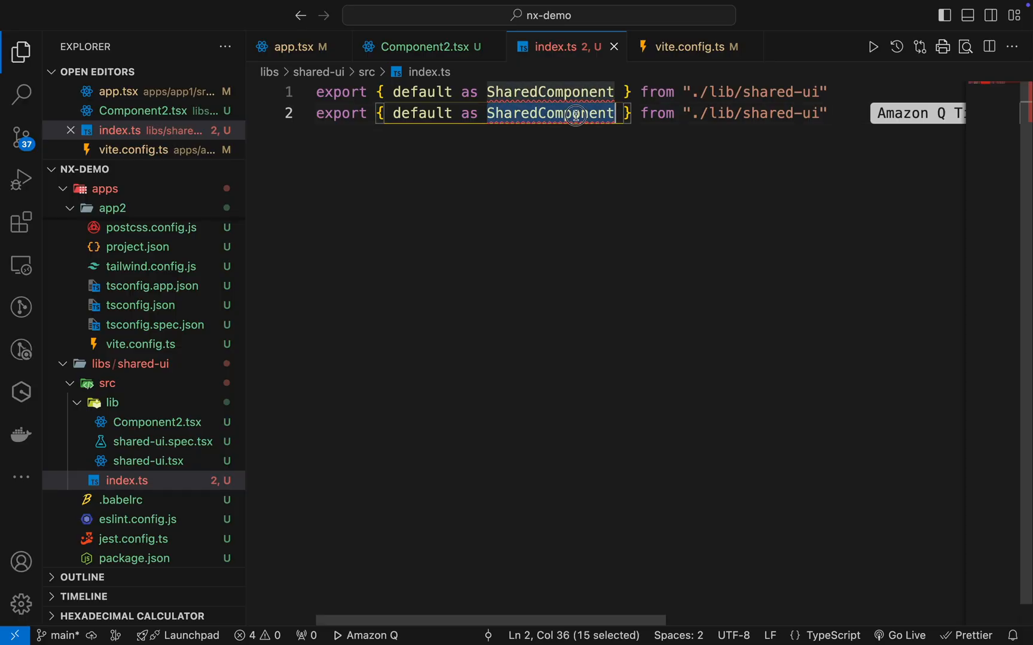
{"action": "type", "text": "Componene"}
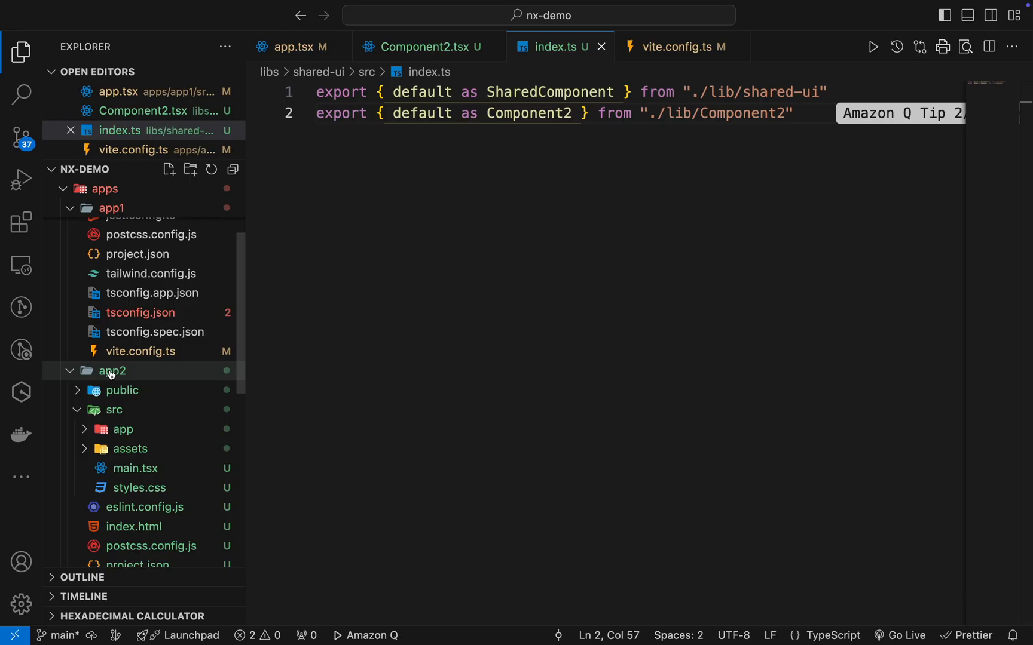
Render Component2 and SharedComponent in app2's app.tsx, then run nx dep-graph
{"action": "left_click", "coordinate": [114, 409]}
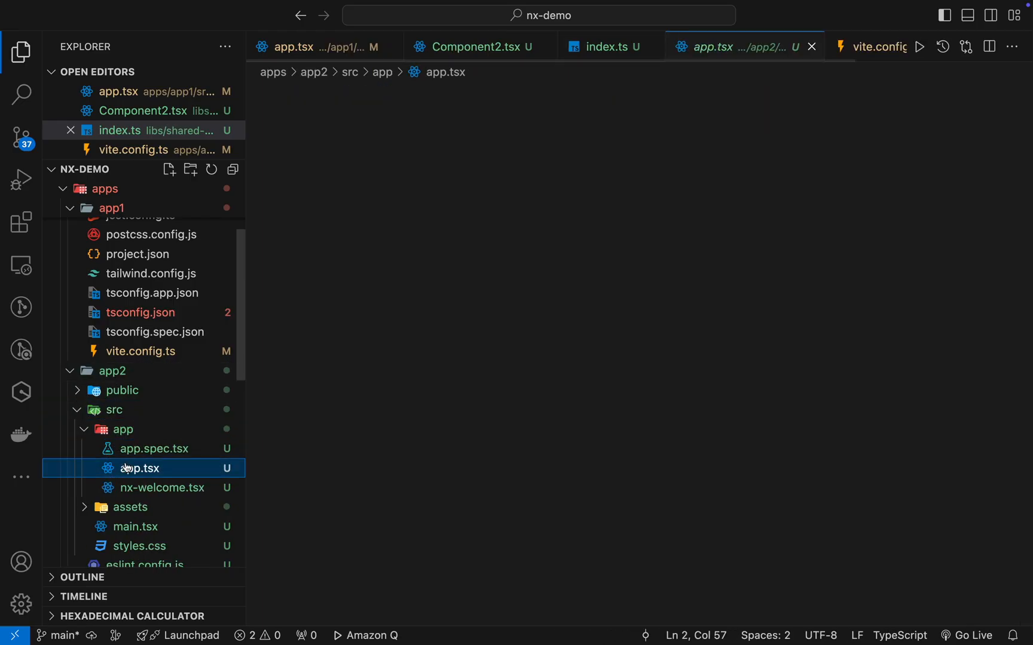
{"action": "left_click", "coordinate": [140, 469]}
{"action": "type", "text": "<"}
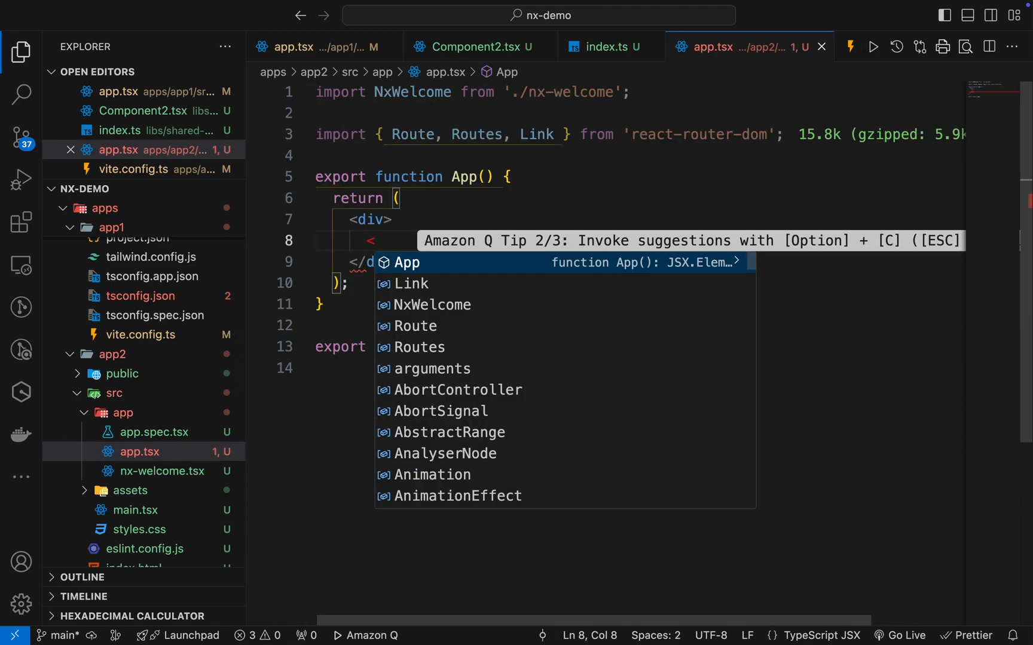
{"action": "type", "text": "Component2 />"}
{"action": "type", "text": "<"}
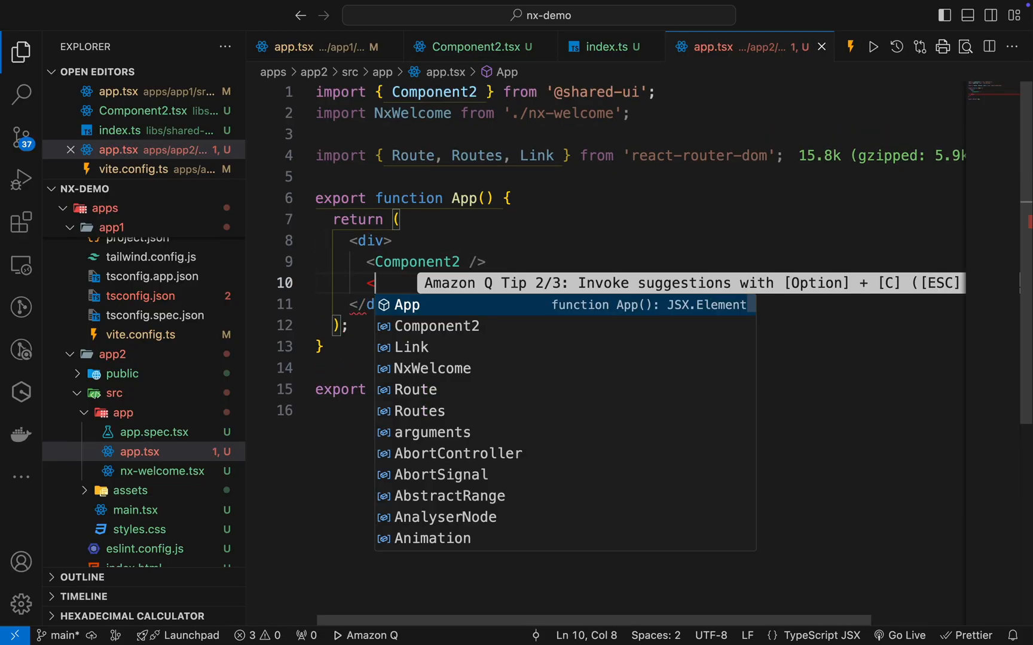
{"action": "type", "text": "SharedComponent />"}
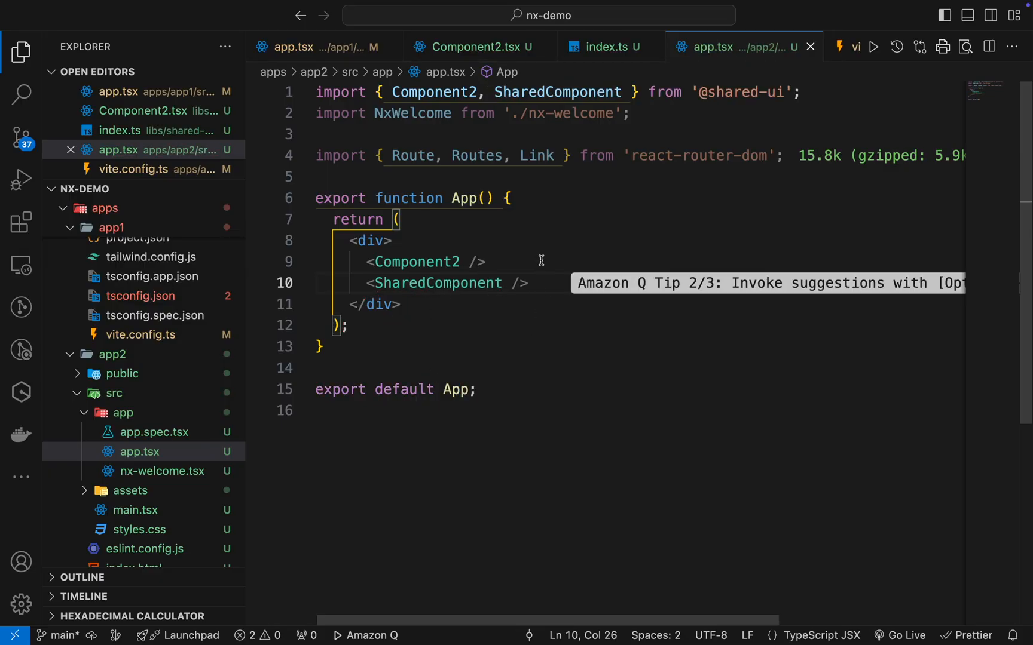
{"action": "mouse_move", "coordinate": [740, 99]}
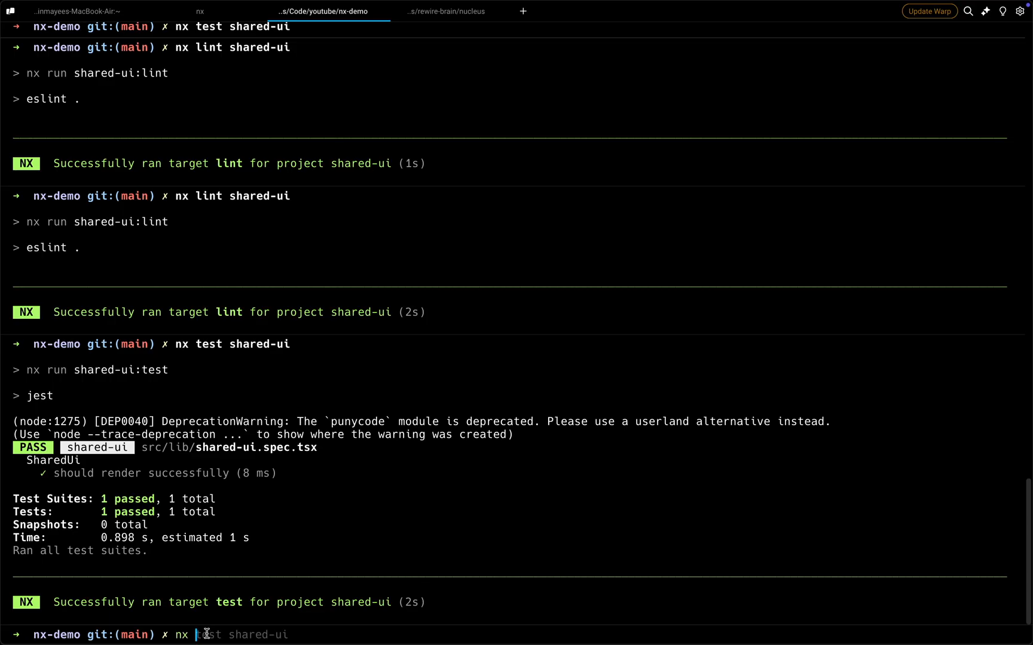
{"action": "type", "text": "dep-graph"}
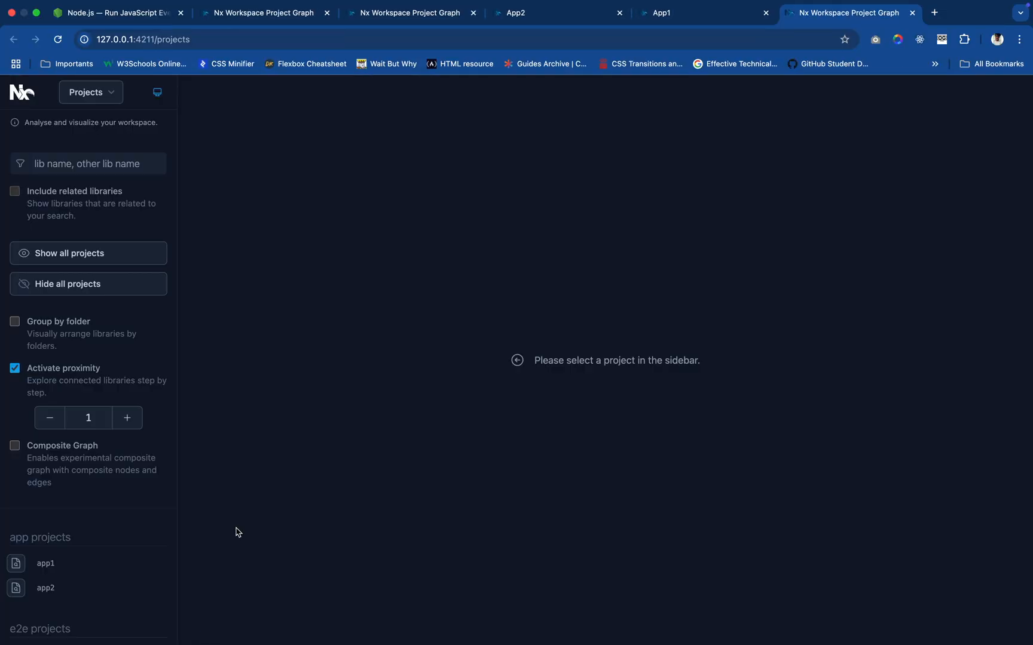
Select app1 in the project graph and expand neighbours to reveal shared-ui and app2
{"action": "left_click", "coordinate": [45, 563]}
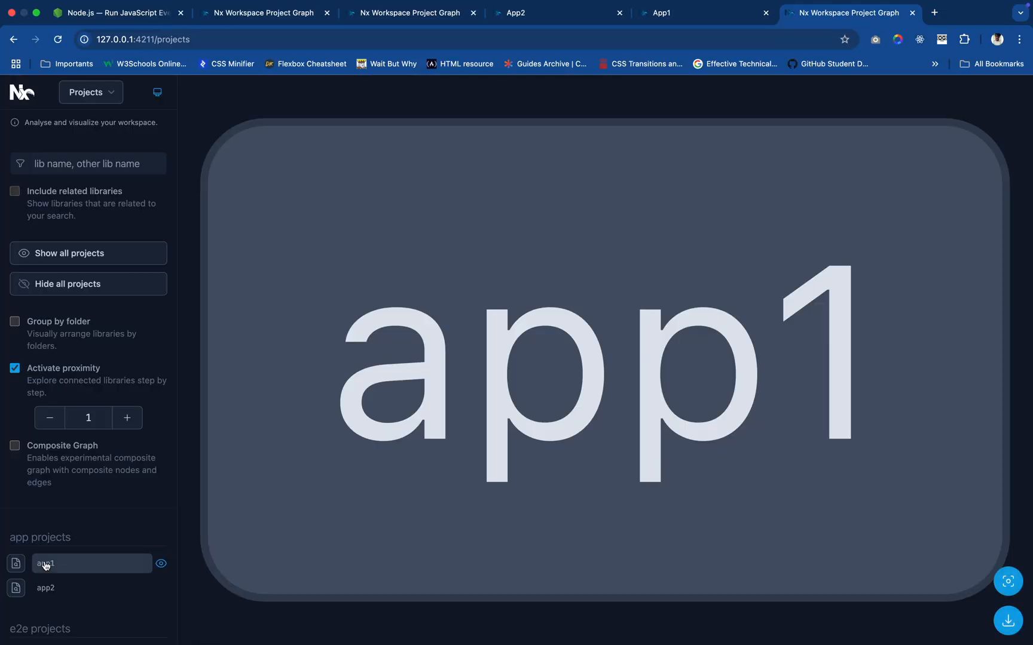
{"action": "left_click", "coordinate": [44, 563]}
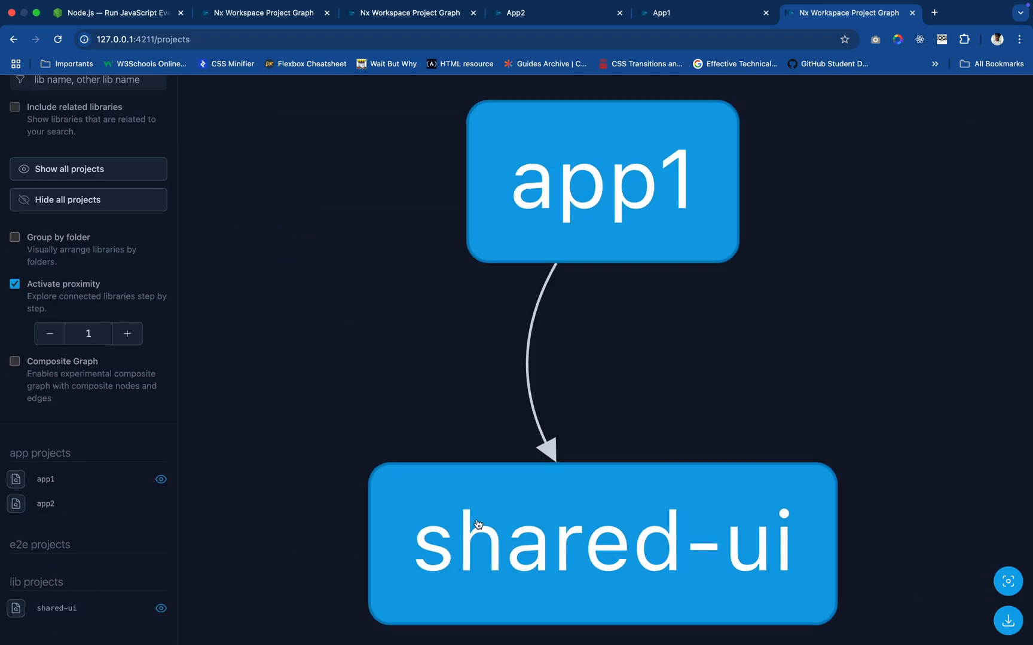
{"action": "left_click", "coordinate": [160, 503]}
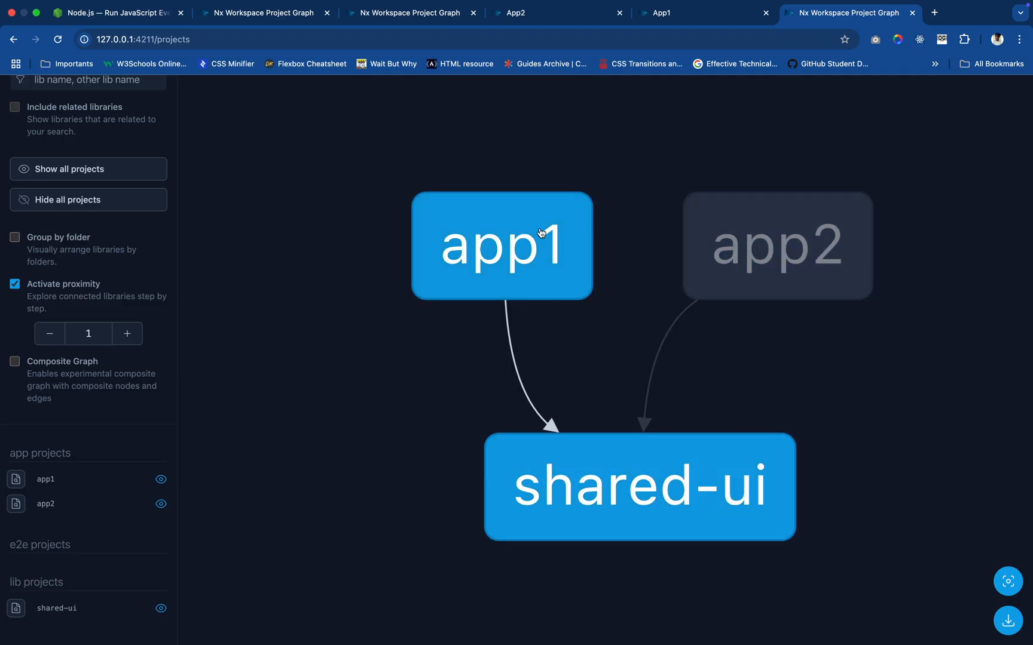
{"action": "left_click", "coordinate": [776, 245]}
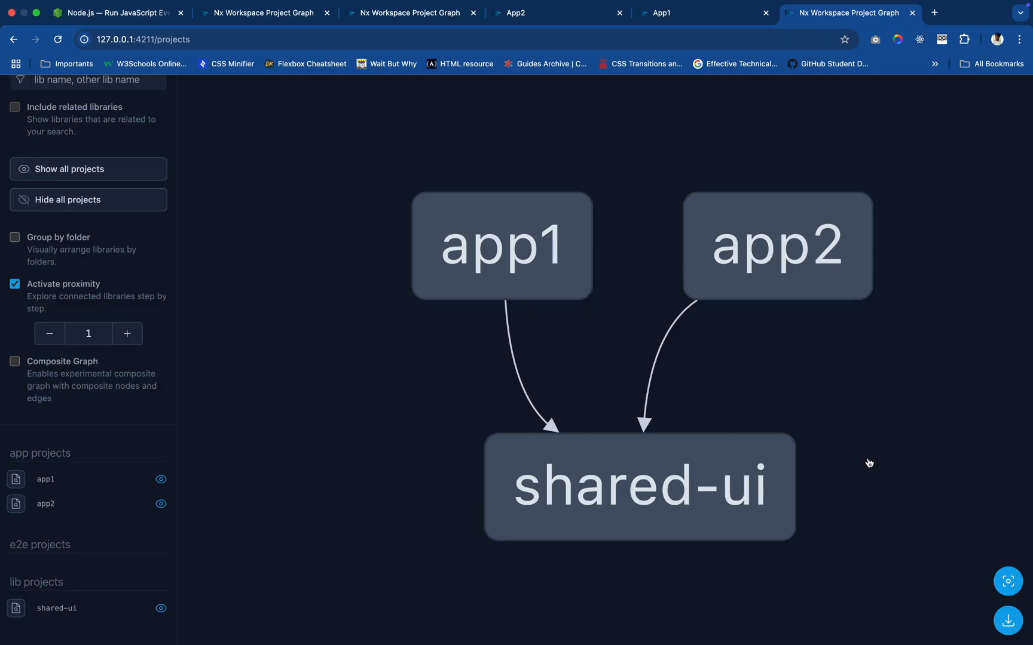
{"action": "mouse_move", "coordinate": [440, 446]}
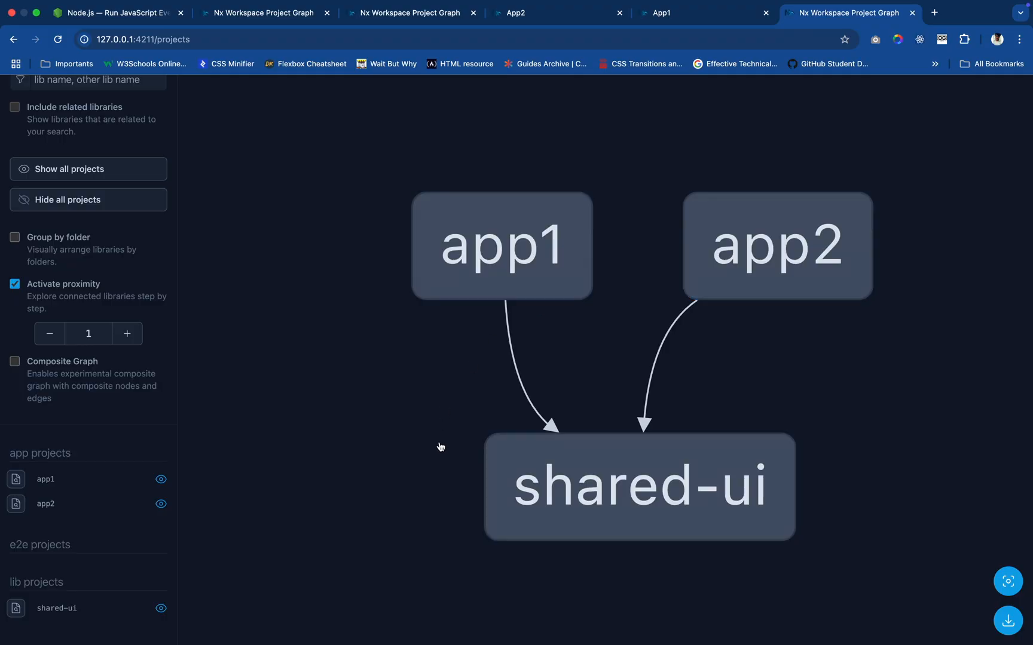
{"action": "mouse_move", "coordinate": [357, 516]}
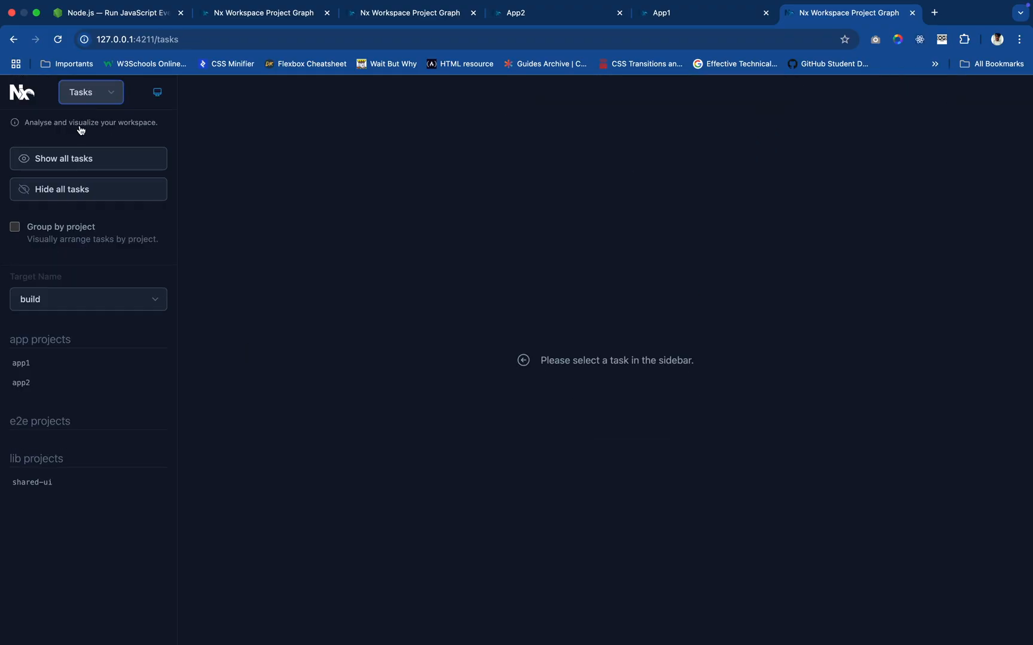
Show all build tasks, briefly view lint, then return to build and add app2:build
{"action": "left_click", "coordinate": [88, 158]}
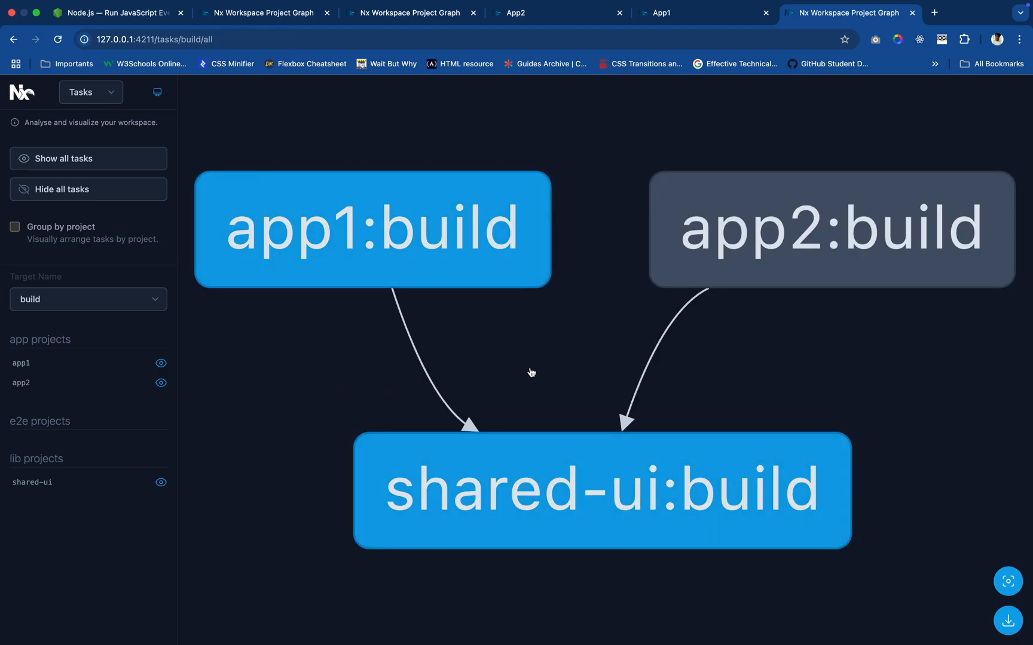
{"action": "left_click", "coordinate": [88, 299]}
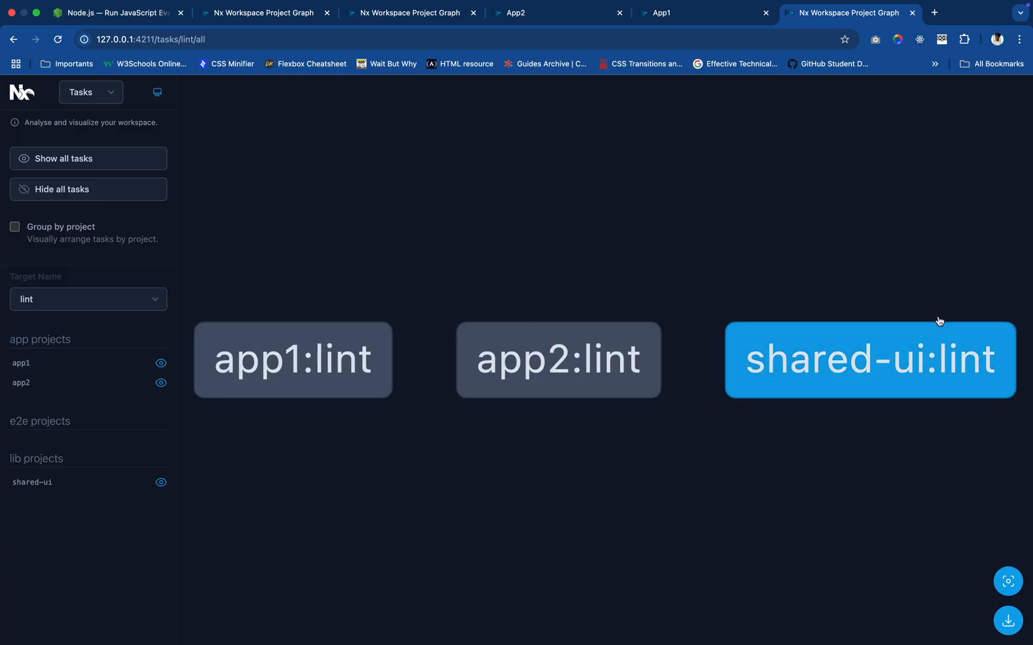
{"action": "mouse_move", "coordinate": [776, 282]}
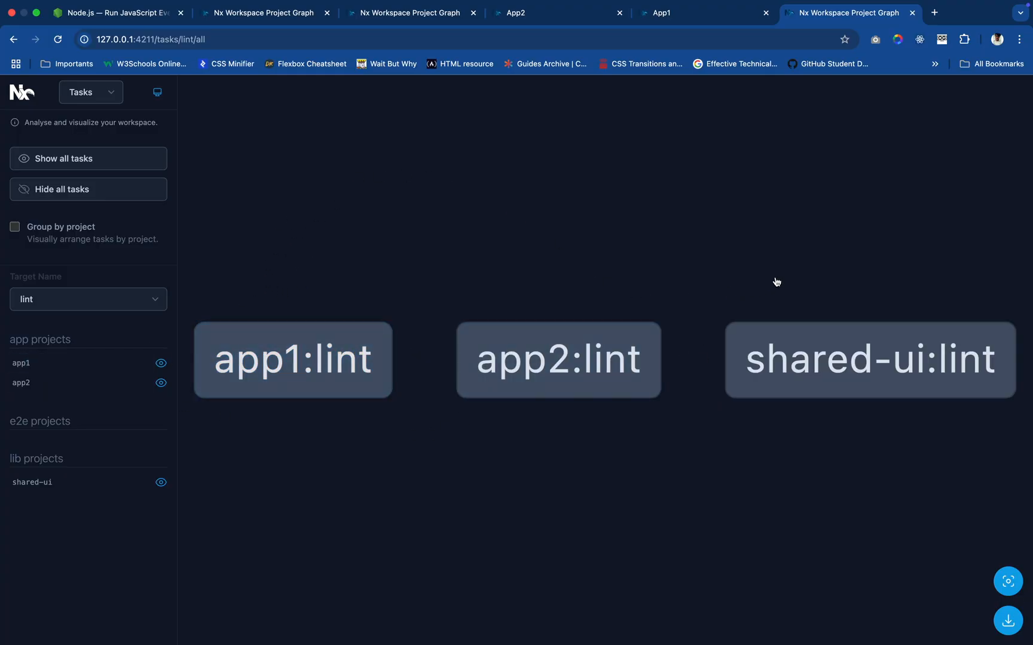
{"action": "left_click", "coordinate": [88, 298]}
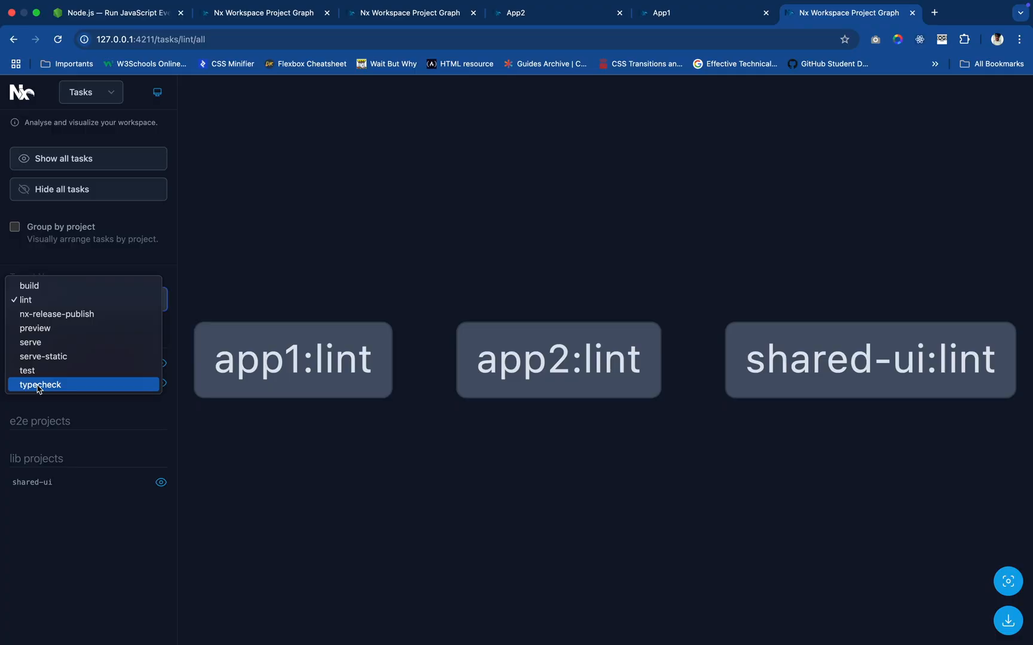
{"action": "mouse_move", "coordinate": [29, 286]}
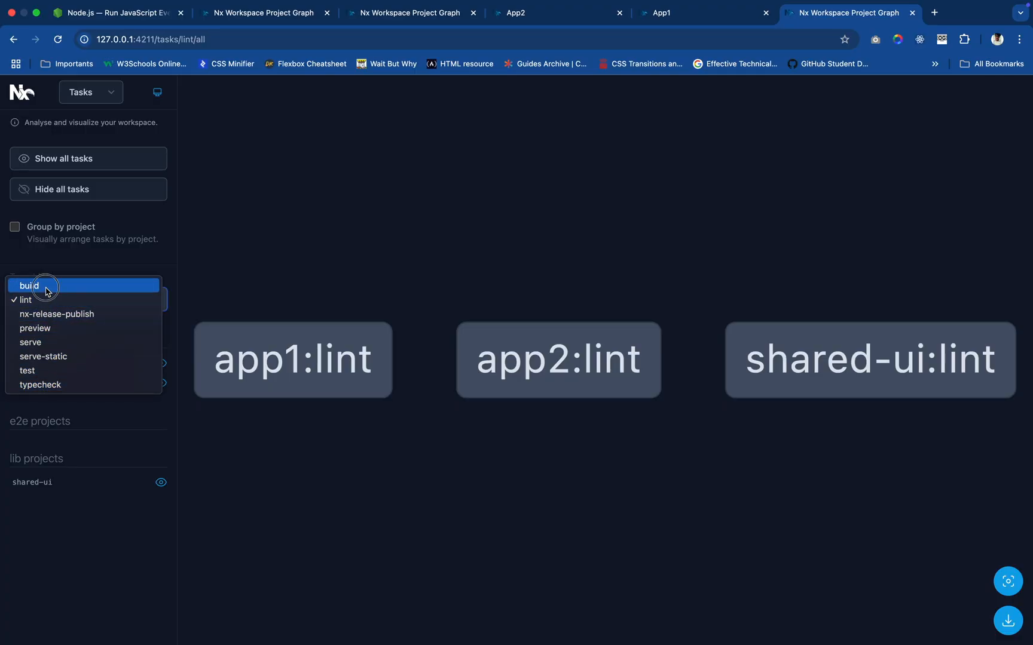
{"action": "left_click", "coordinate": [29, 286]}
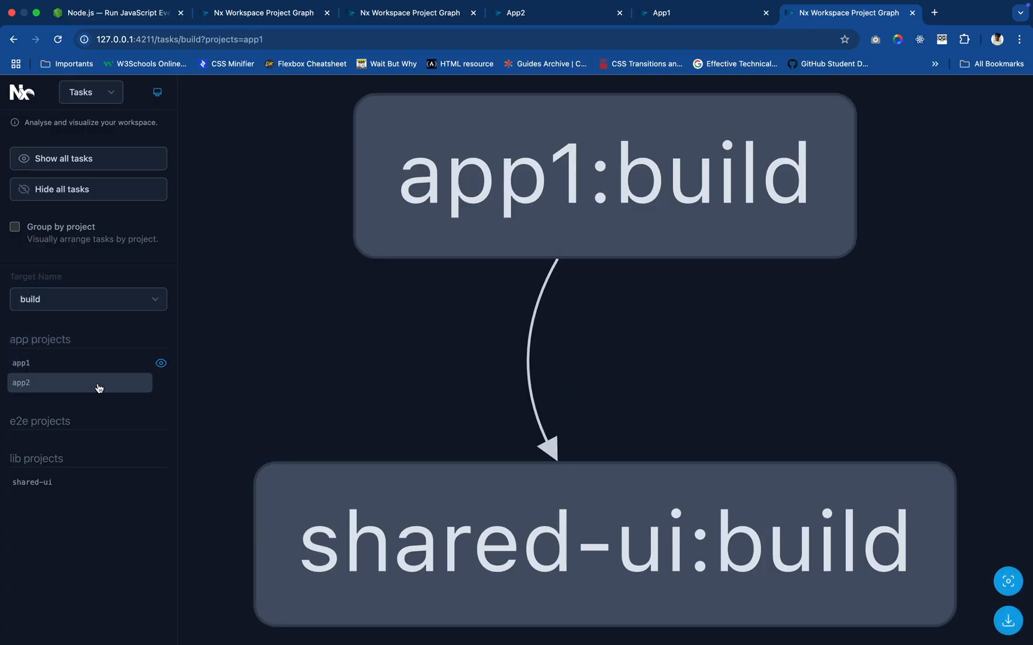
{"action": "left_click", "coordinate": [160, 383]}
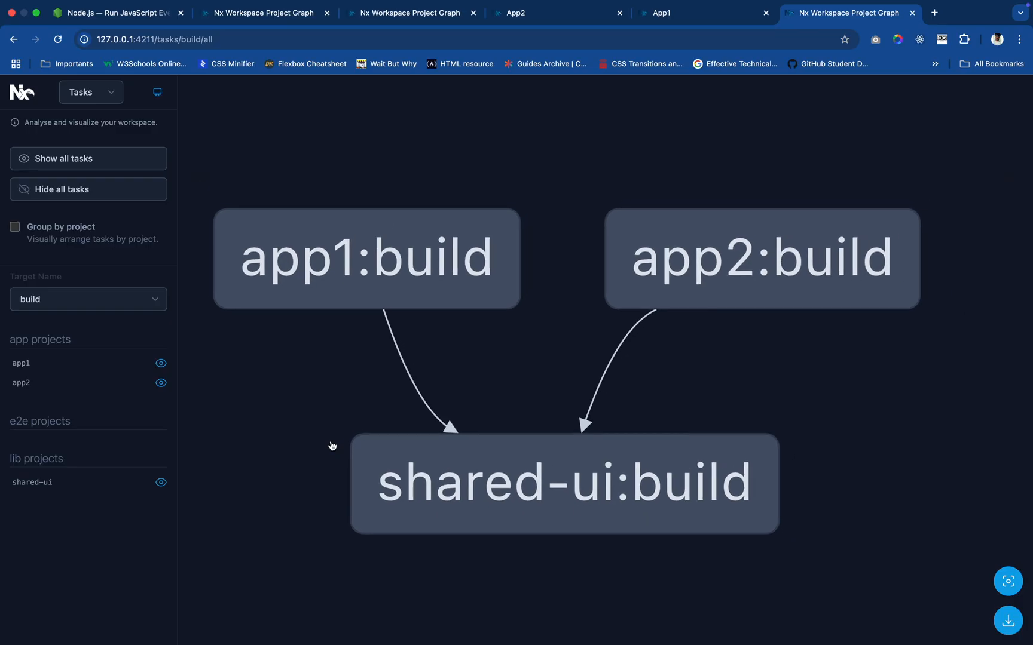
{"action": "mouse_move", "coordinate": [397, 359]}
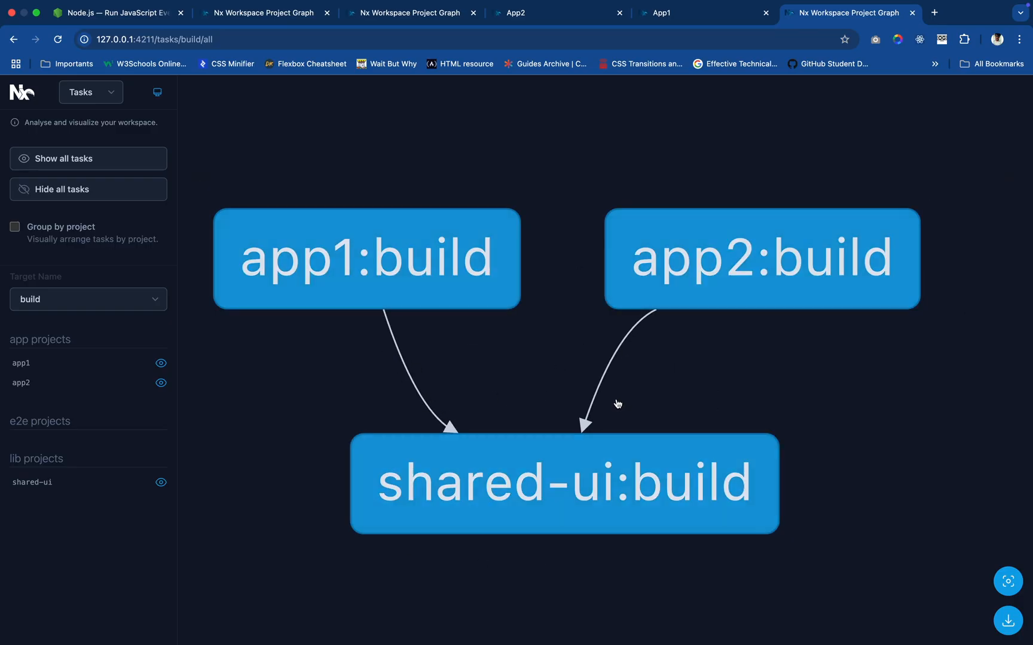
{"action": "mouse_move", "coordinate": [598, 470]}
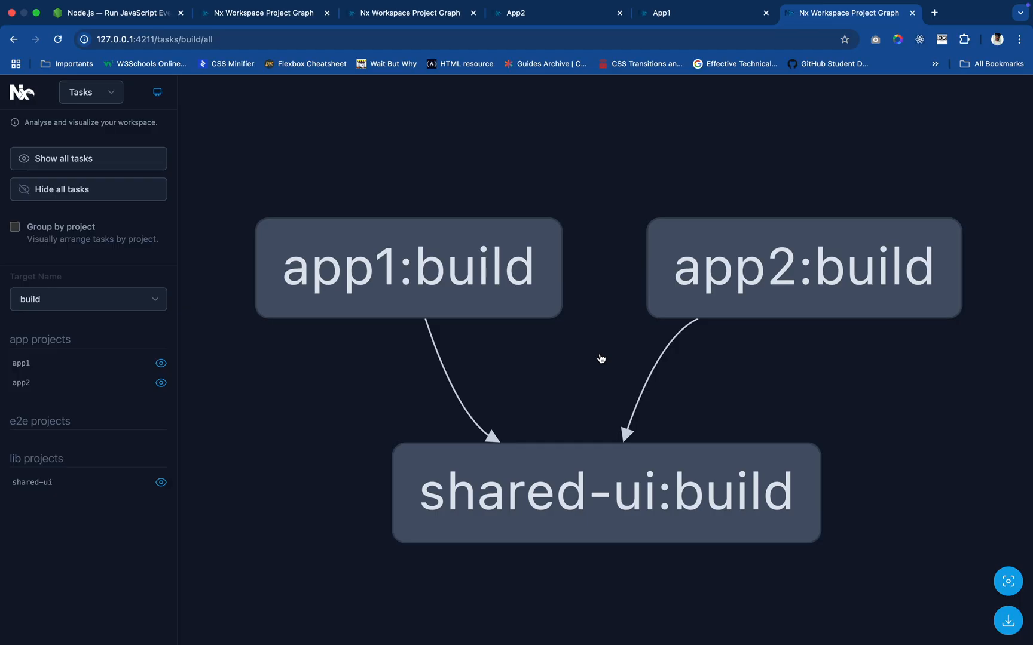
{"action": "mouse_move", "coordinate": [316, 407]}
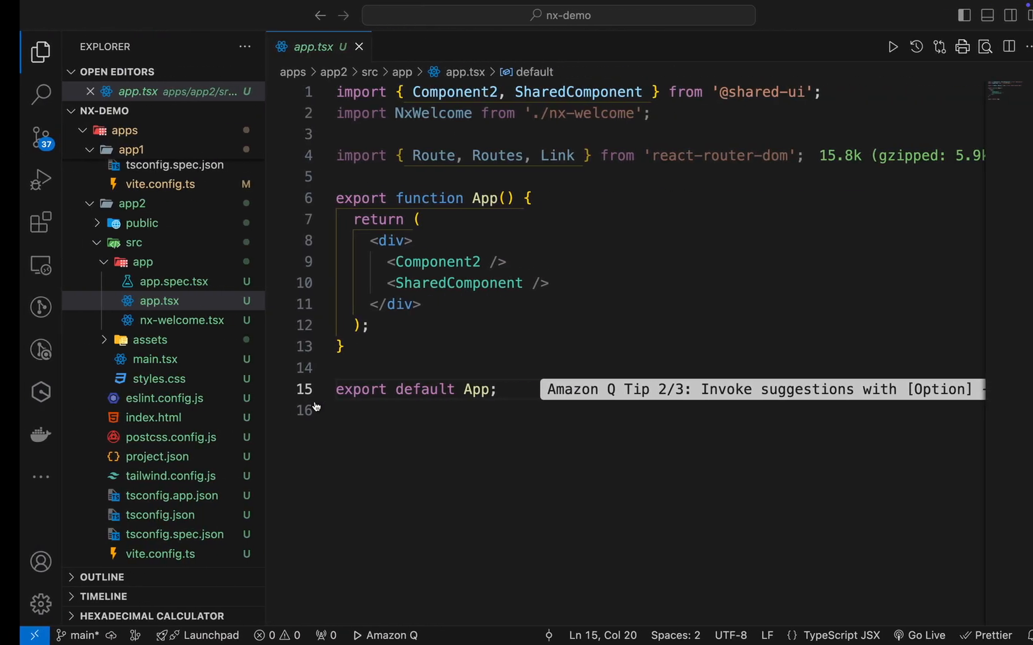
Scroll the VS Code Explorer while tidying the workspace down to app2's app.tsx
{"action": "scroll", "scroll_direction": "down", "scroll_amount": 3}
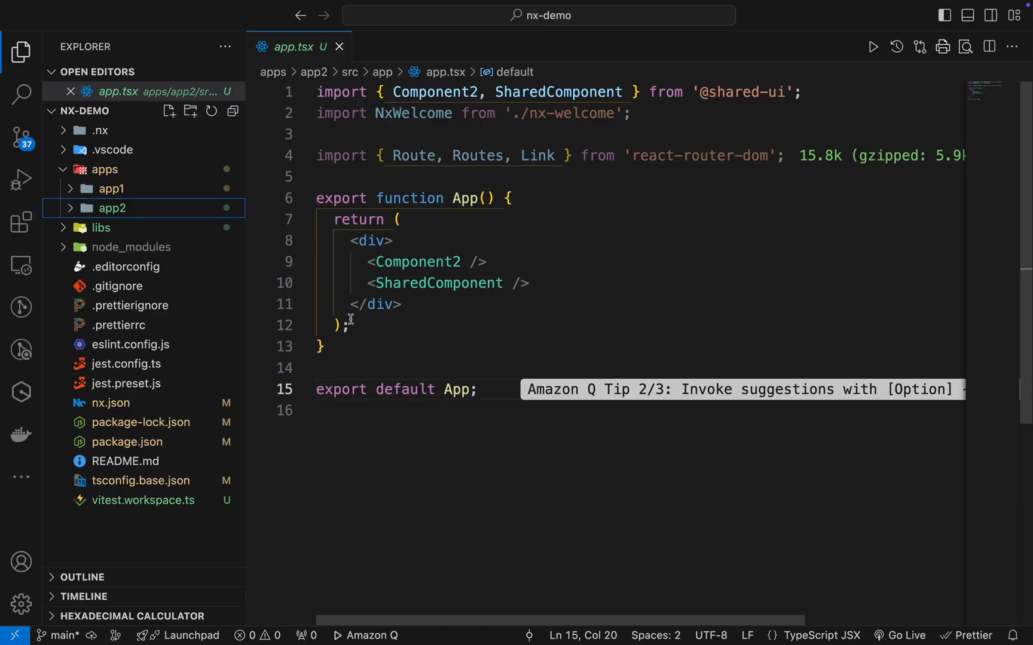
{"action": "mouse_move", "coordinate": [513, 335]}
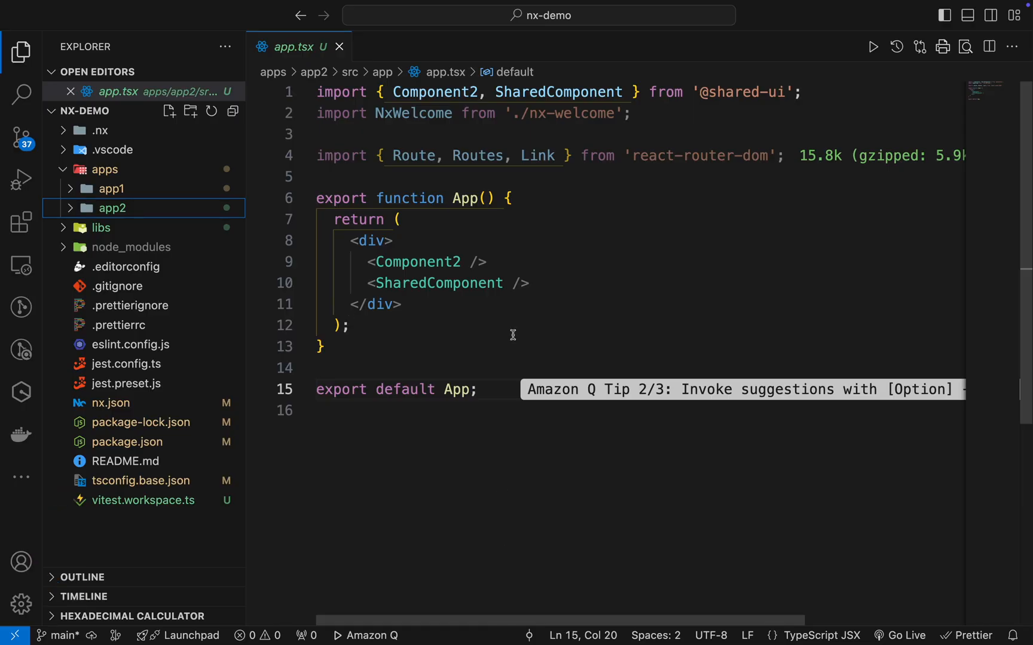